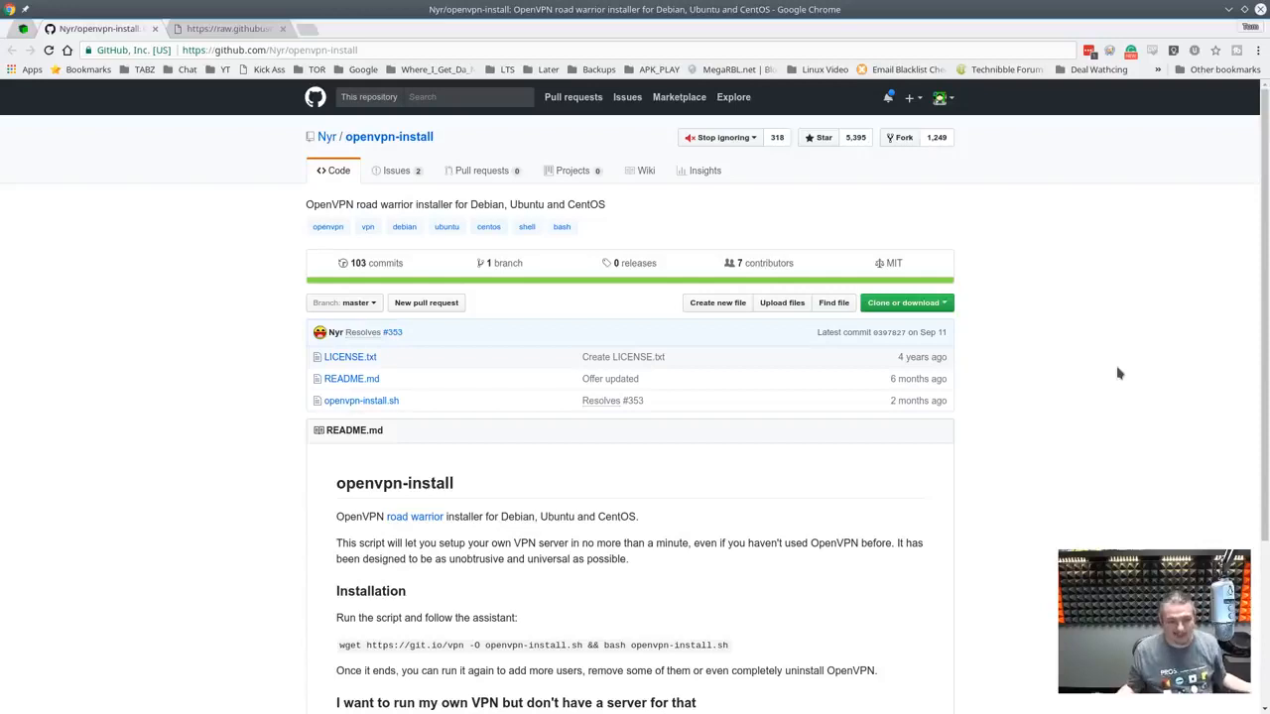
mouse_move(995, 360)
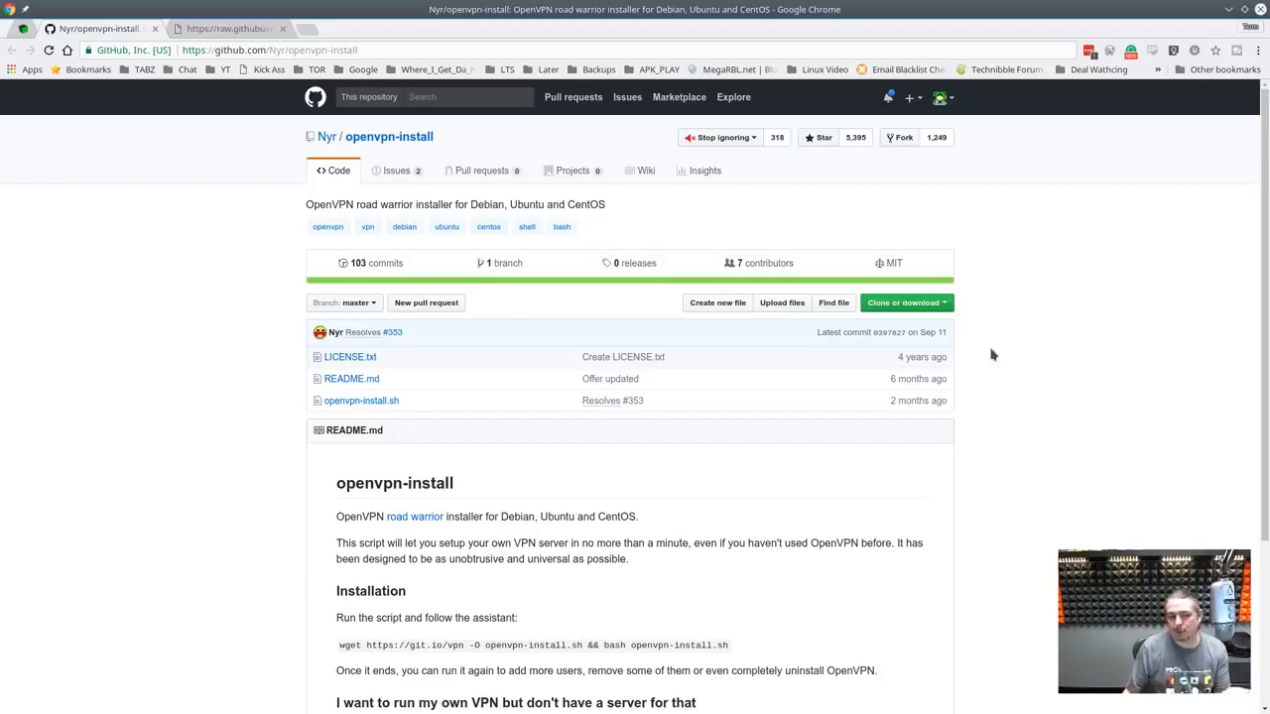
mouse_move(610, 495)
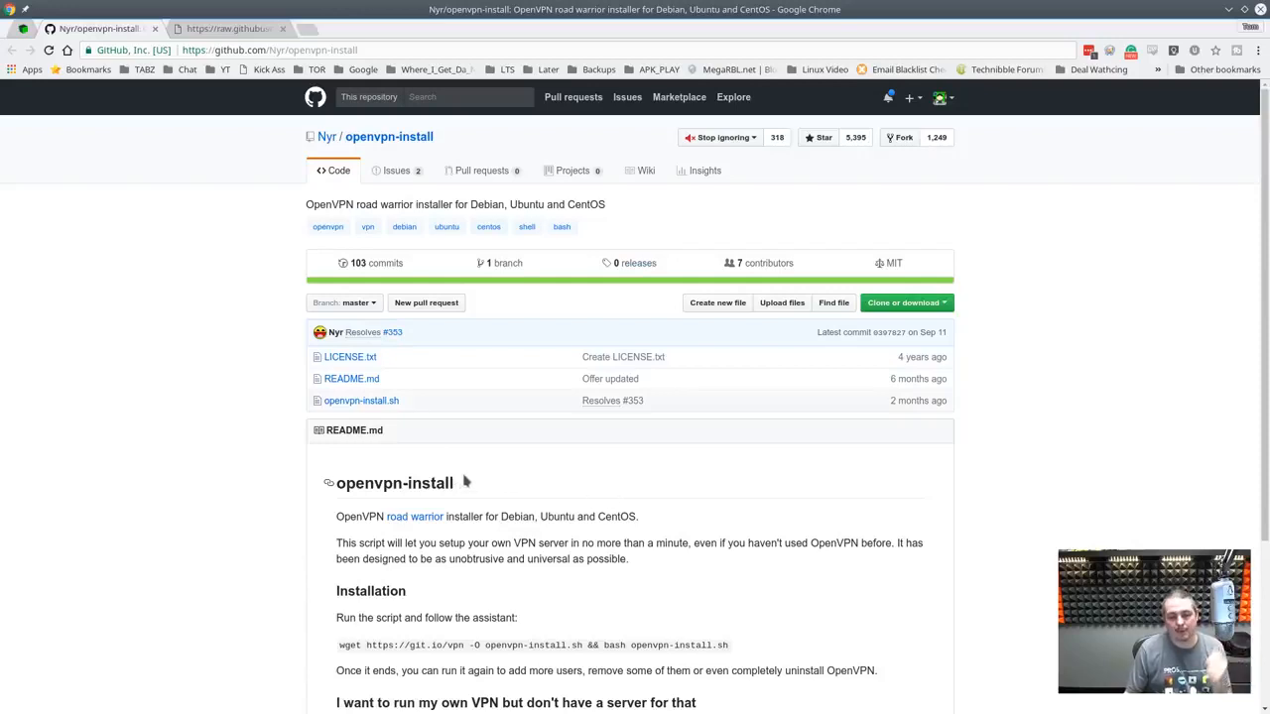
mouse_move(238, 89)
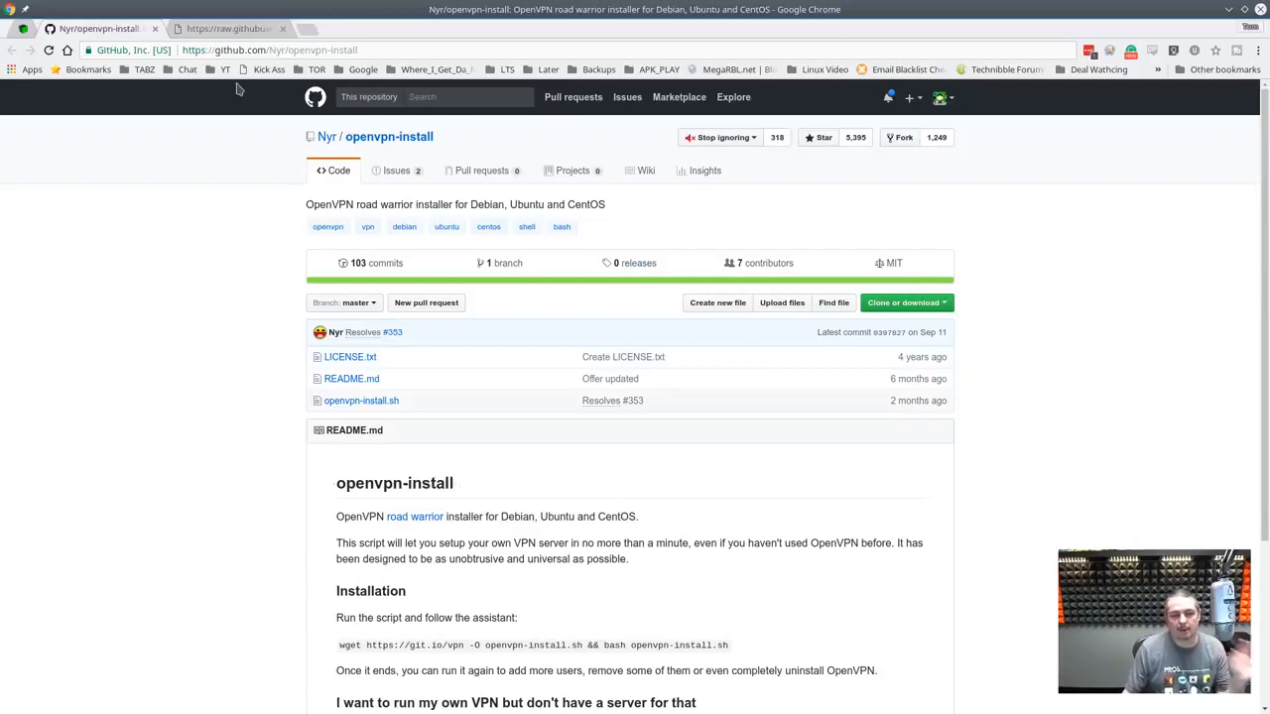
mouse_move(122, 77)
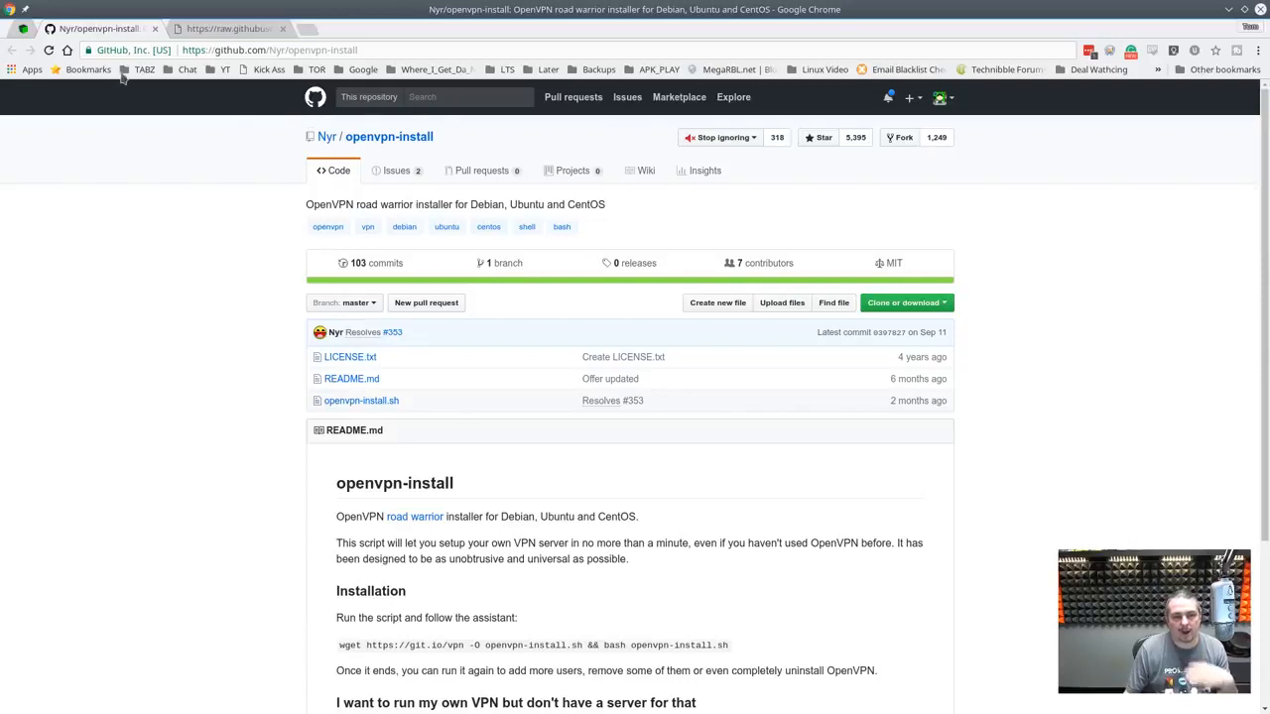
Step: Review the Add a Linode page and pick the Linode 1024 plan at $5/mo
scroll(down, 3)
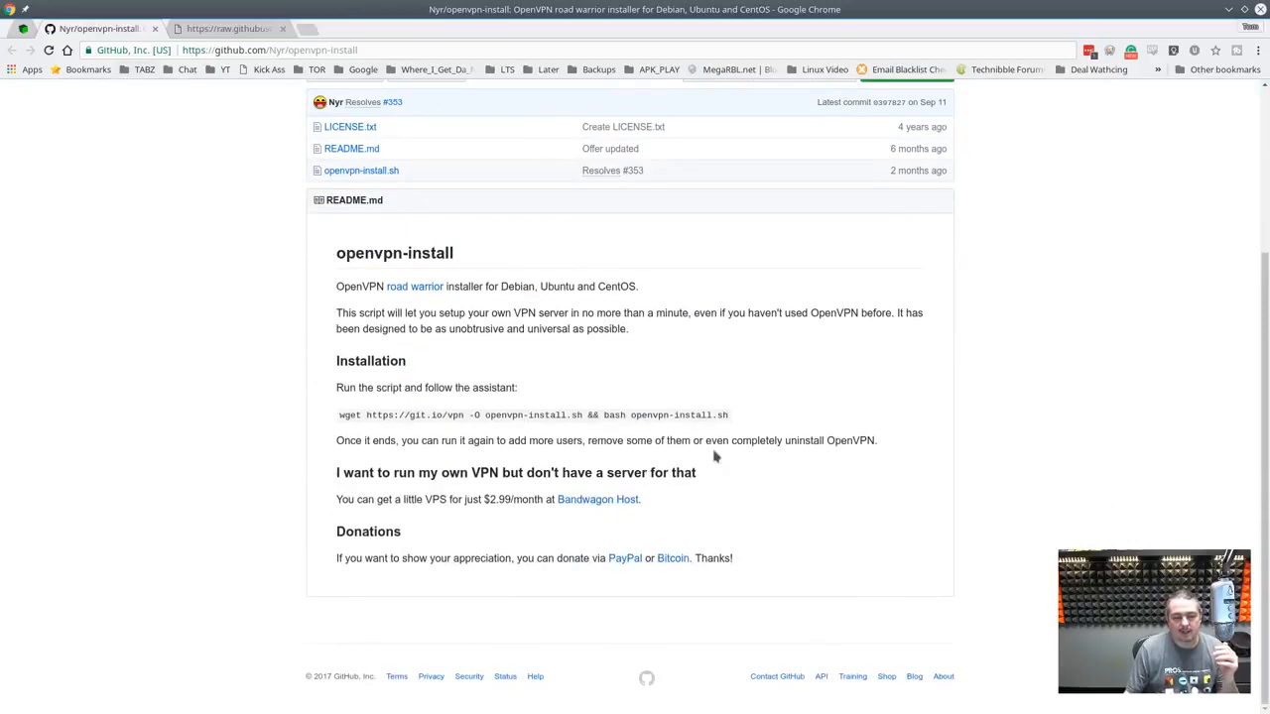
mouse_move(609, 511)
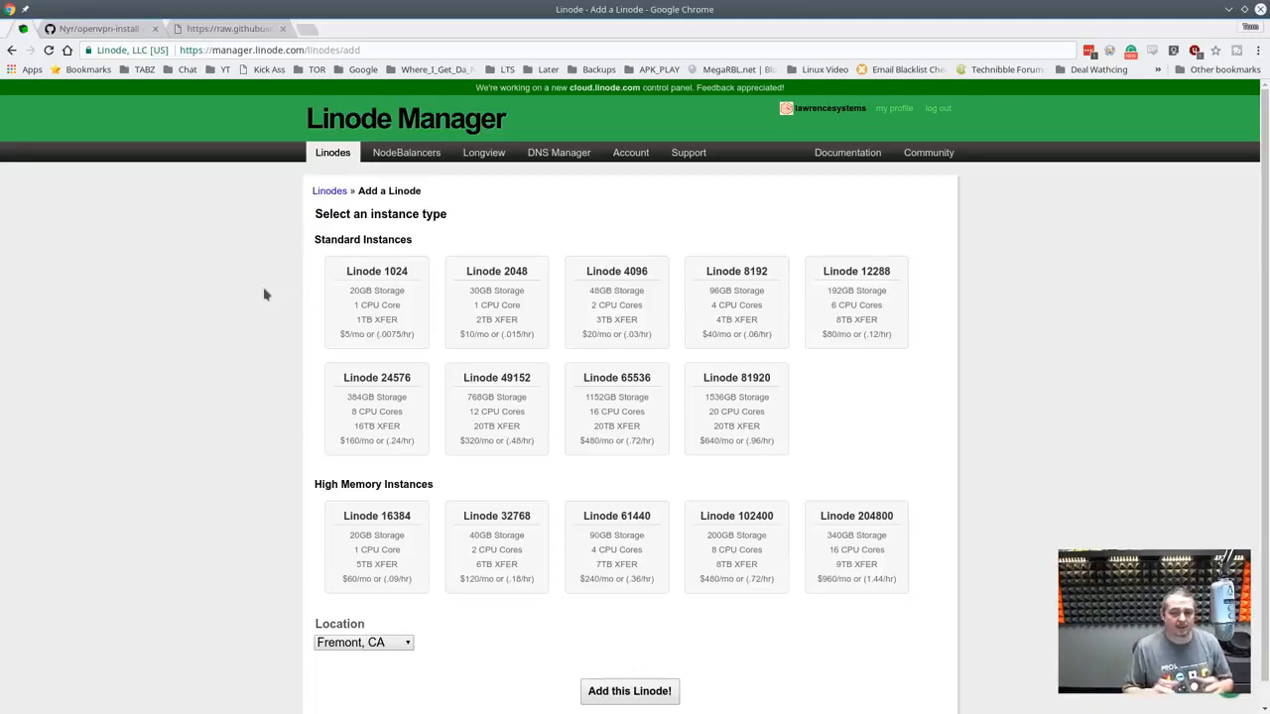
click(228, 28)
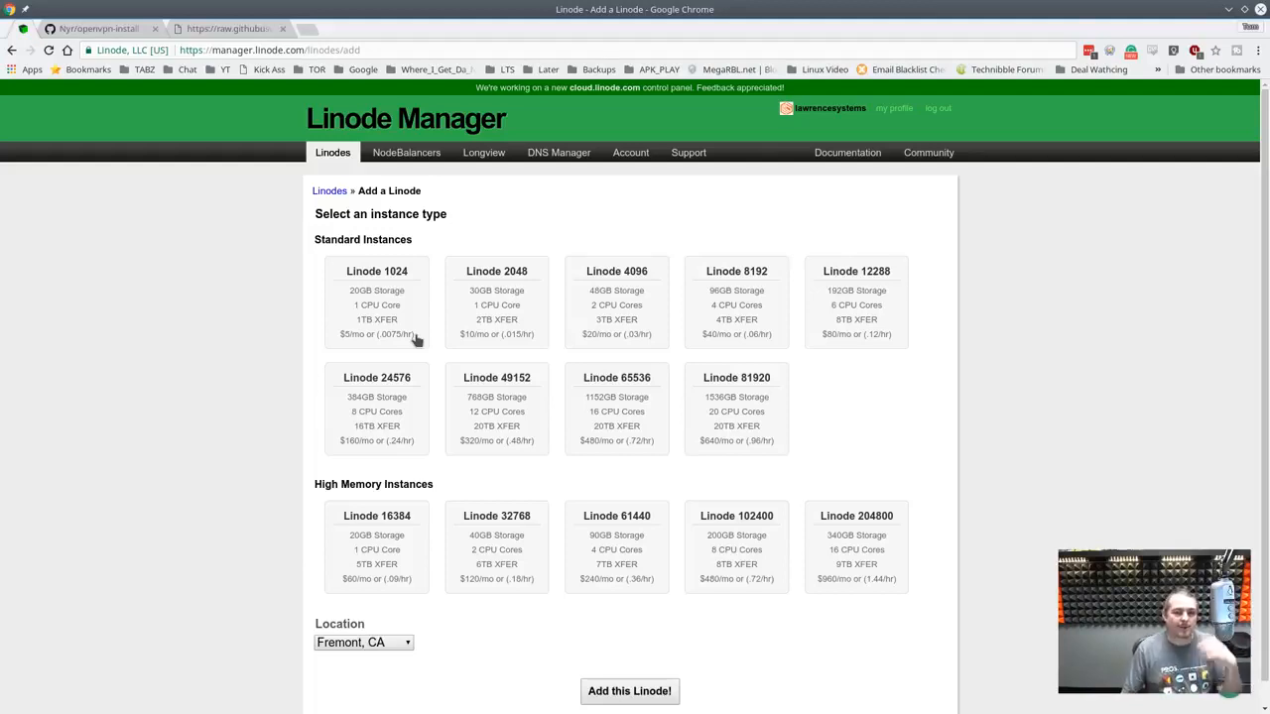
mouse_move(387, 334)
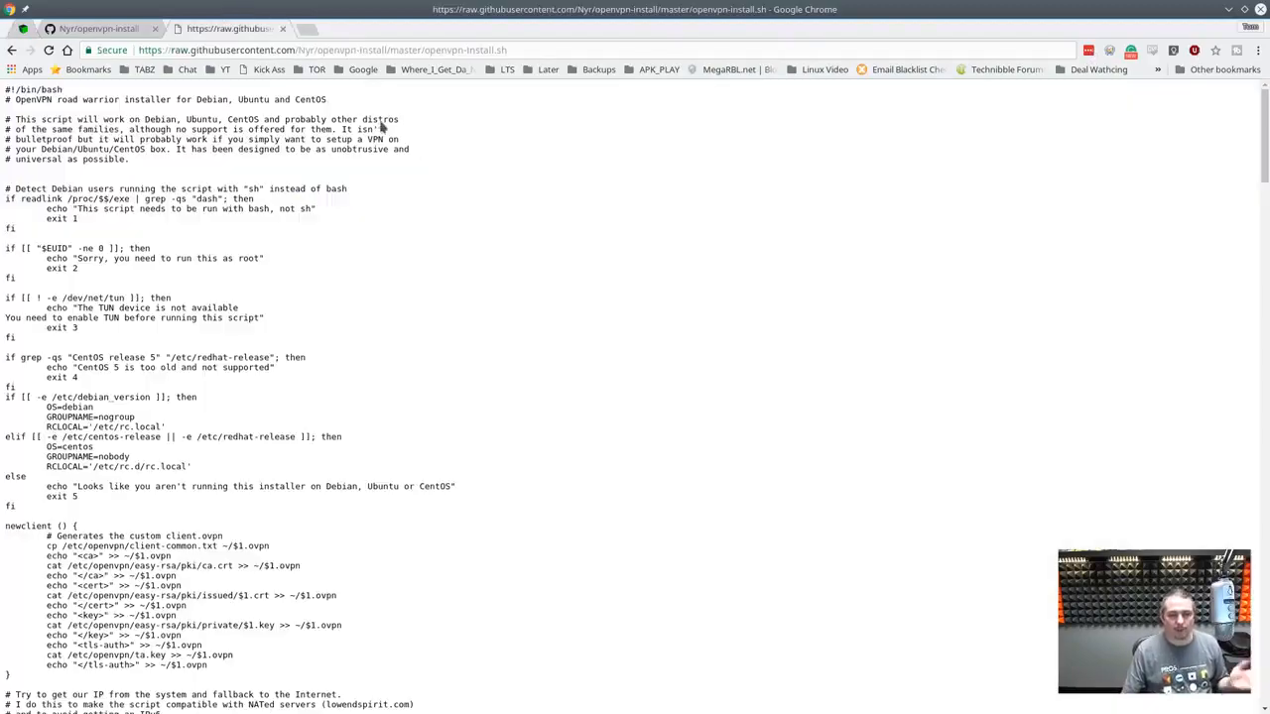
scroll(down, 3)
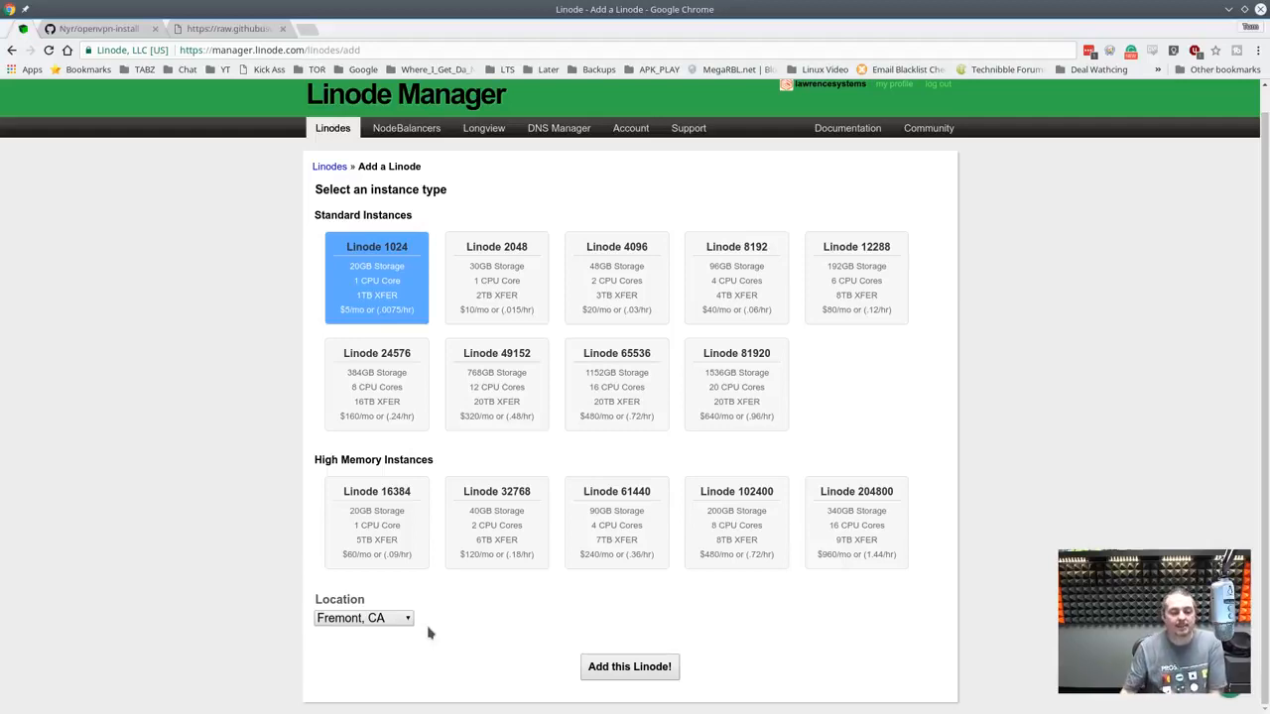
Step: Set the location to London, UK and create the Linode 1024
click(362, 617)
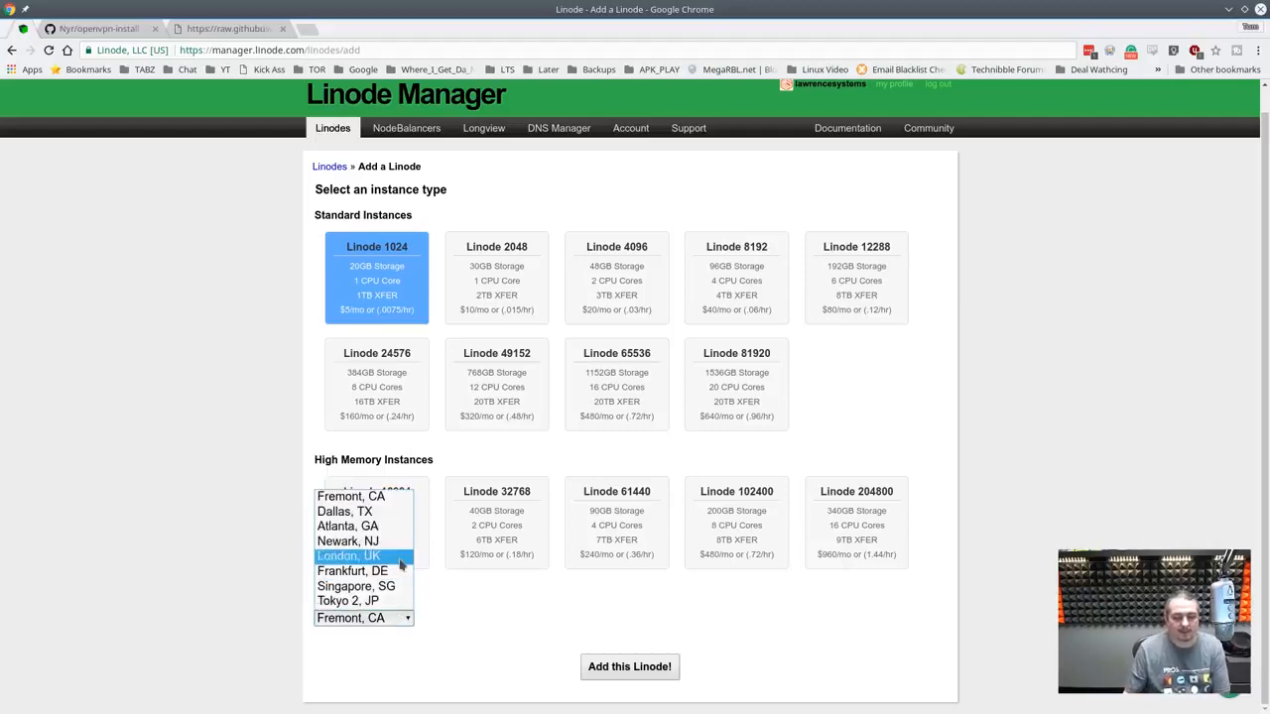
click(348, 555)
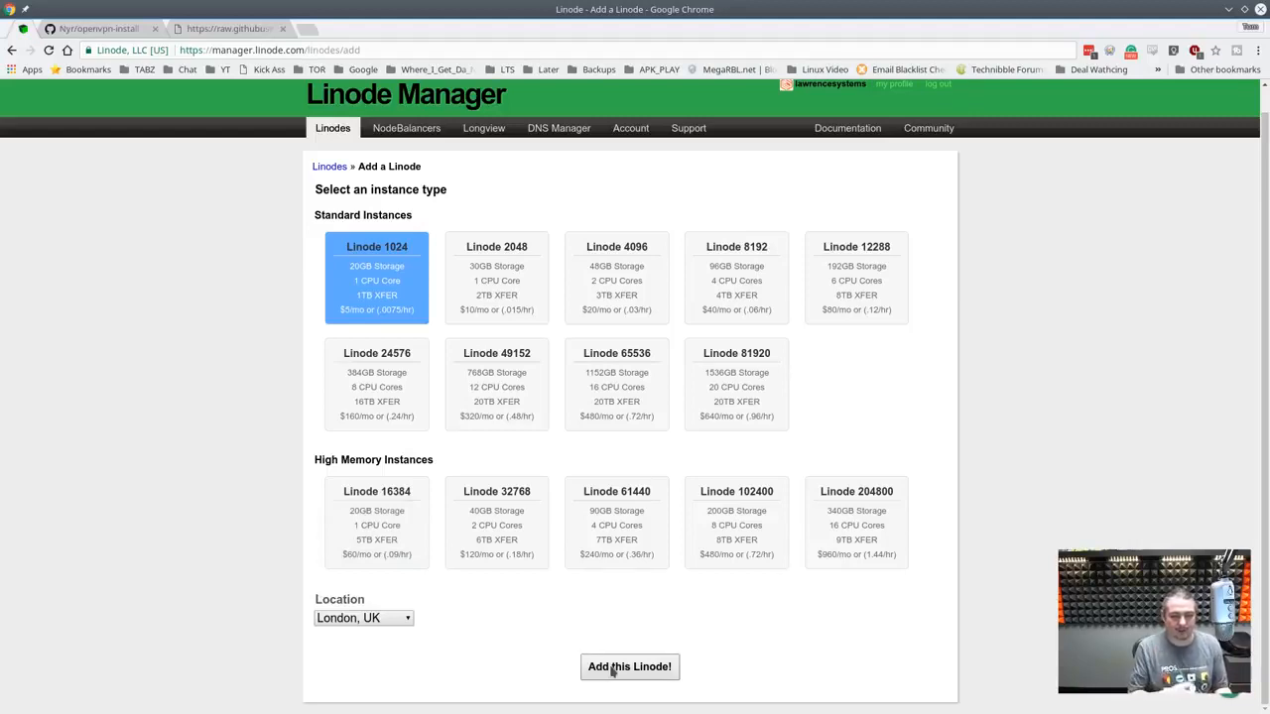
mouse_move(629, 667)
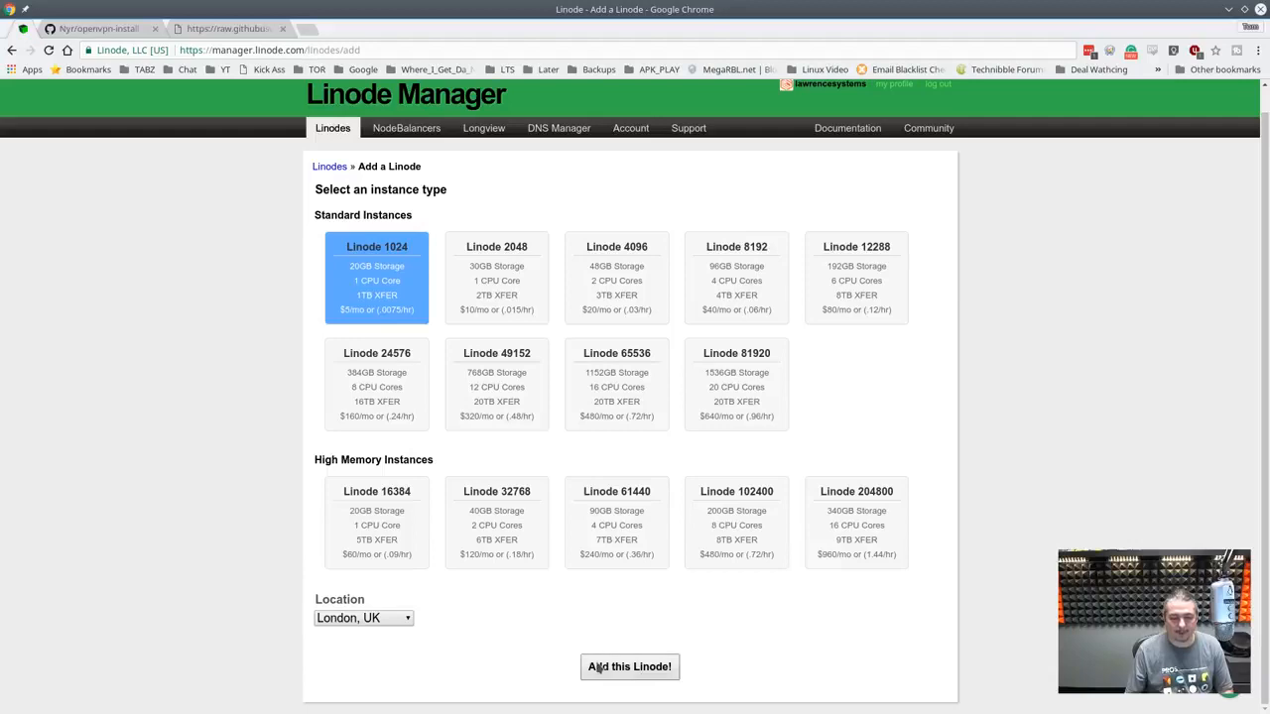
click(629, 665)
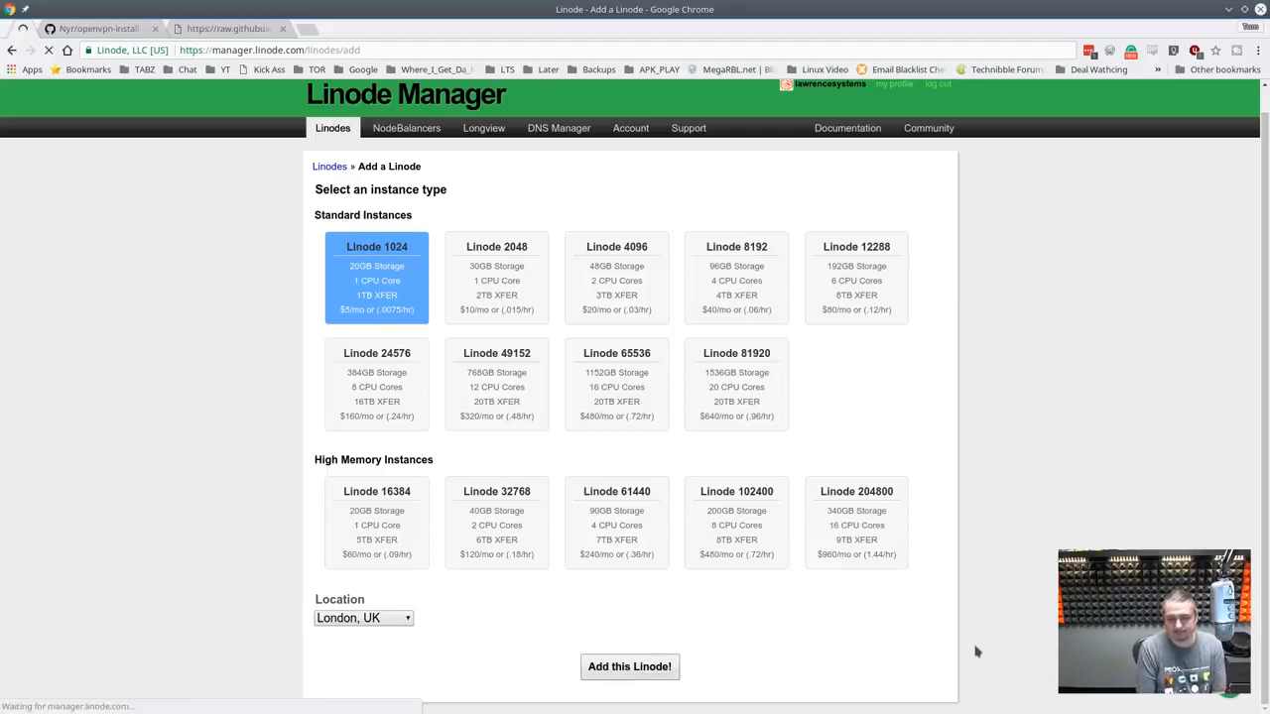
click(629, 666)
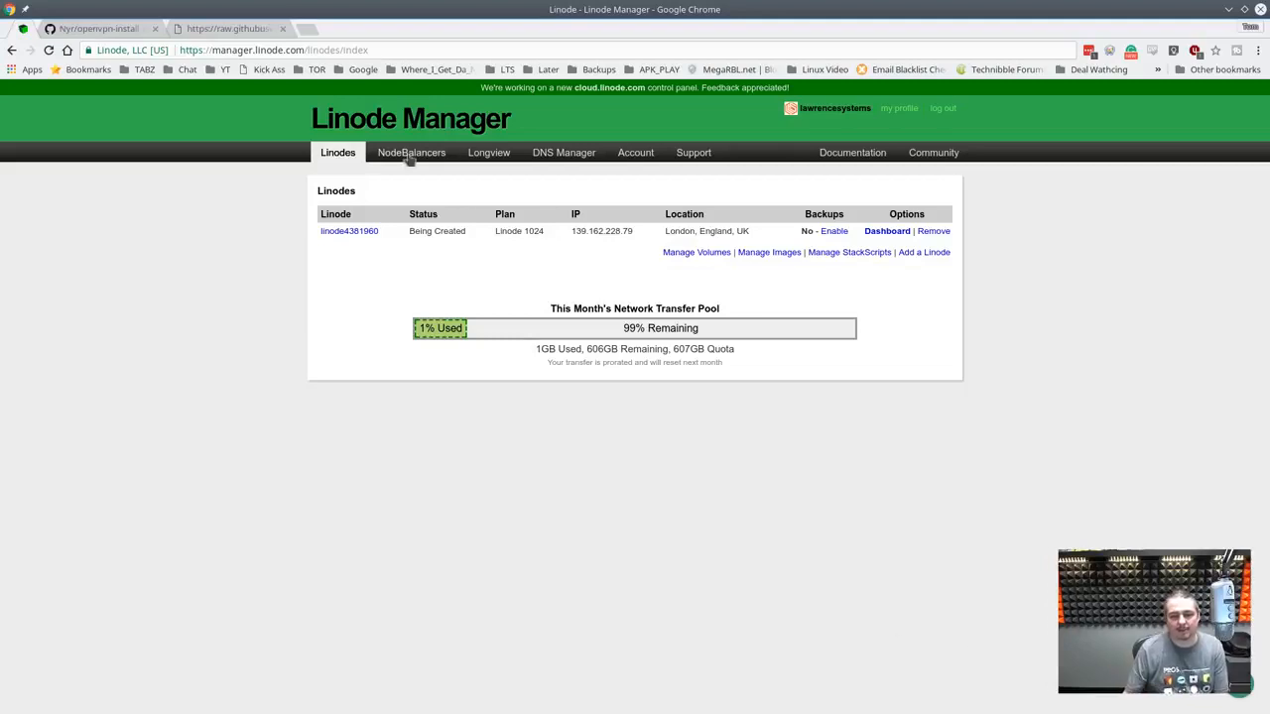
Step: Rename the new Linode's label to OpenVPNDemo in its settings
click(886, 231)
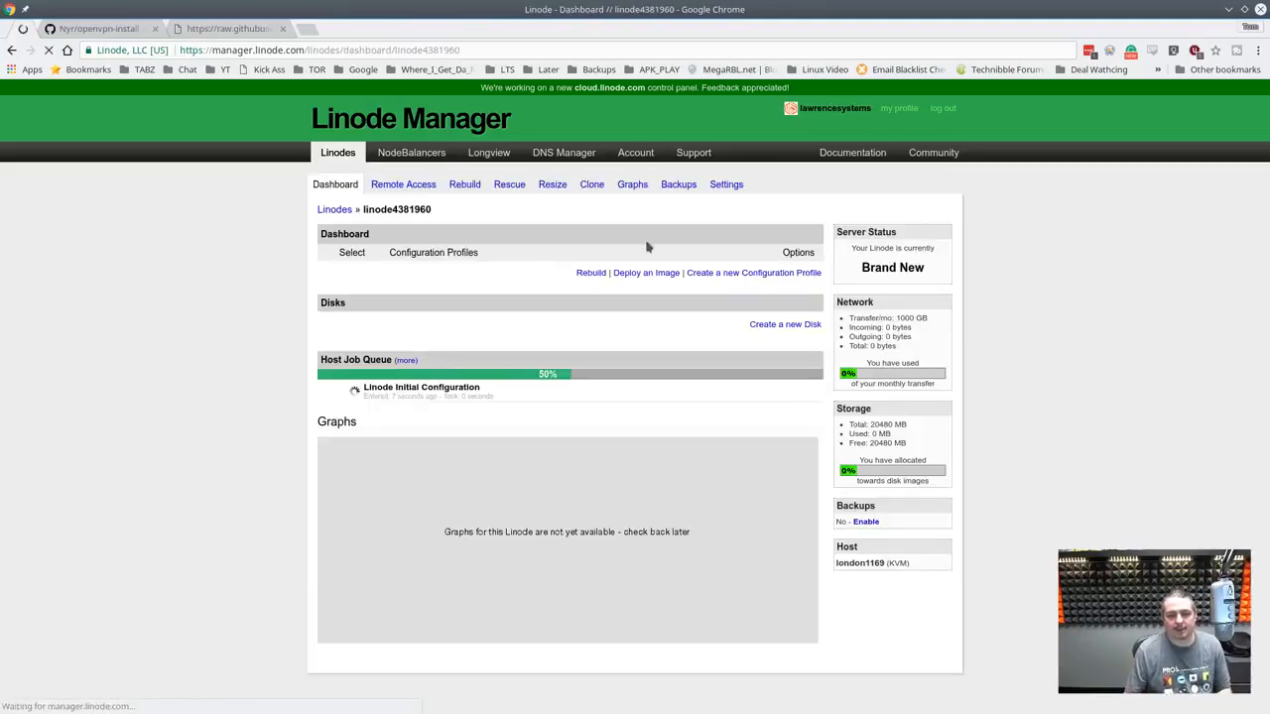
click(726, 184)
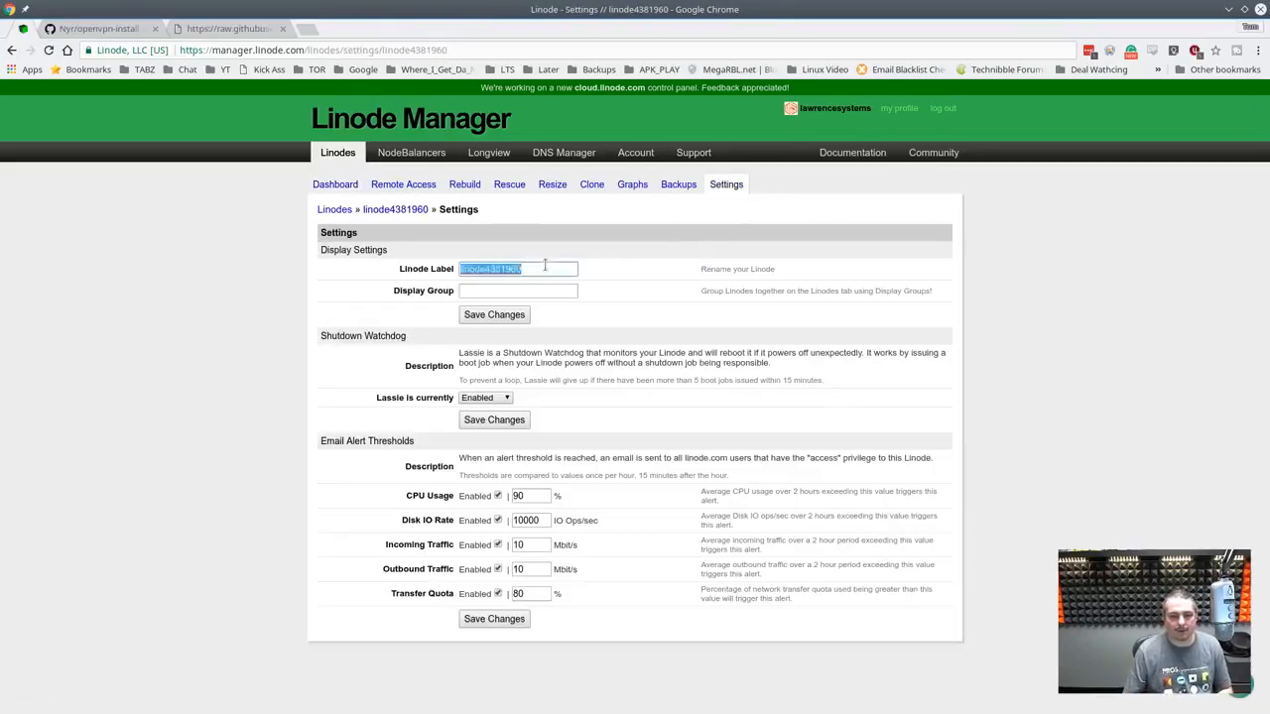
text(OpenVPN)
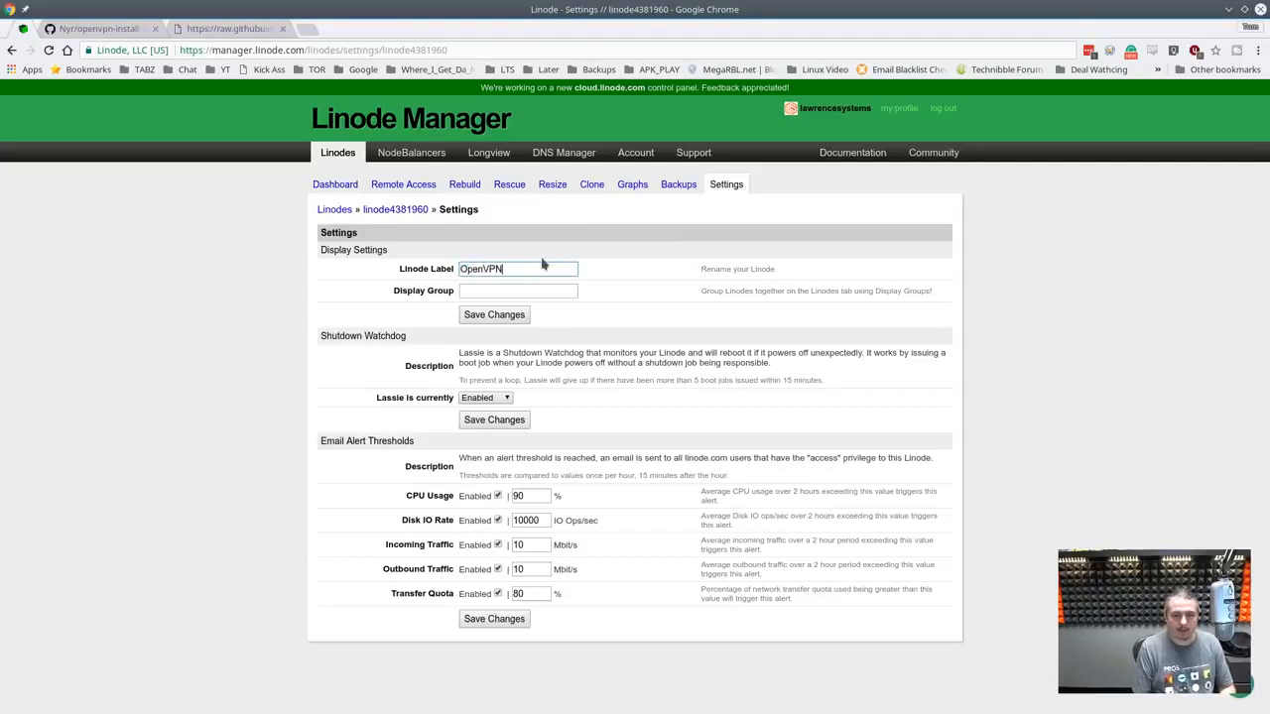
text(Demo)
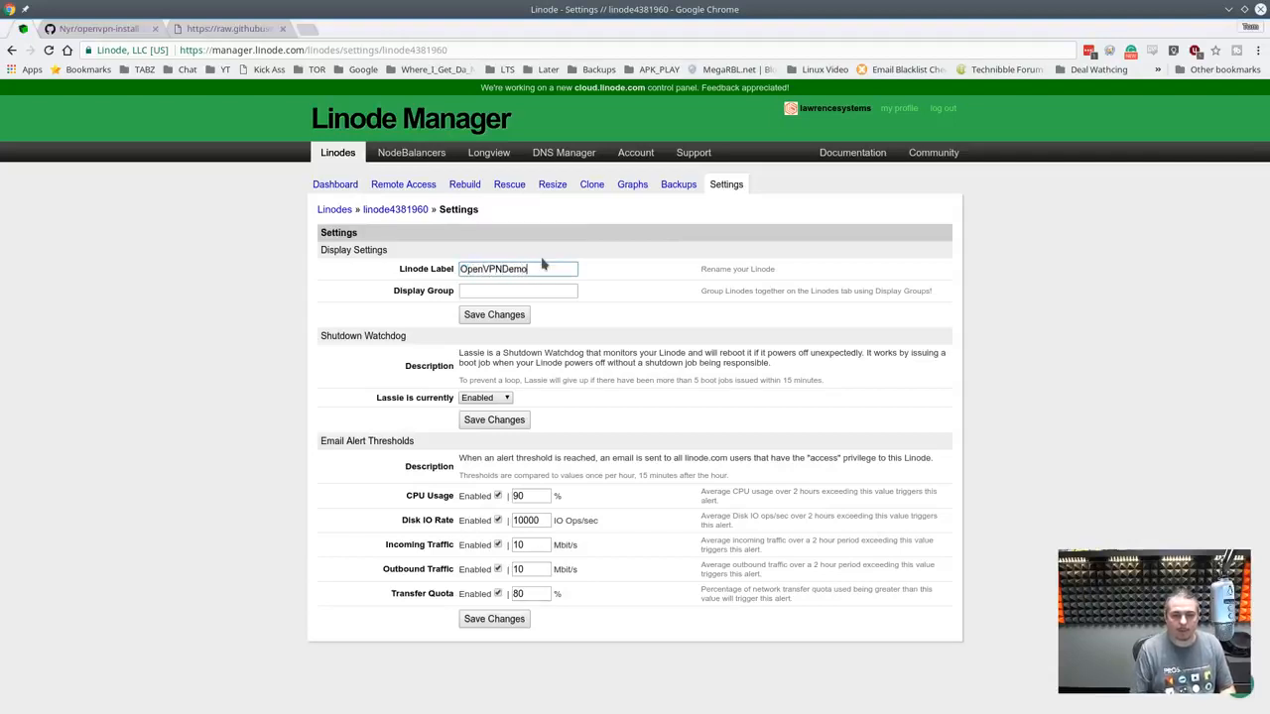
click(337, 152)
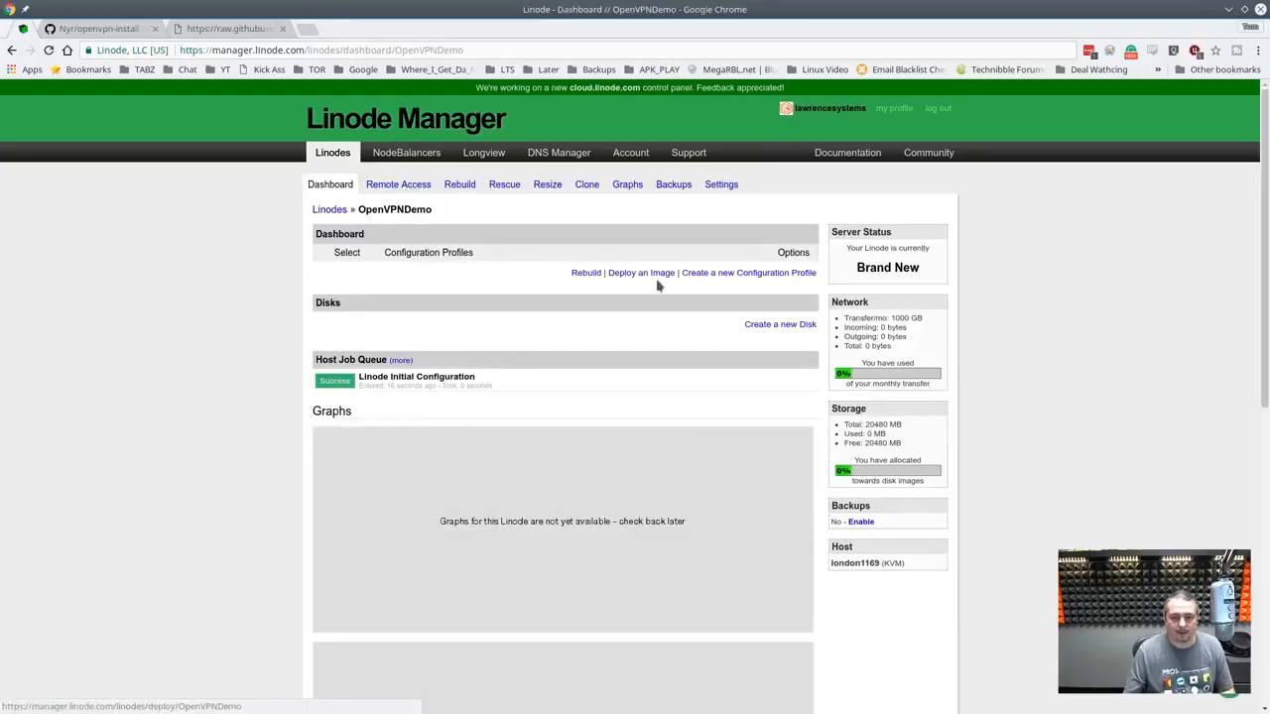
Step: Deploy a Debian 9 image with a root password onto OpenVPNDemo
click(641, 272)
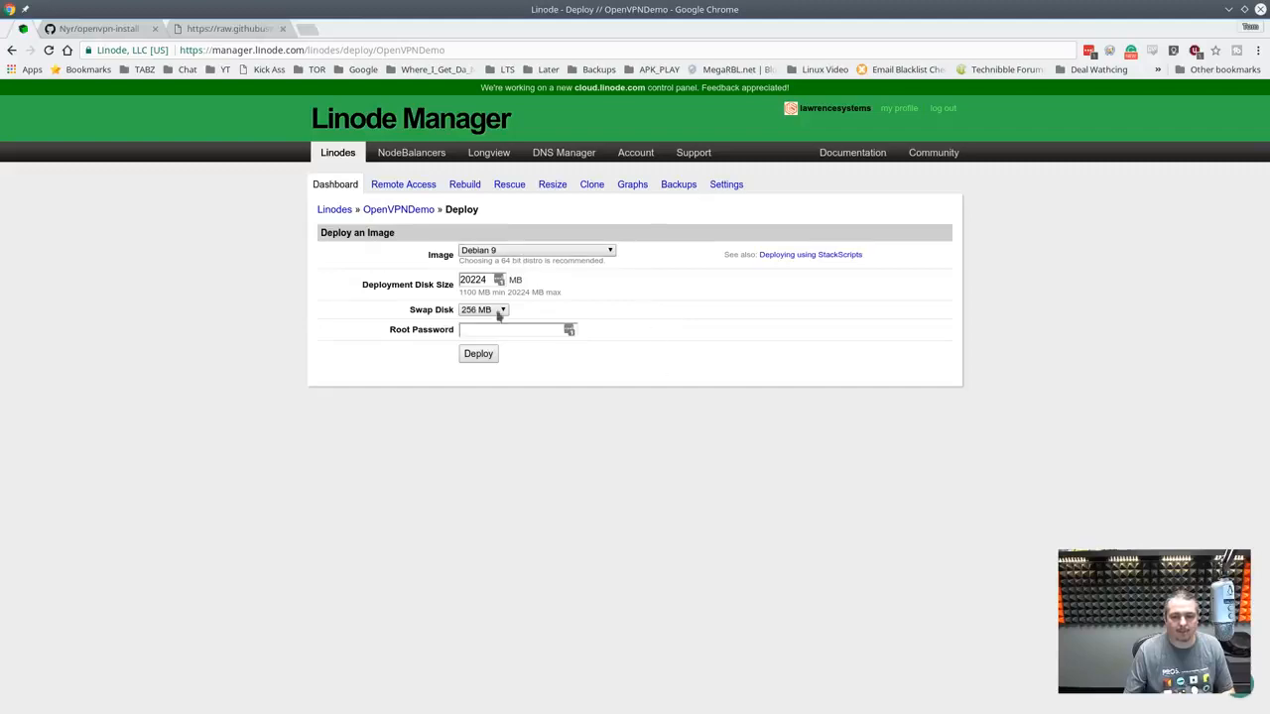
click(511, 329)
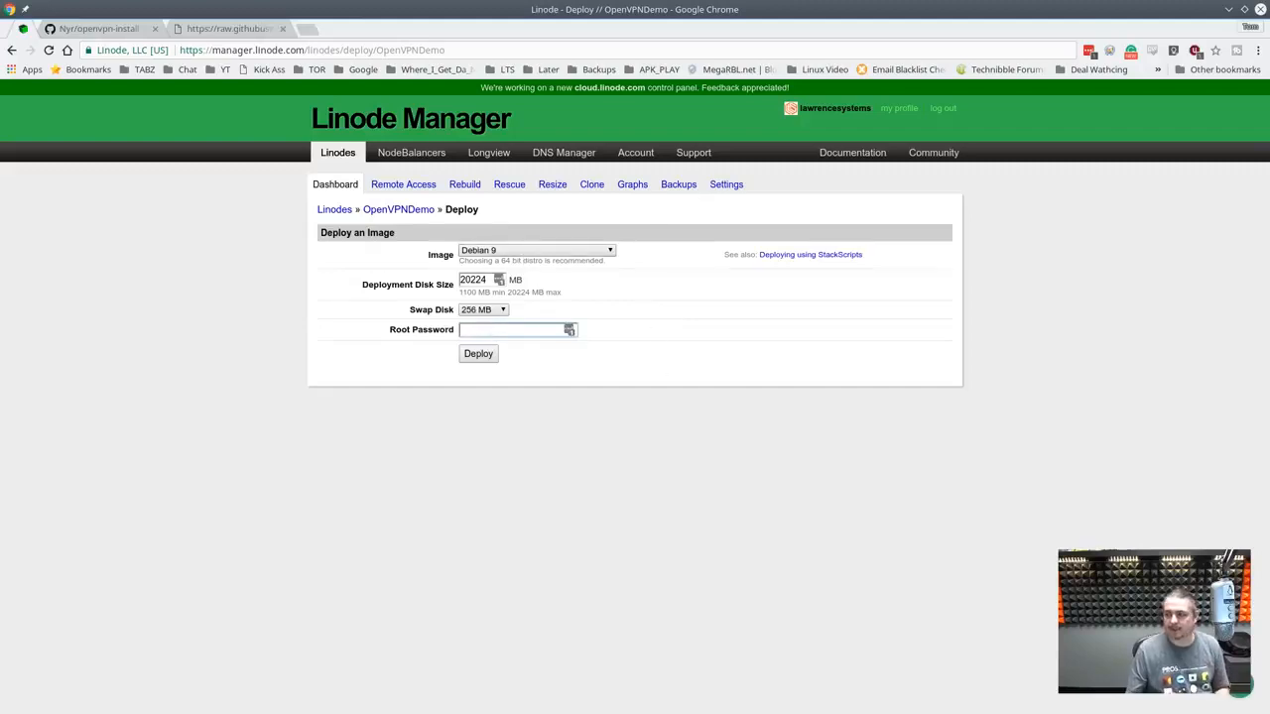
click(510, 329)
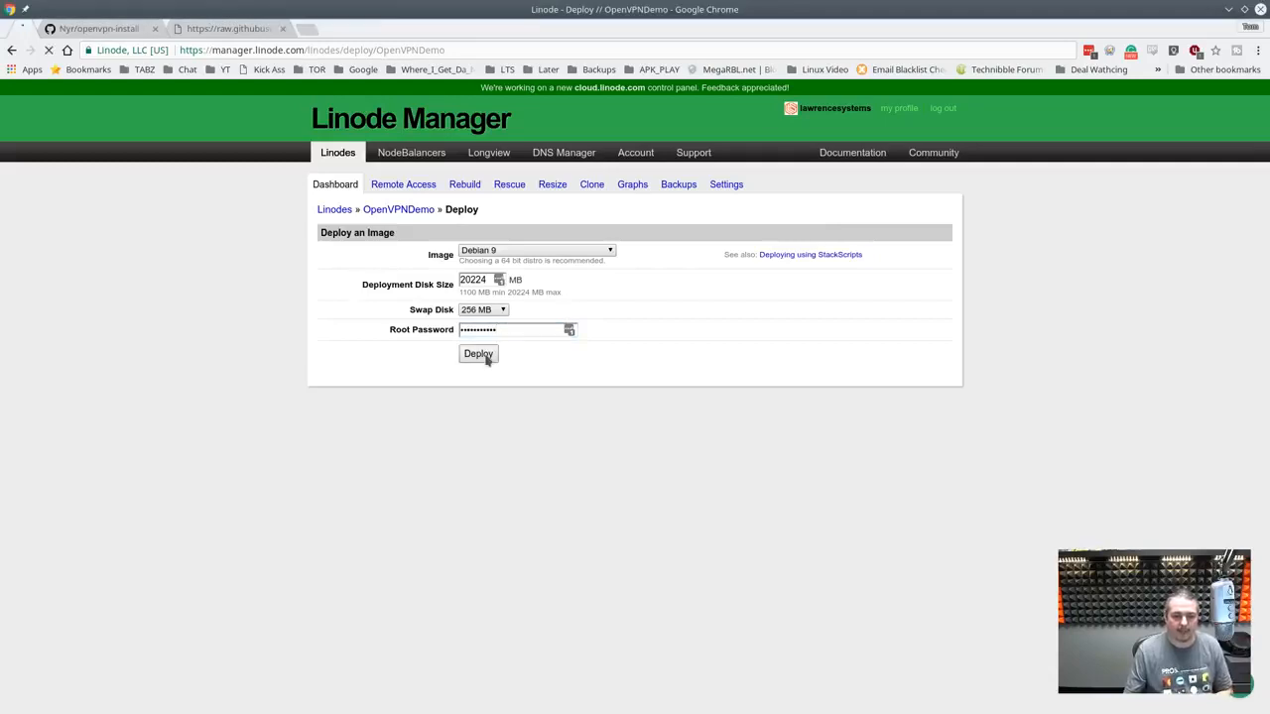
click(478, 354)
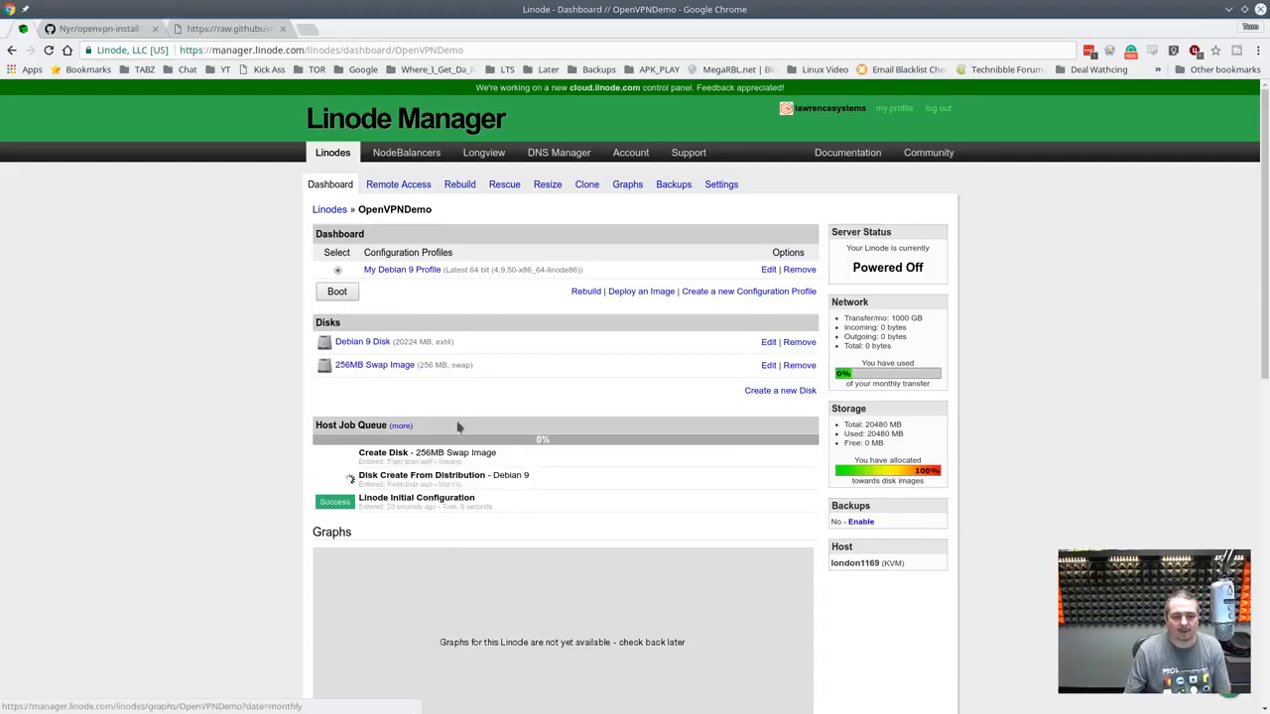
mouse_move(473, 452)
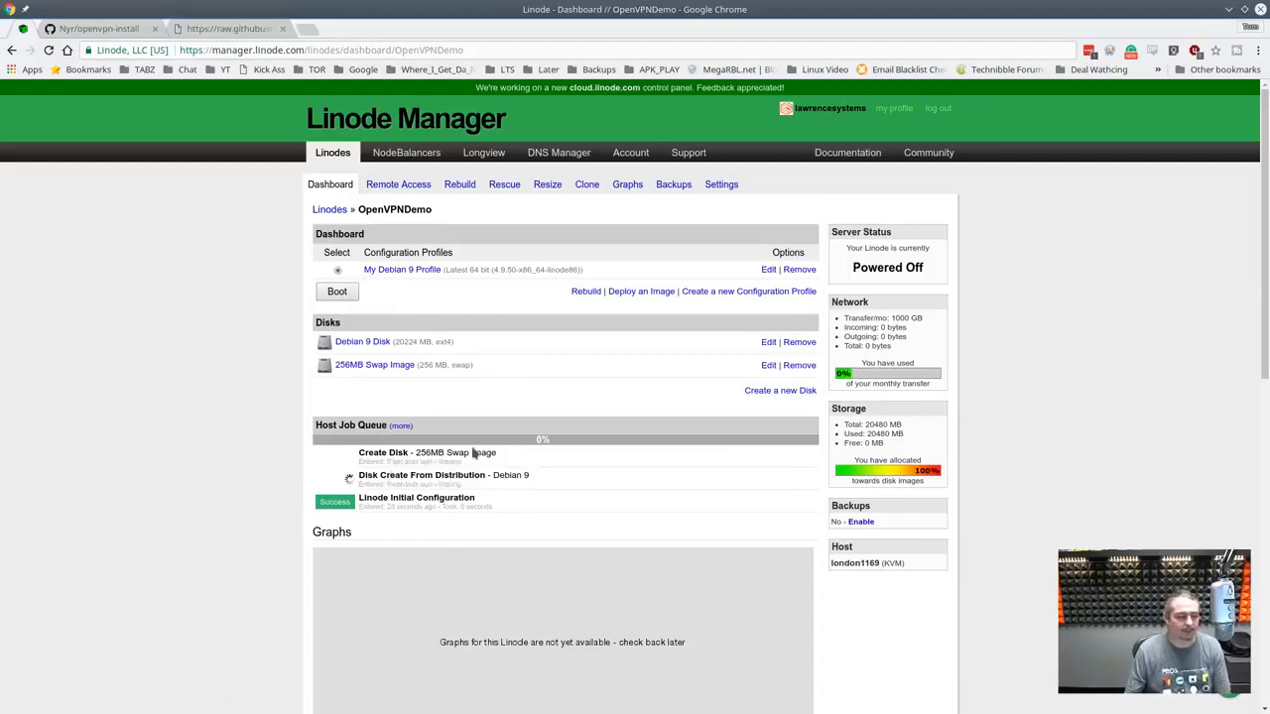
Step: Copy the root SSH access address from OpenVPNDemo's Remote Access details
click(398, 183)
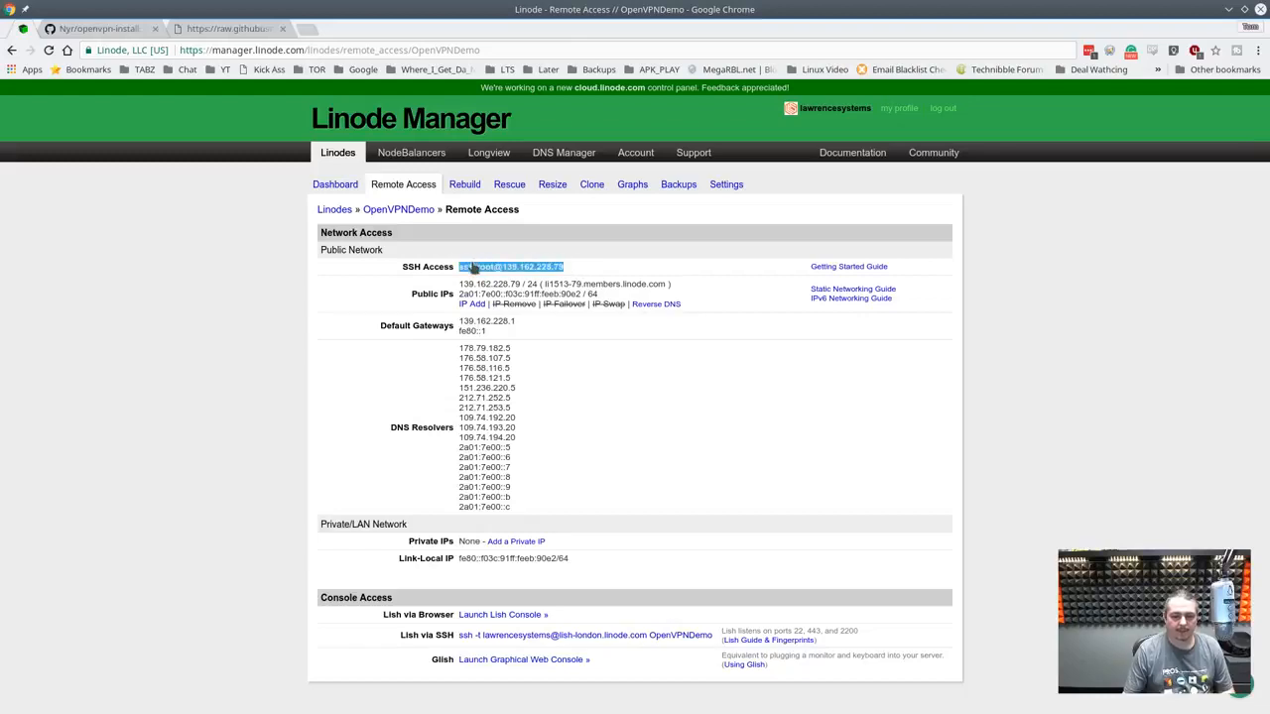
right_click(511, 266)
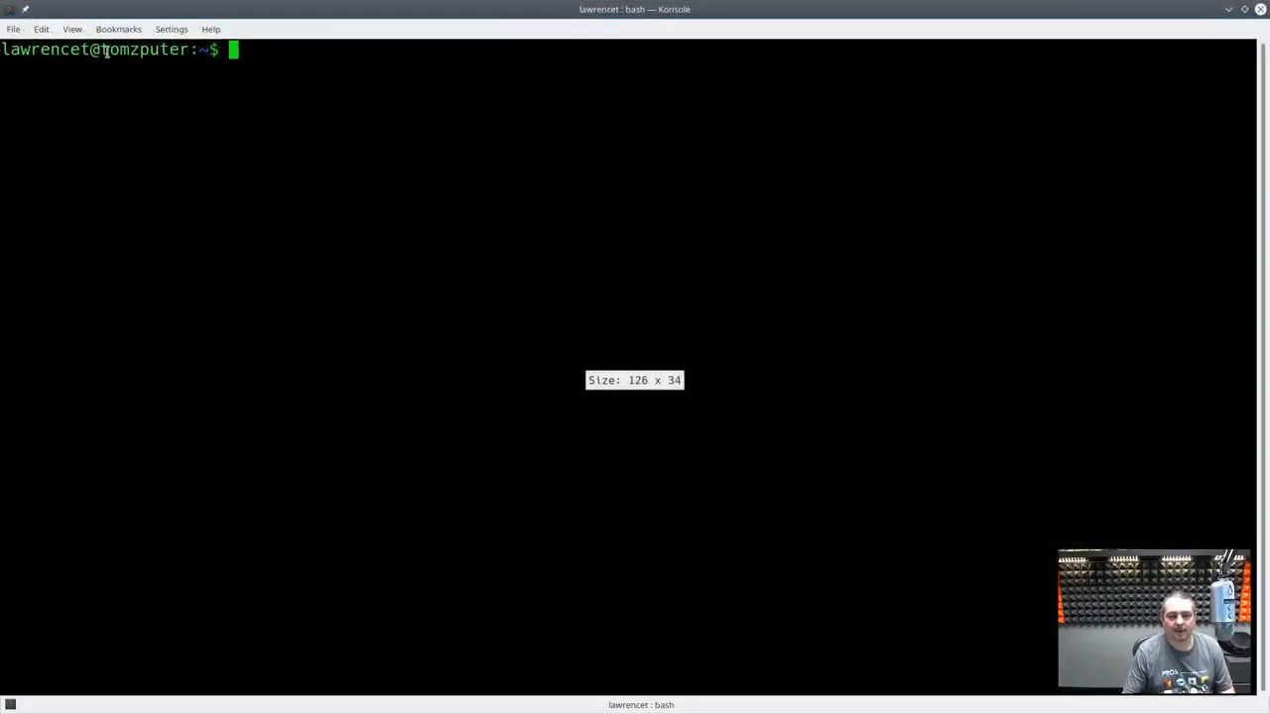
click(40, 27)
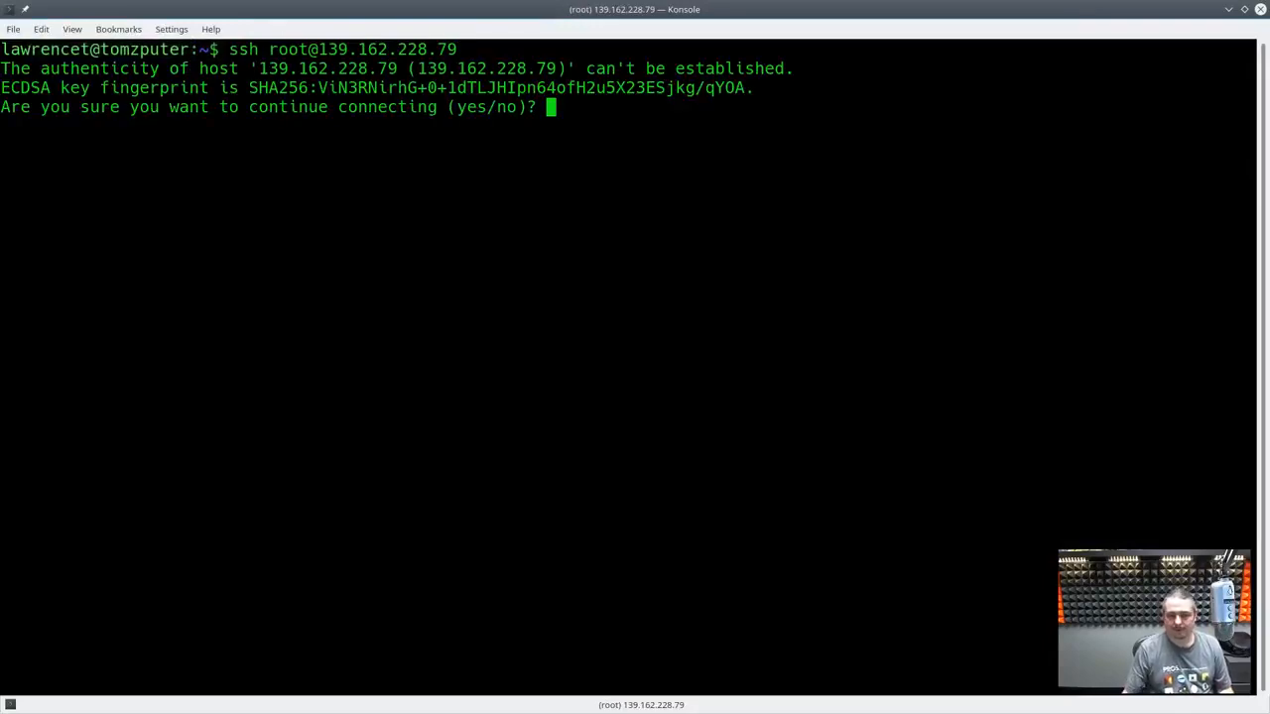
text(yes)
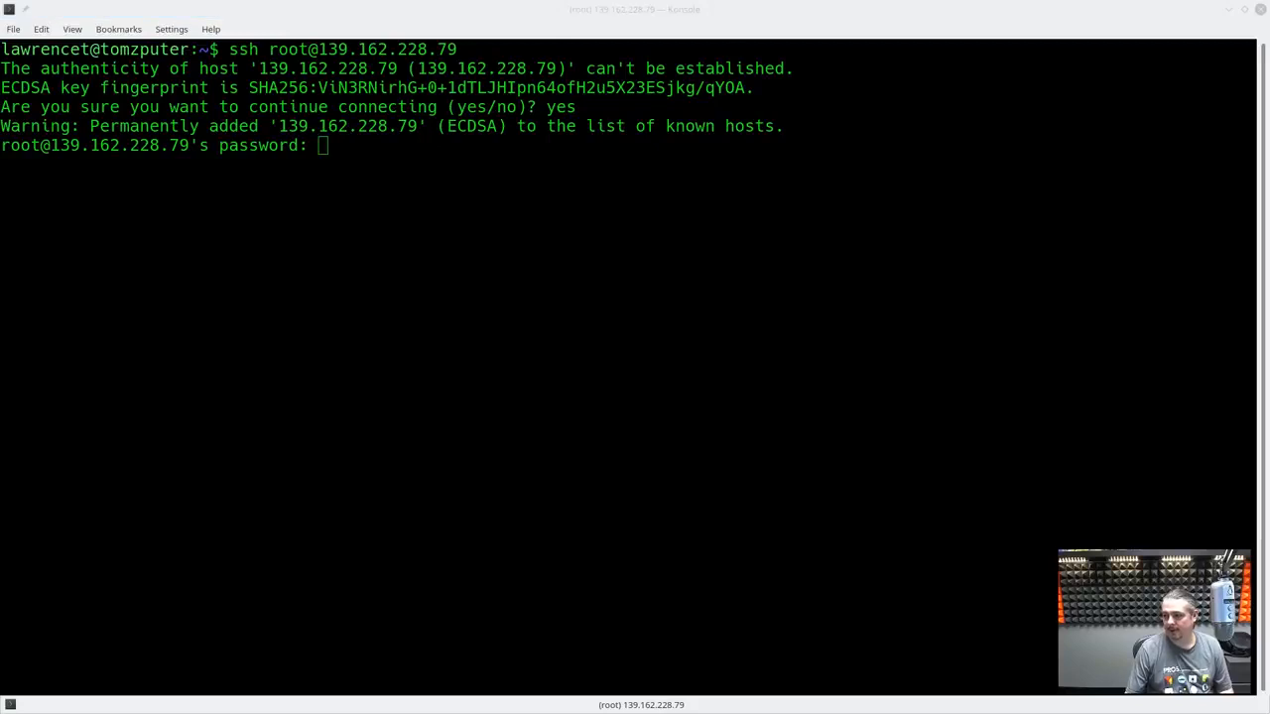
click(41, 28)
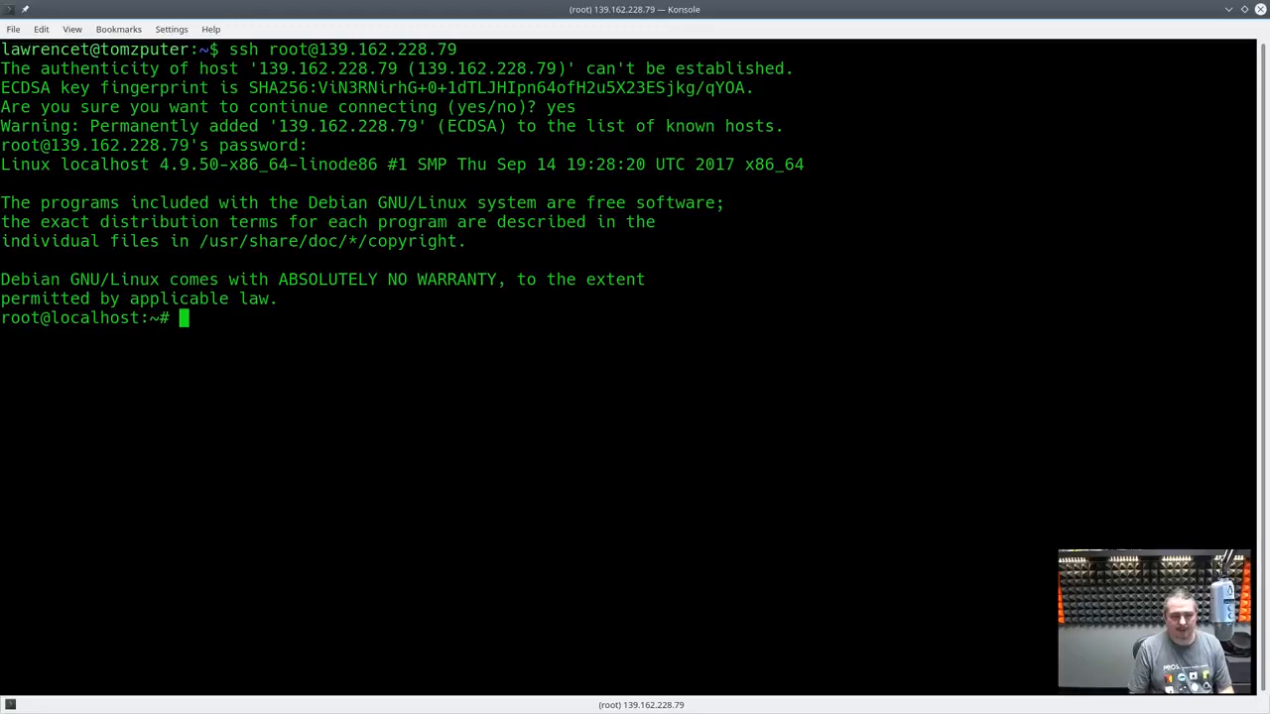
text(exit)
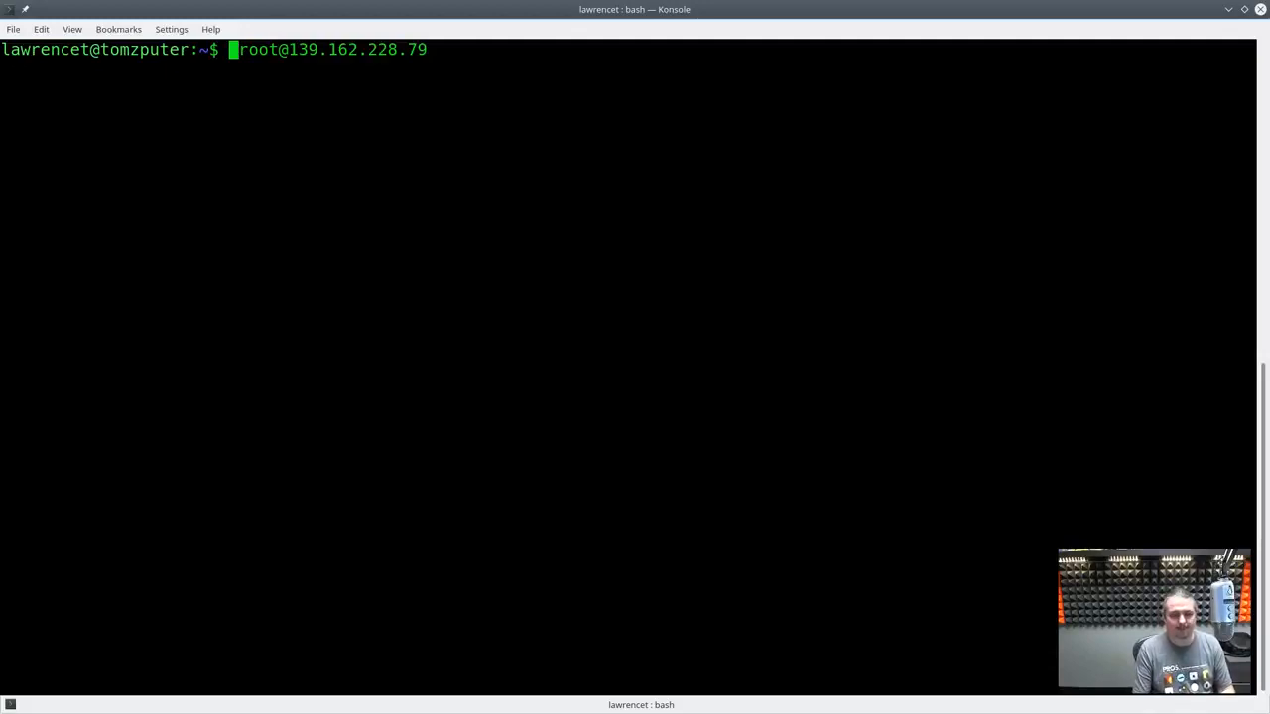
text(ssh-copy-id)
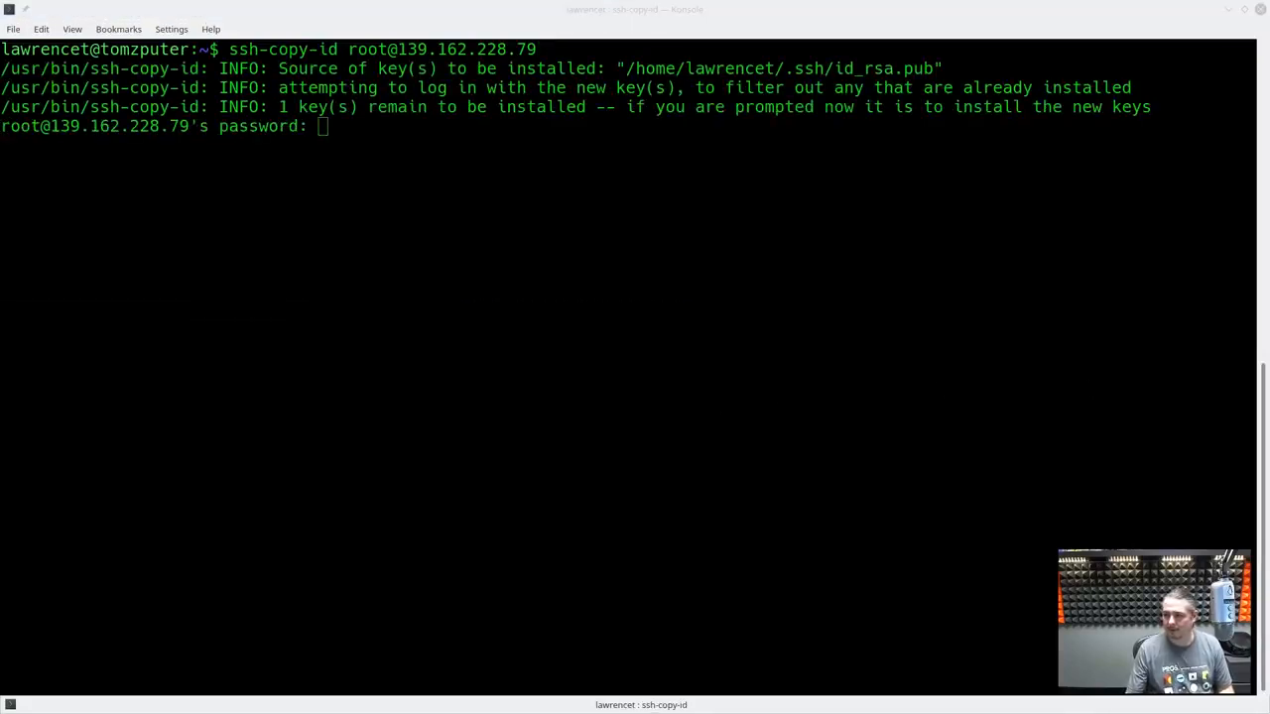
click(73, 28)
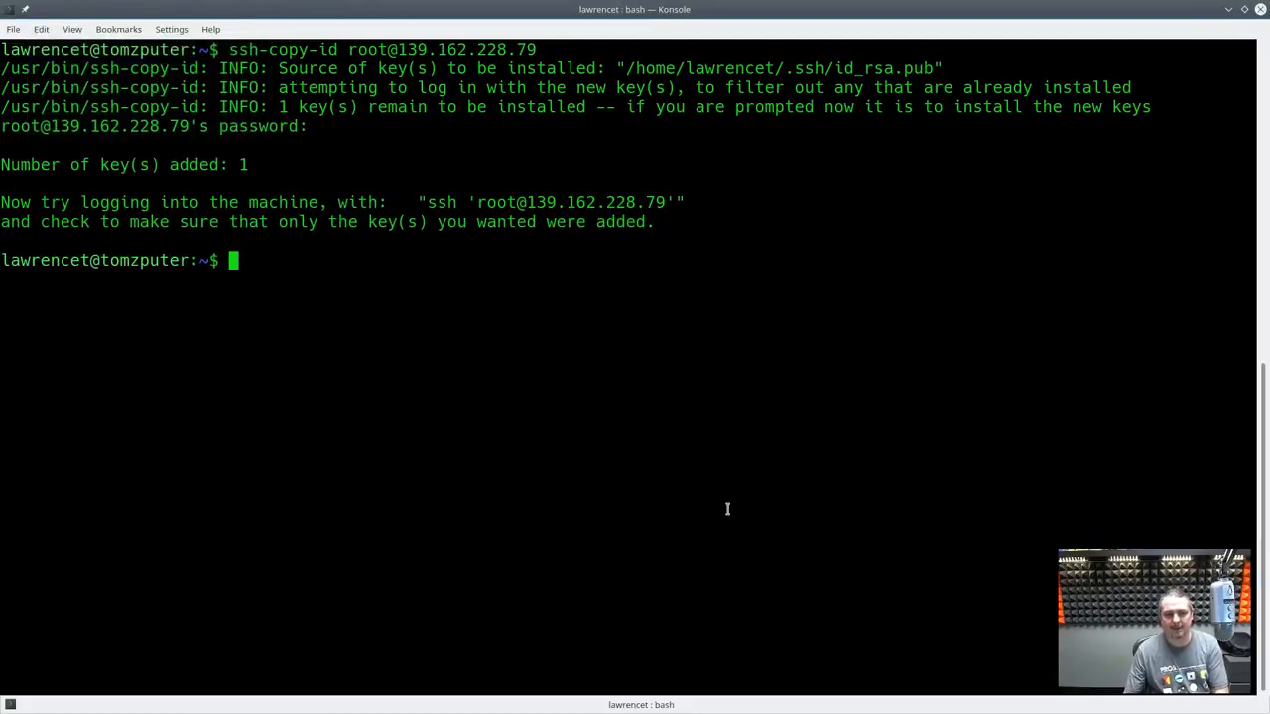
text(clear)
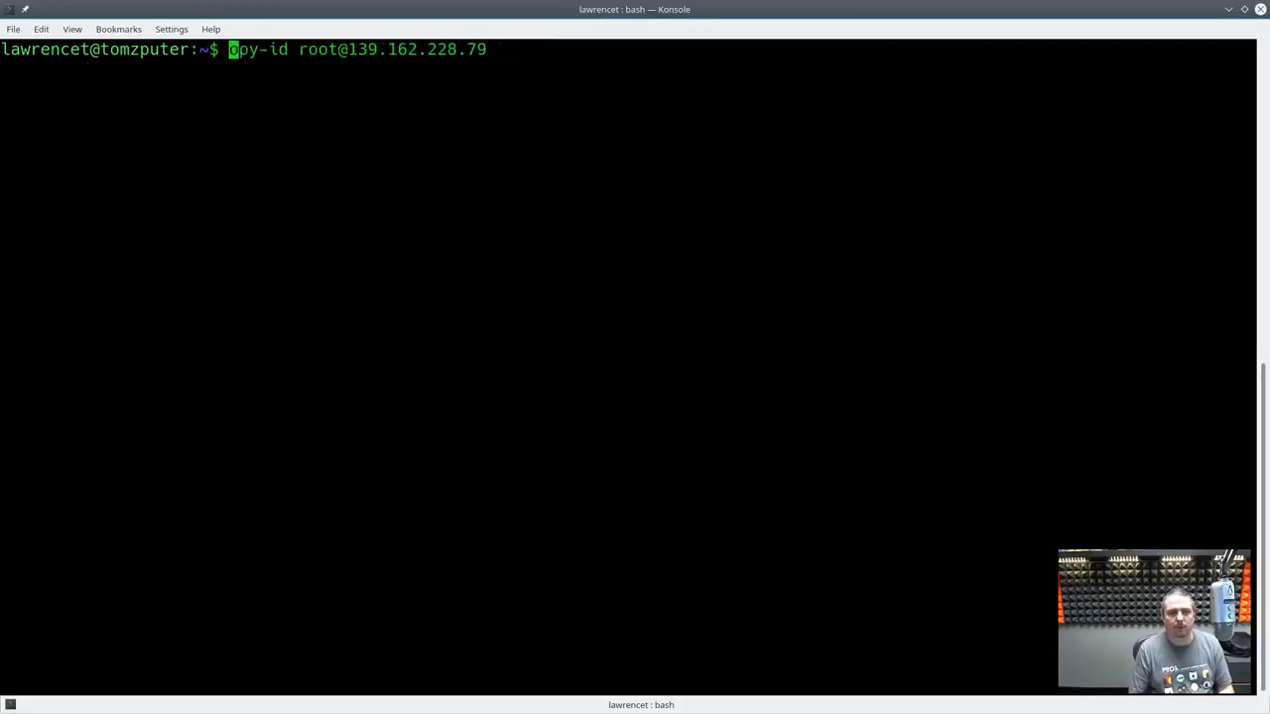
Step: Log into the Debian server as root using the copied key
text(ssh)
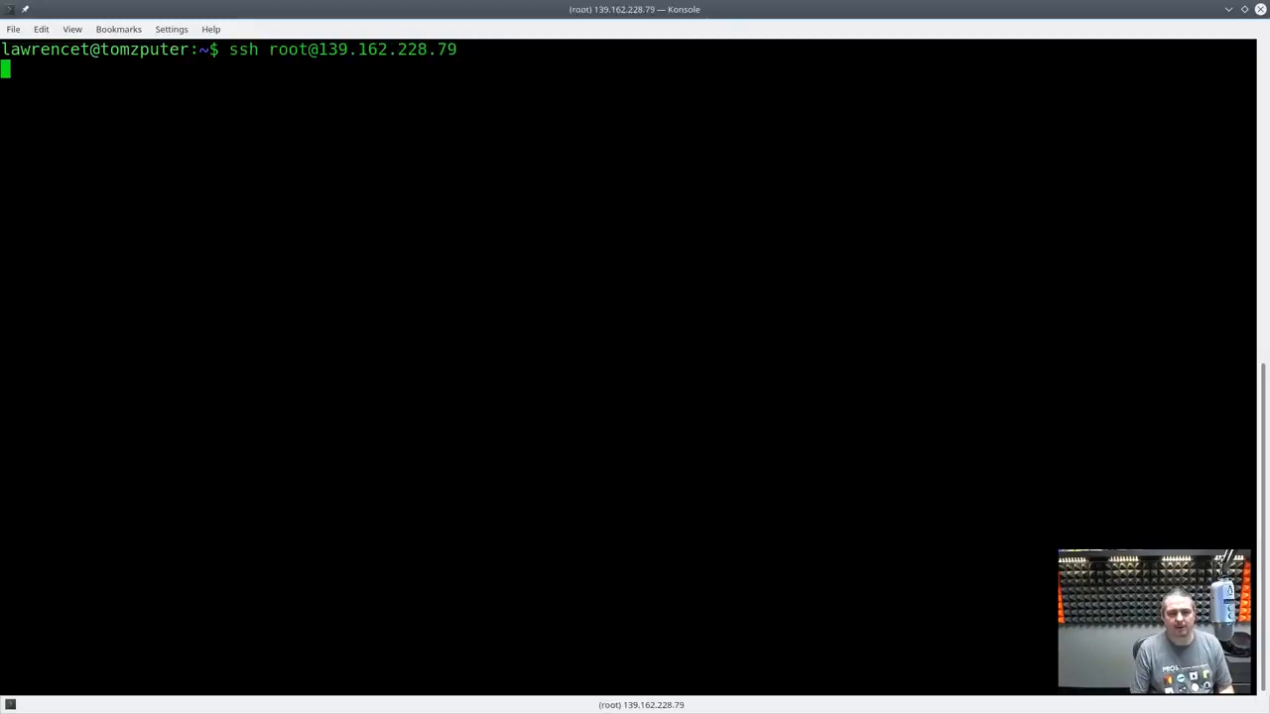
key(Return)
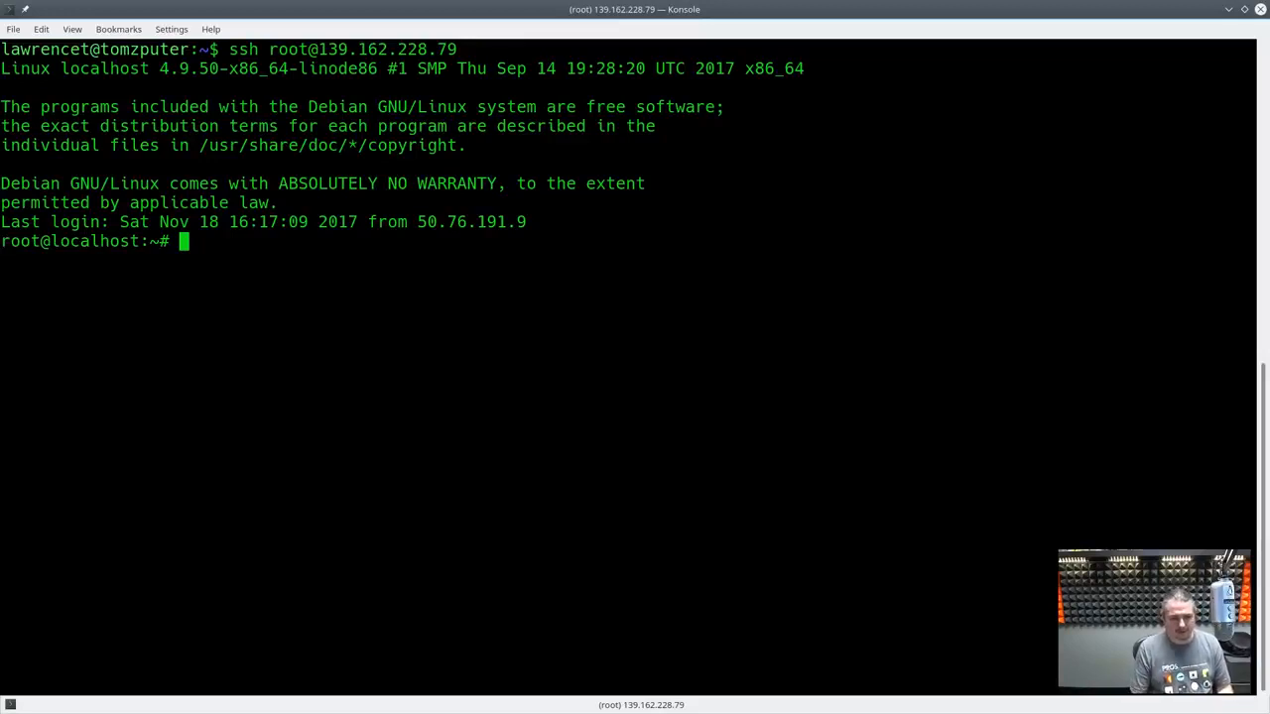
text(vim /etc/ssh/)
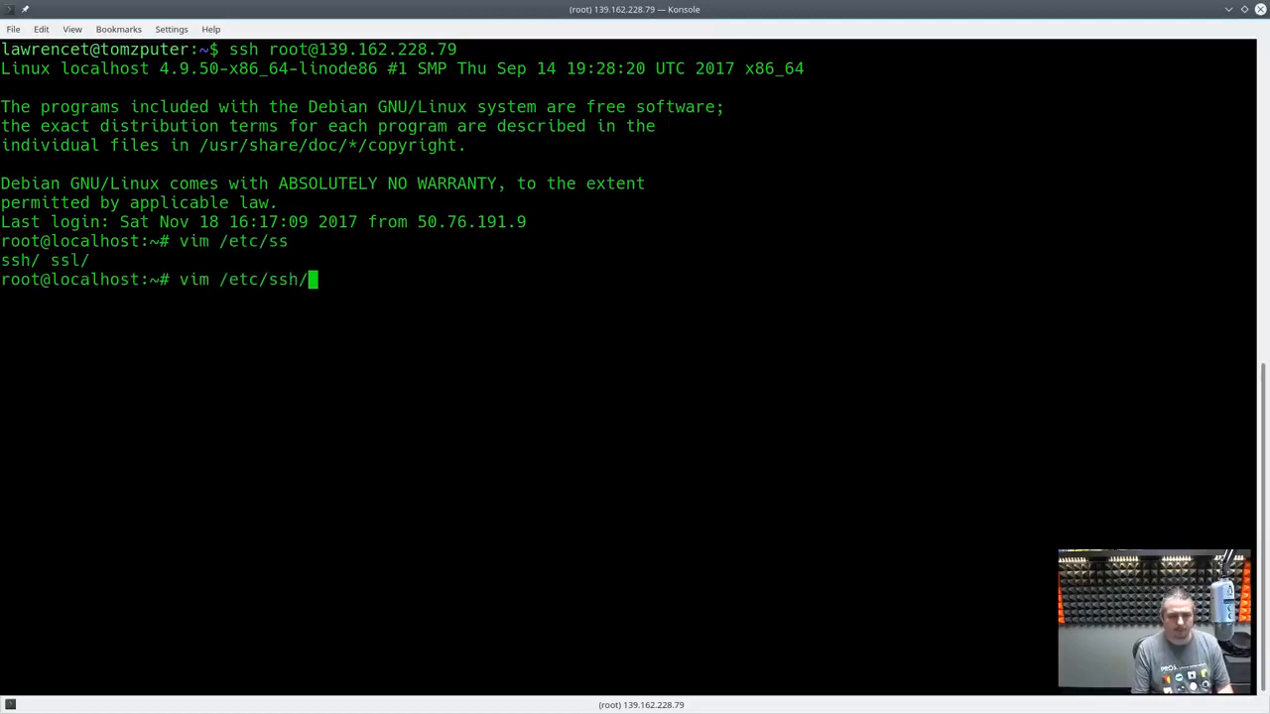
Step: Edit /etc/ssh/sshd_config in vim, searching for the Pass setting
text(sshd_config)
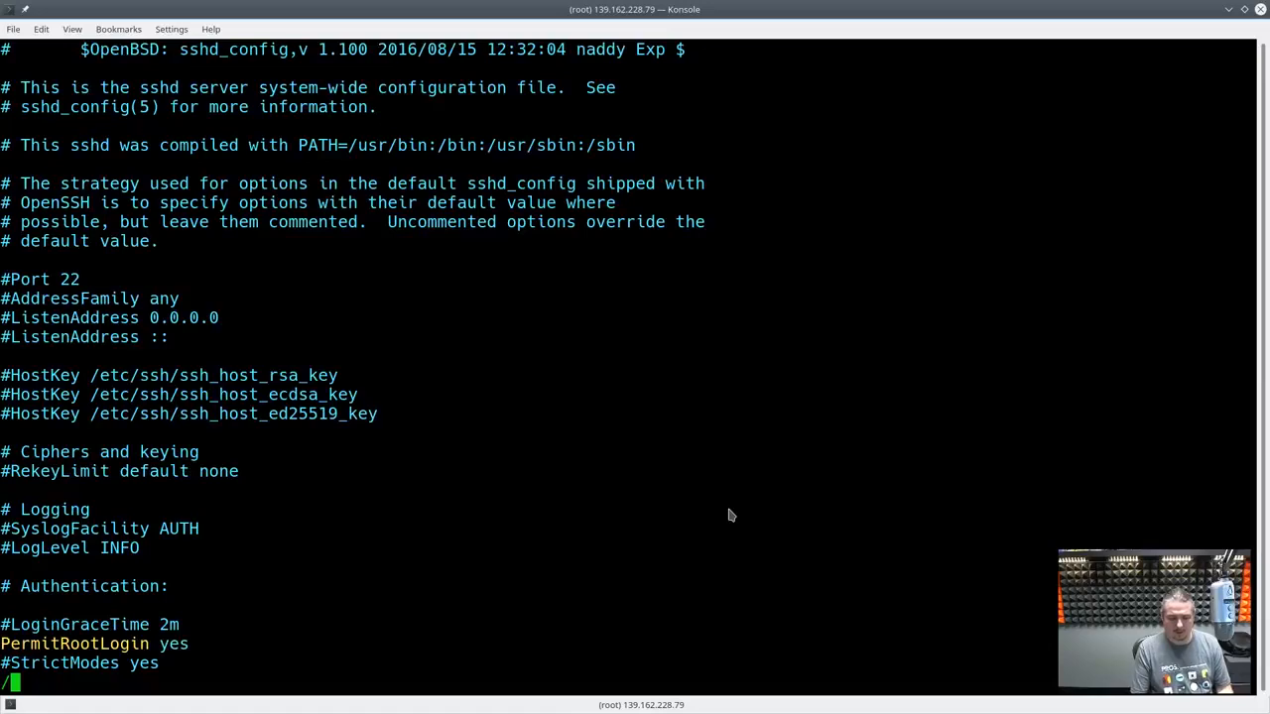
text(Pass)
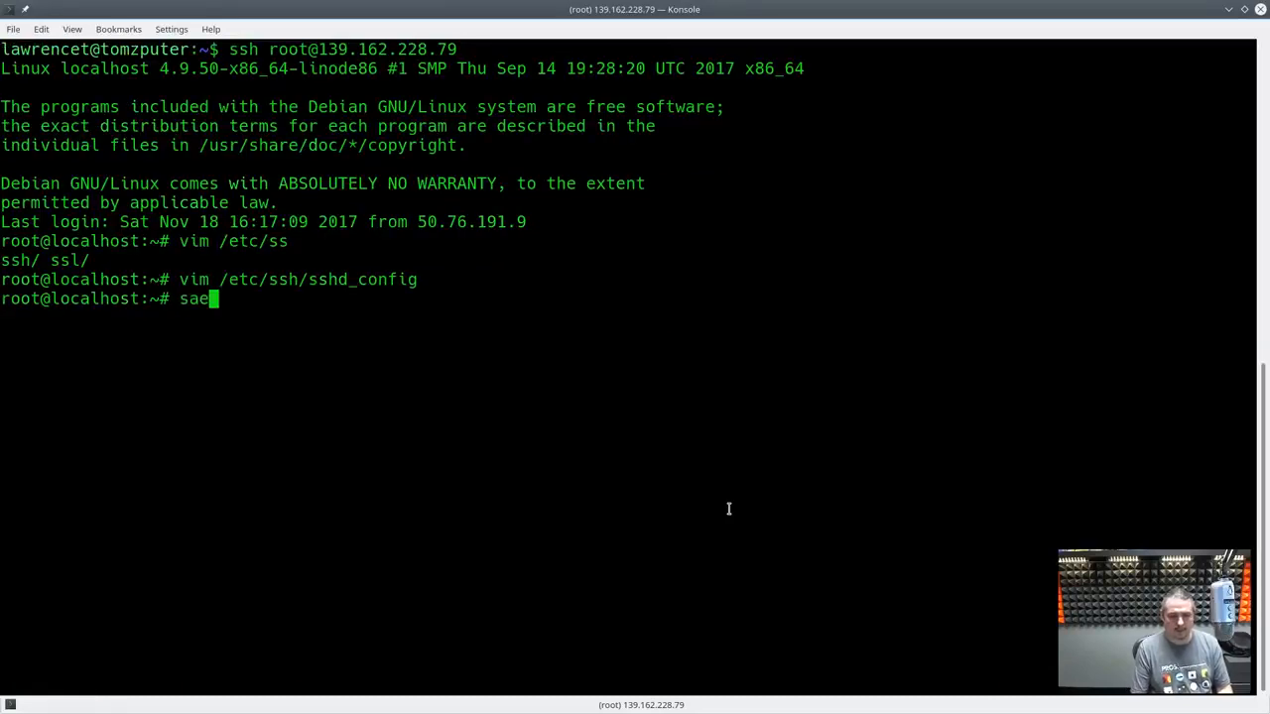
Step: Enter the command to restart the server's SSH service
text(service s)
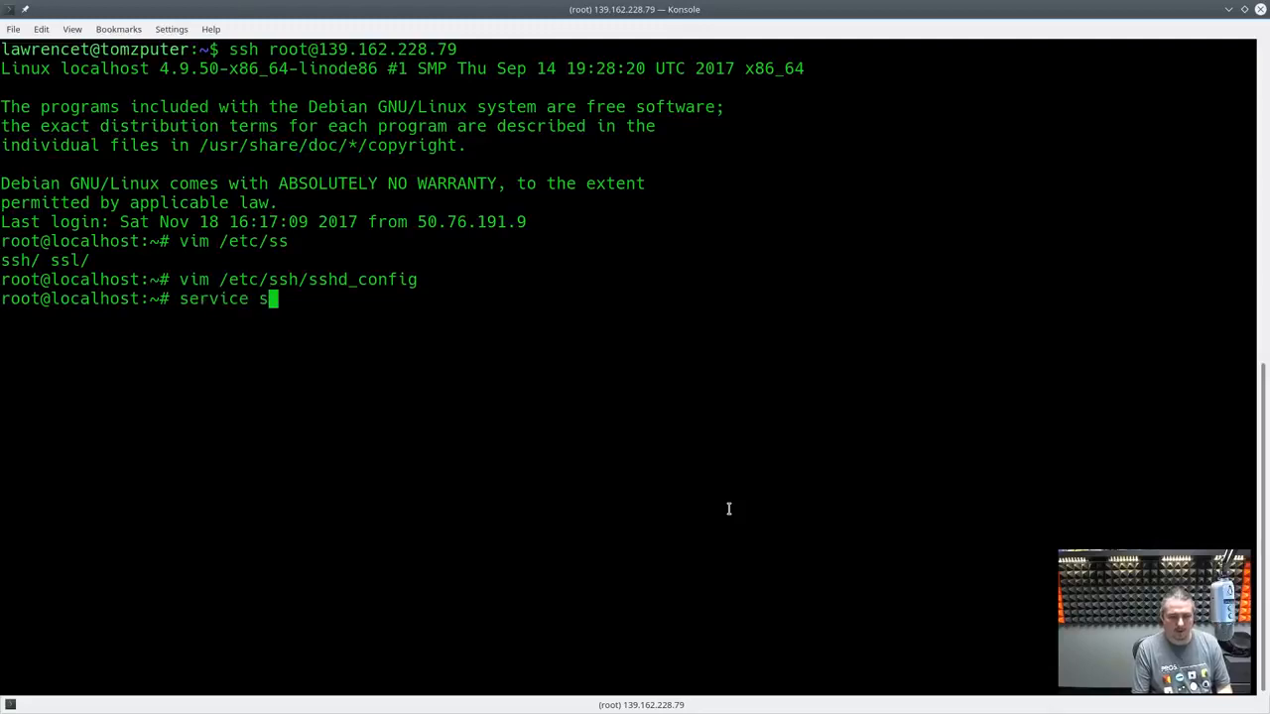
text(sh tre)
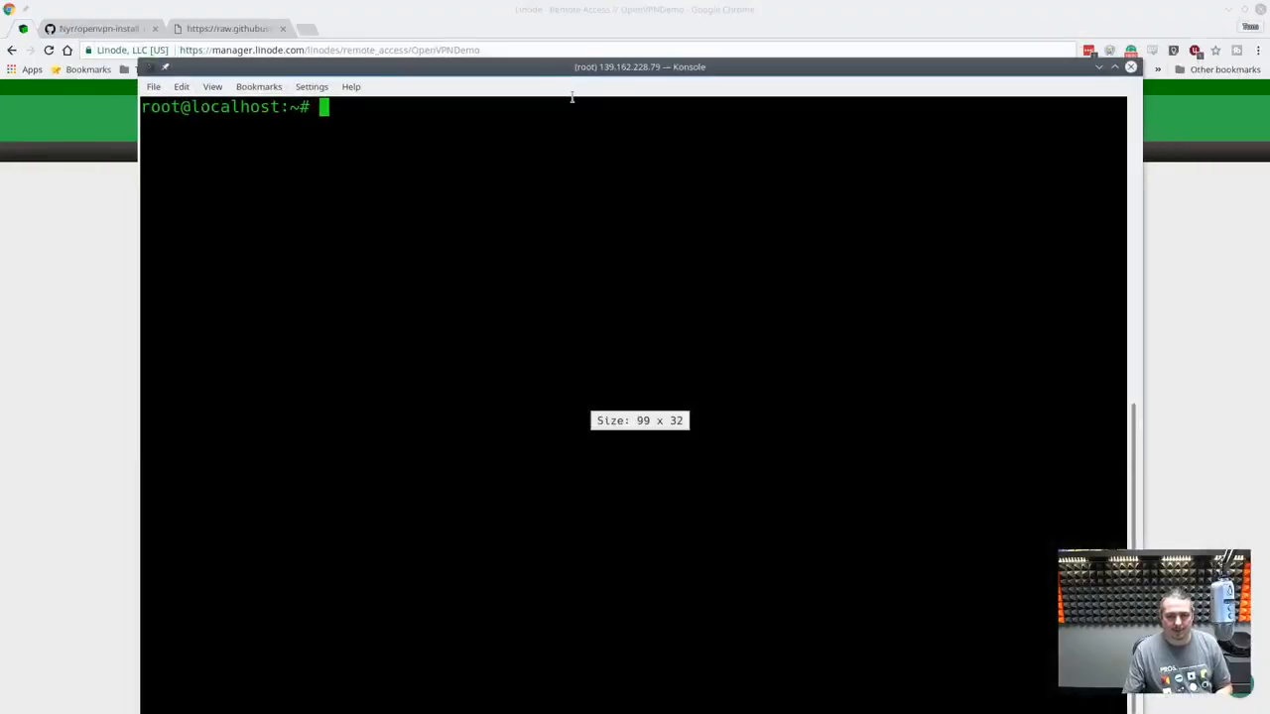
Step: Copy the 'wget … && bash openvpn-install.sh' command from the openvpn-install README
click(94, 28)
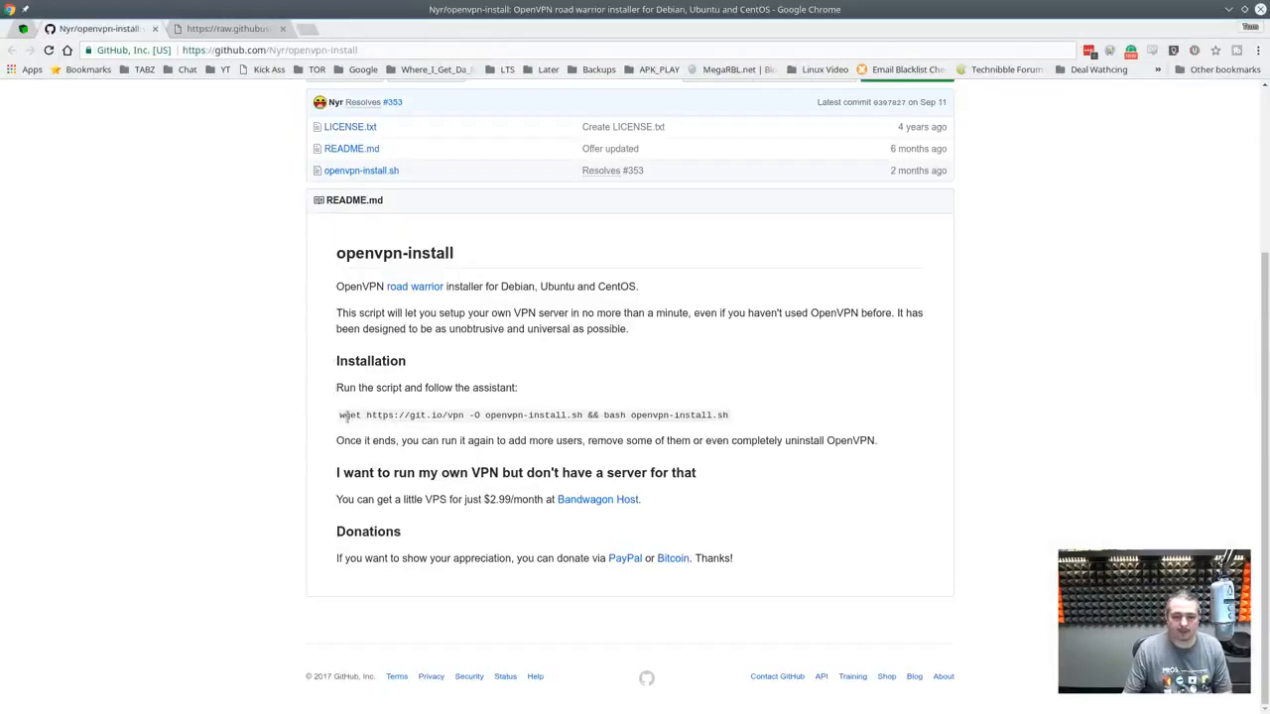
drag(336, 414, 727, 414)
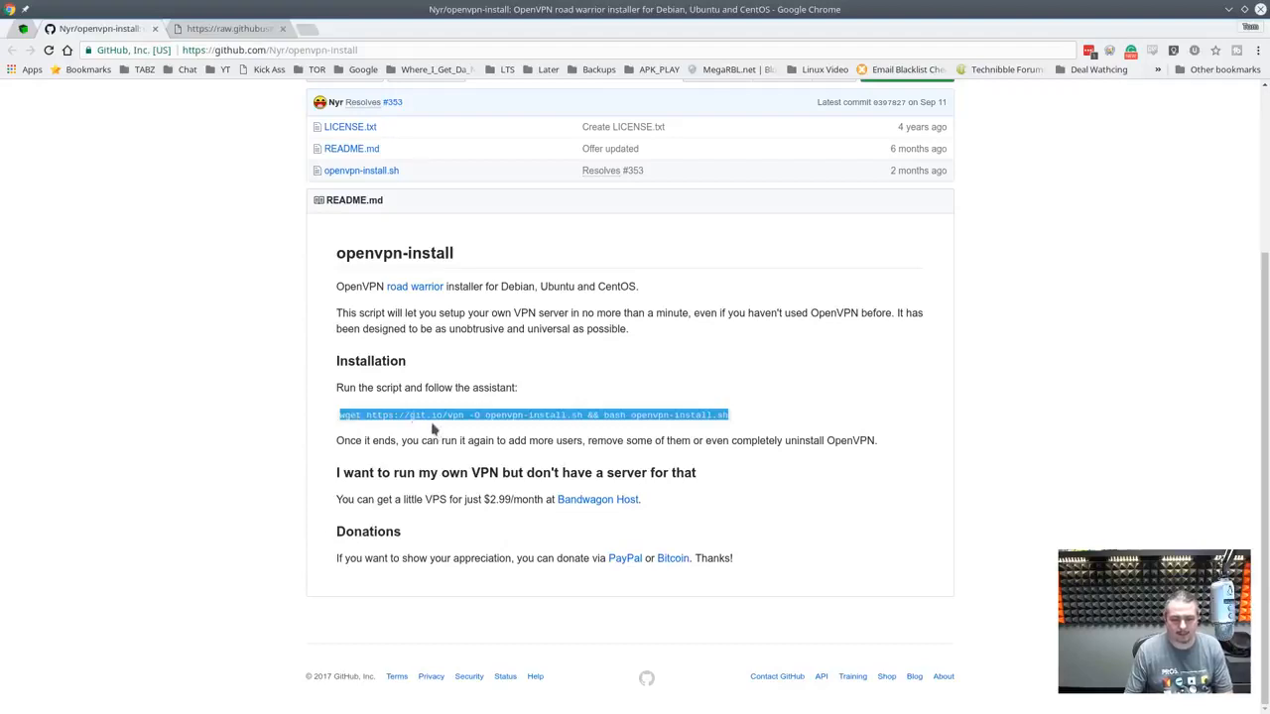
mouse_move(491, 429)
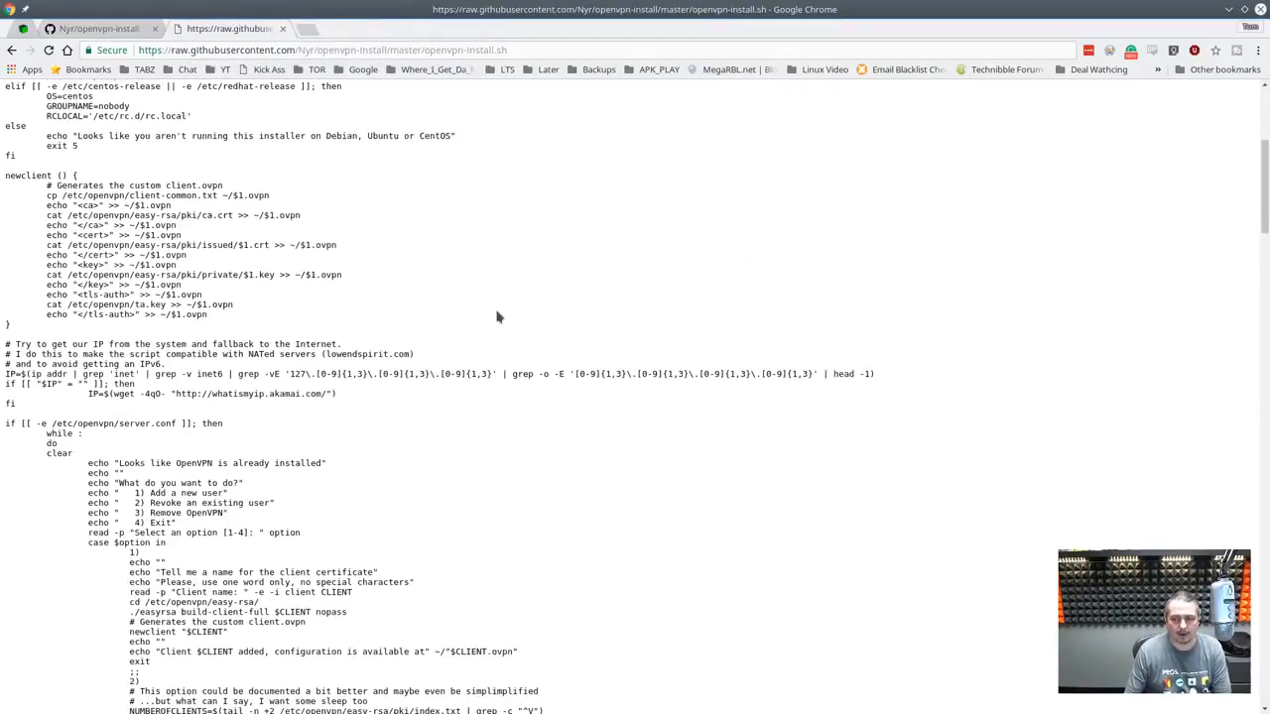
scroll(down, 3)
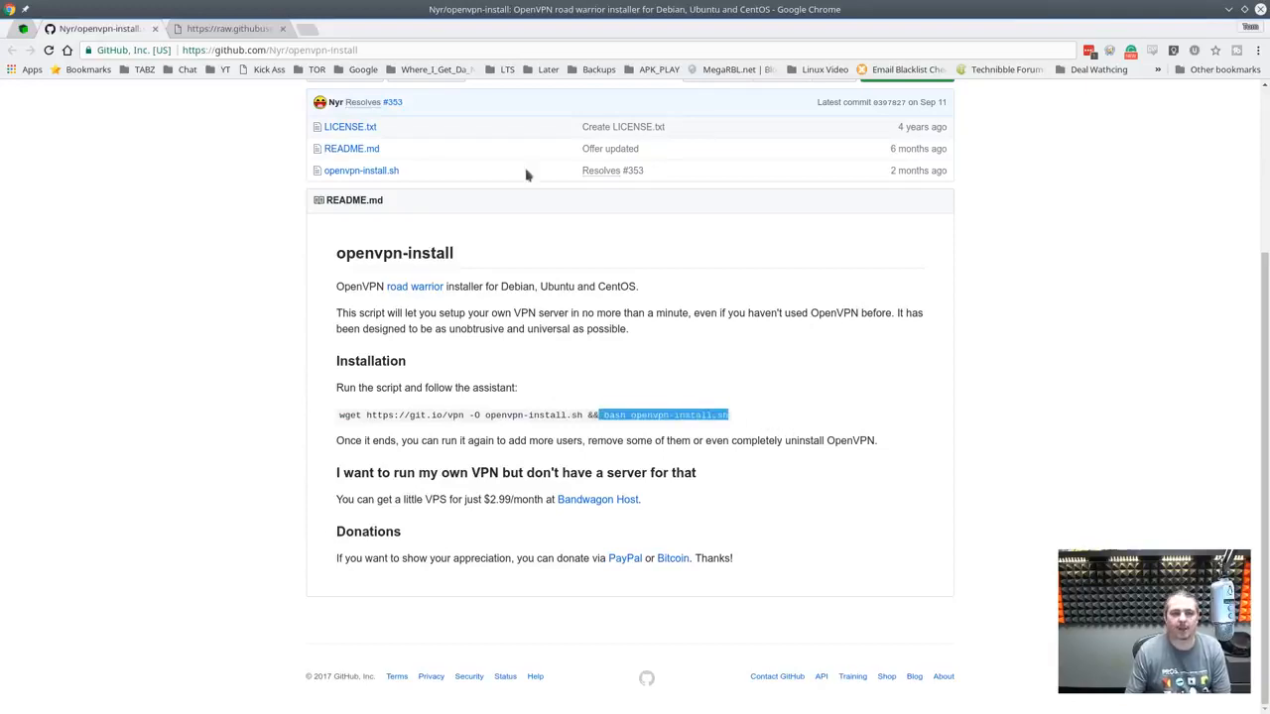
right_click(536, 414)
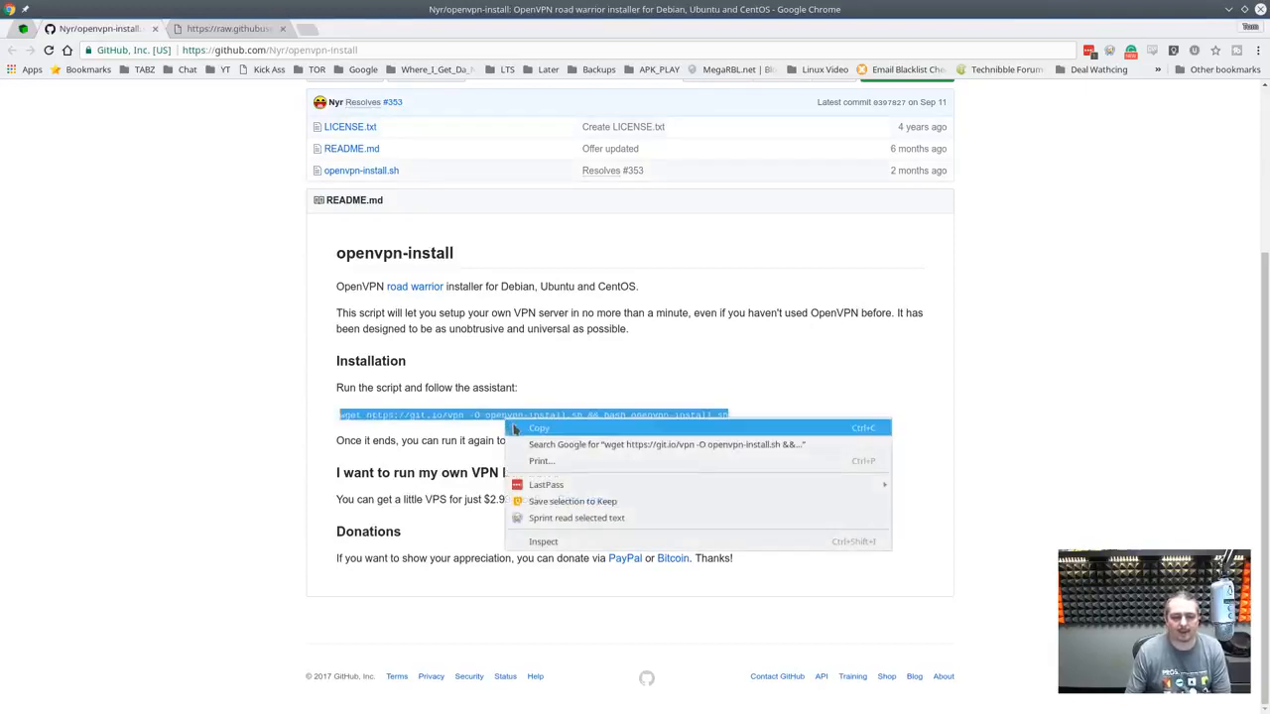
click(538, 428)
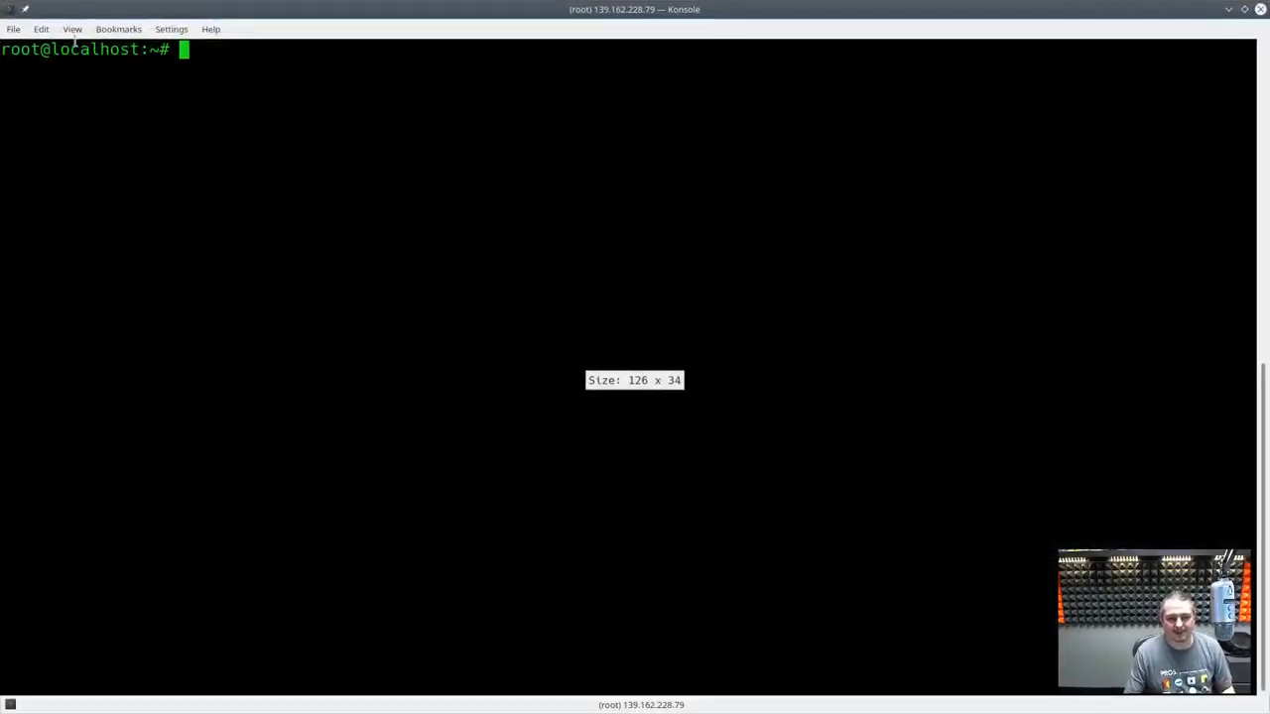
Step: Run the installer with UDP port 1194, Google DNS (option 2) and client LTSDemoClient
click(41, 28)
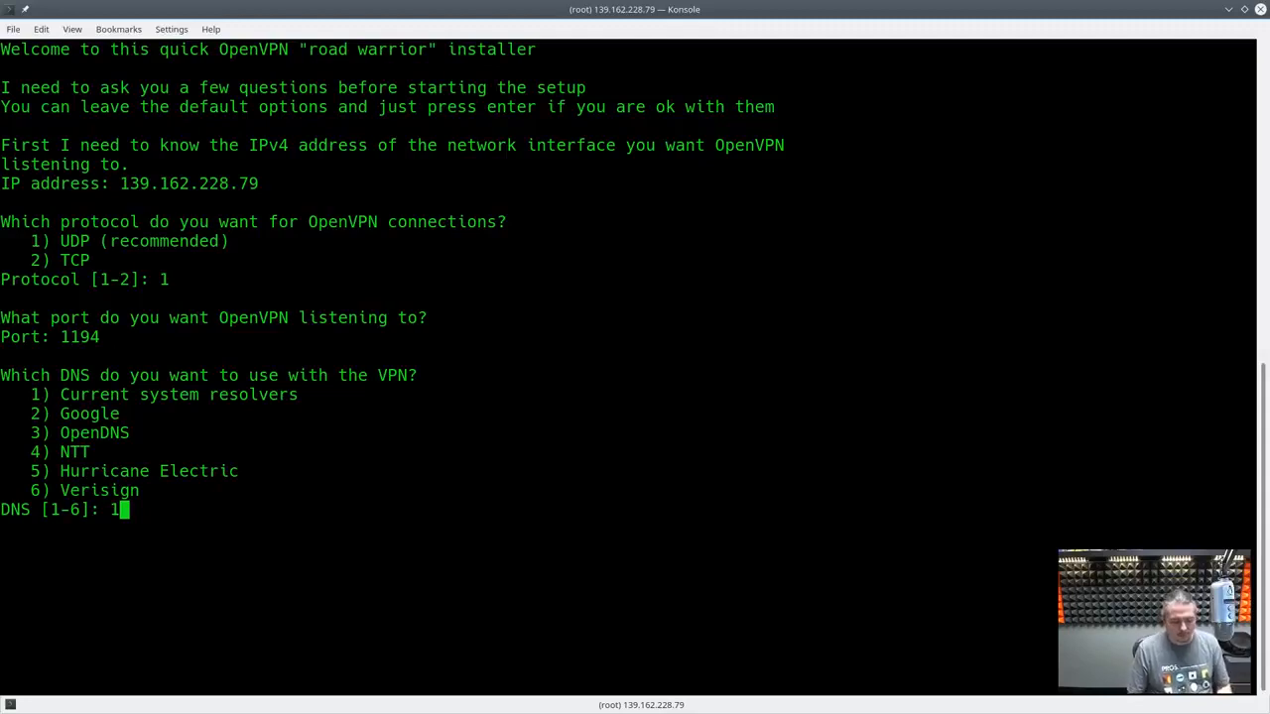
text(2)
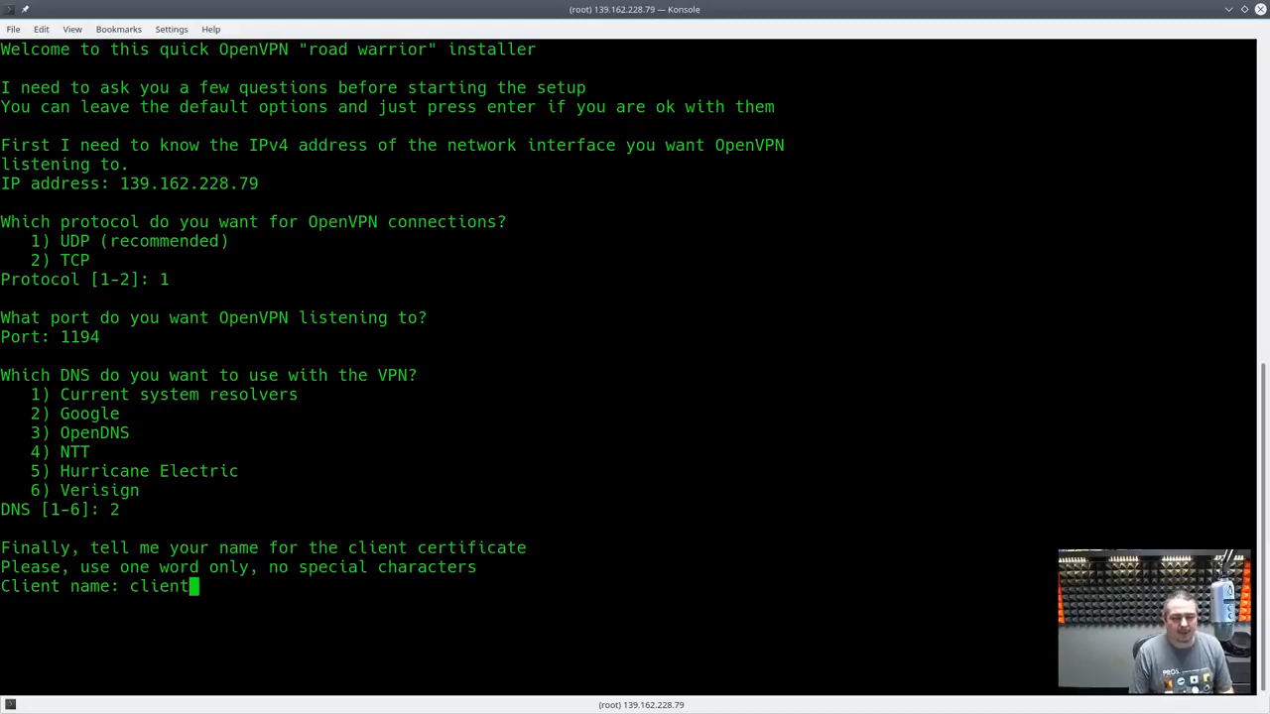
key(BackSpace)
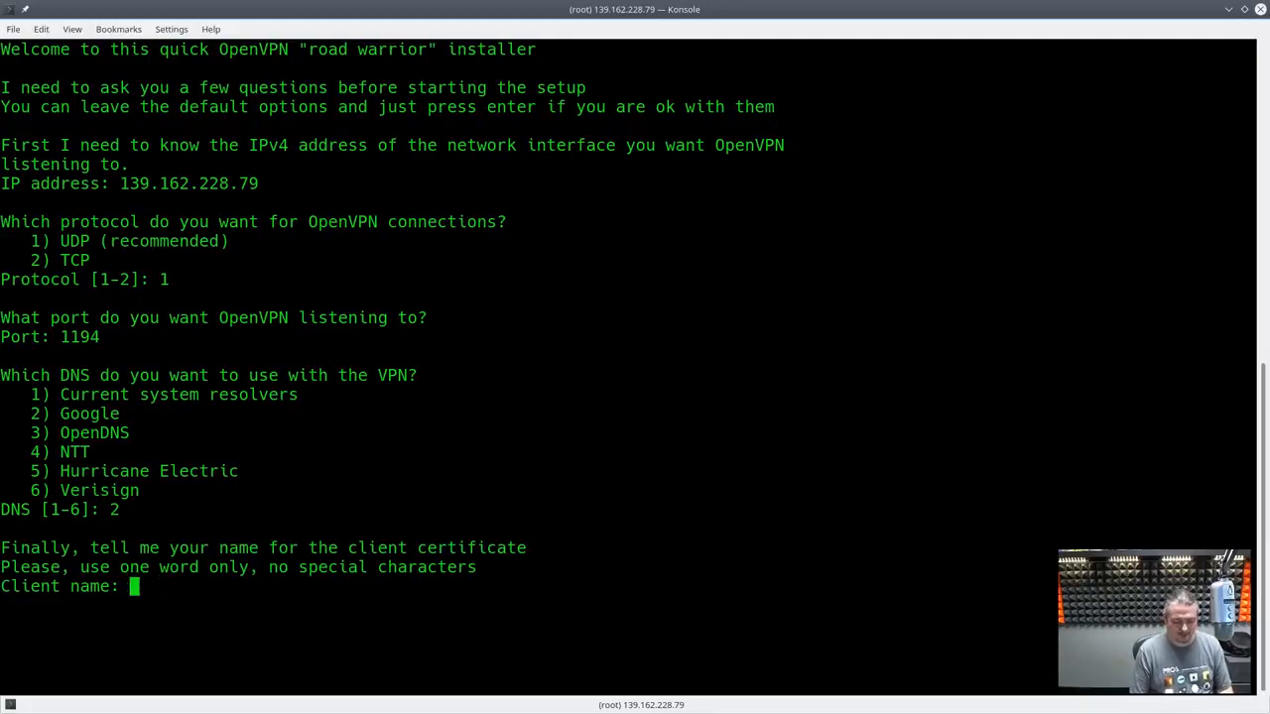
text(LTSDemoClient)
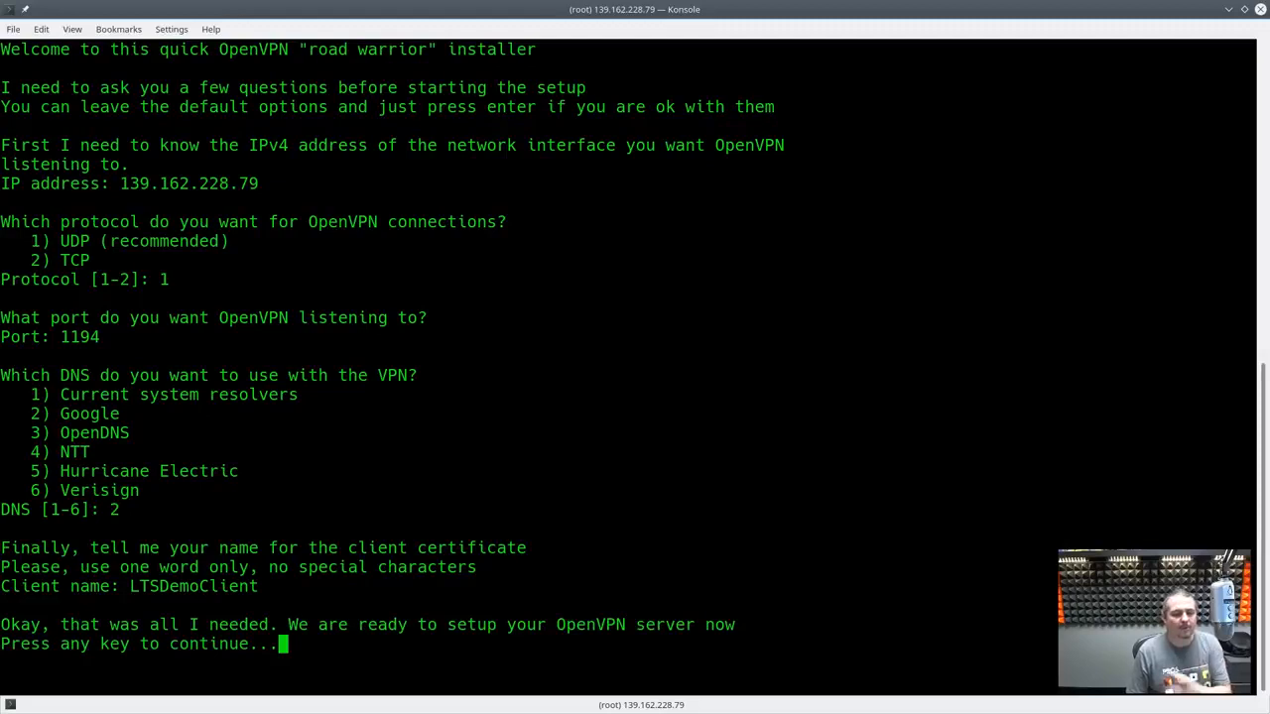
key(enter)
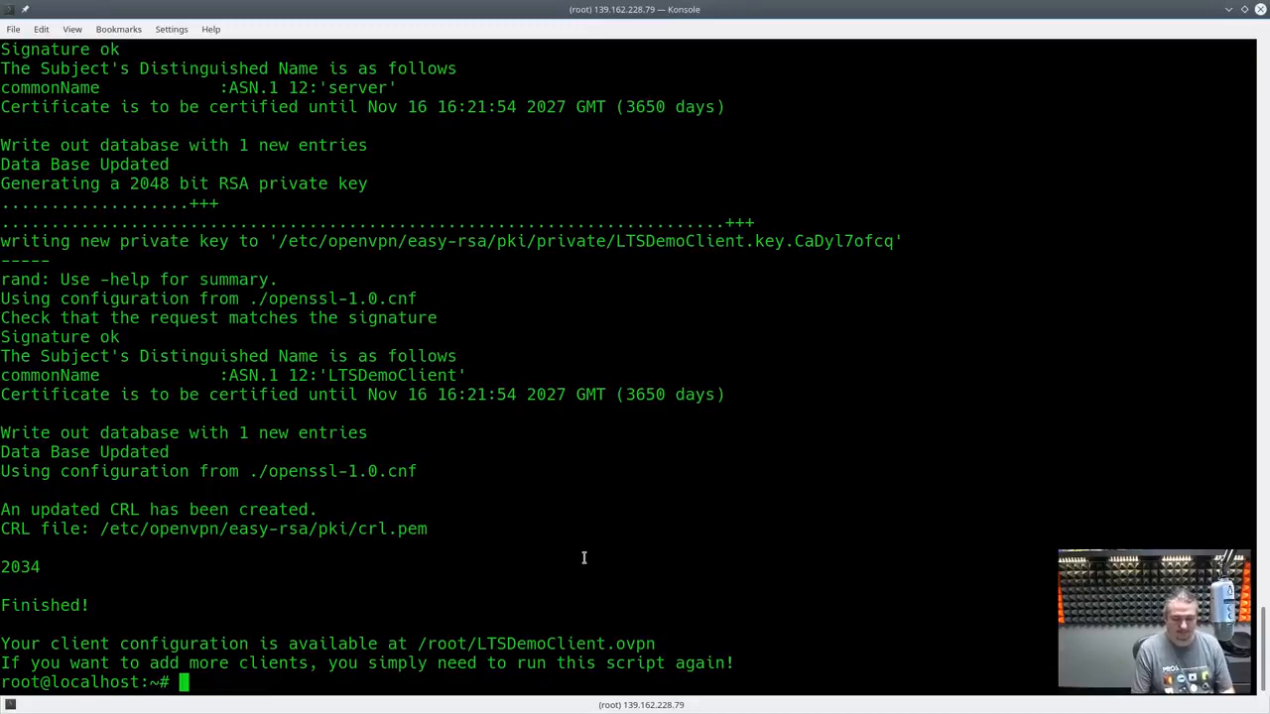
Step: Check 'service openvpn status' and list root's home with ls -la to find LTSDemoClient.ovpn
text(service openvpn)
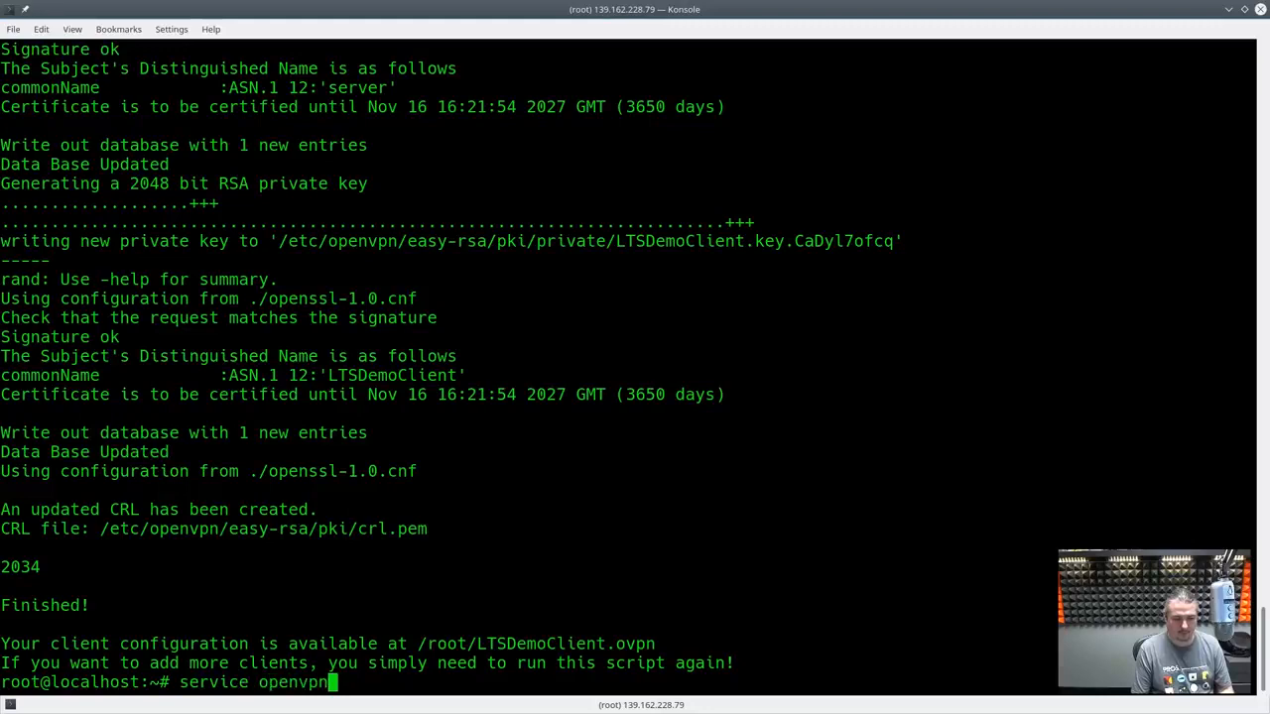
text(status)
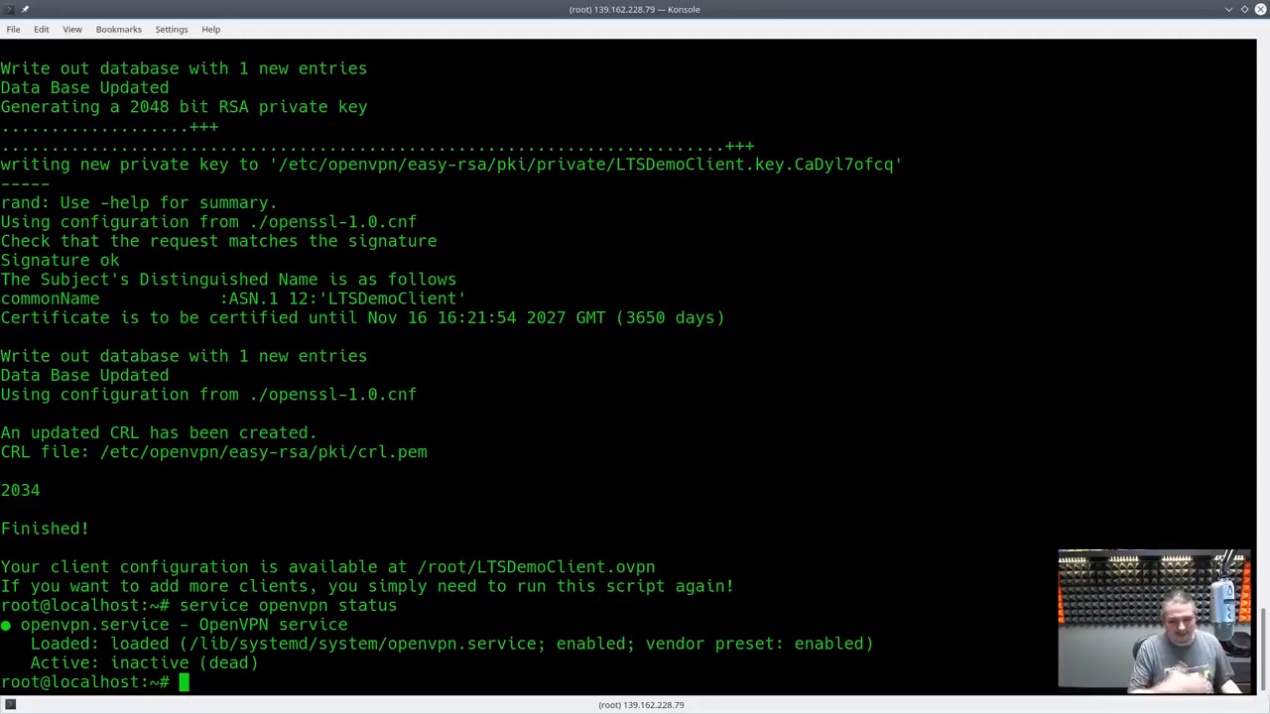
text(ls -la)
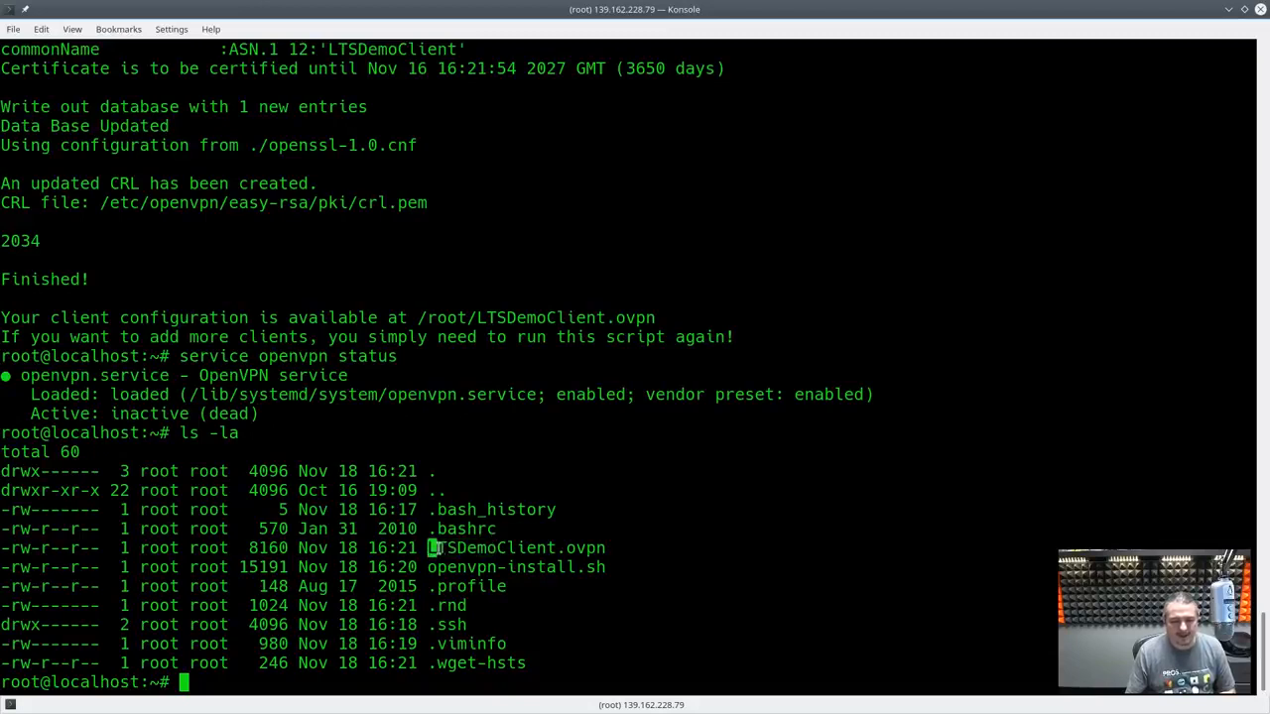
double_click(516, 547)
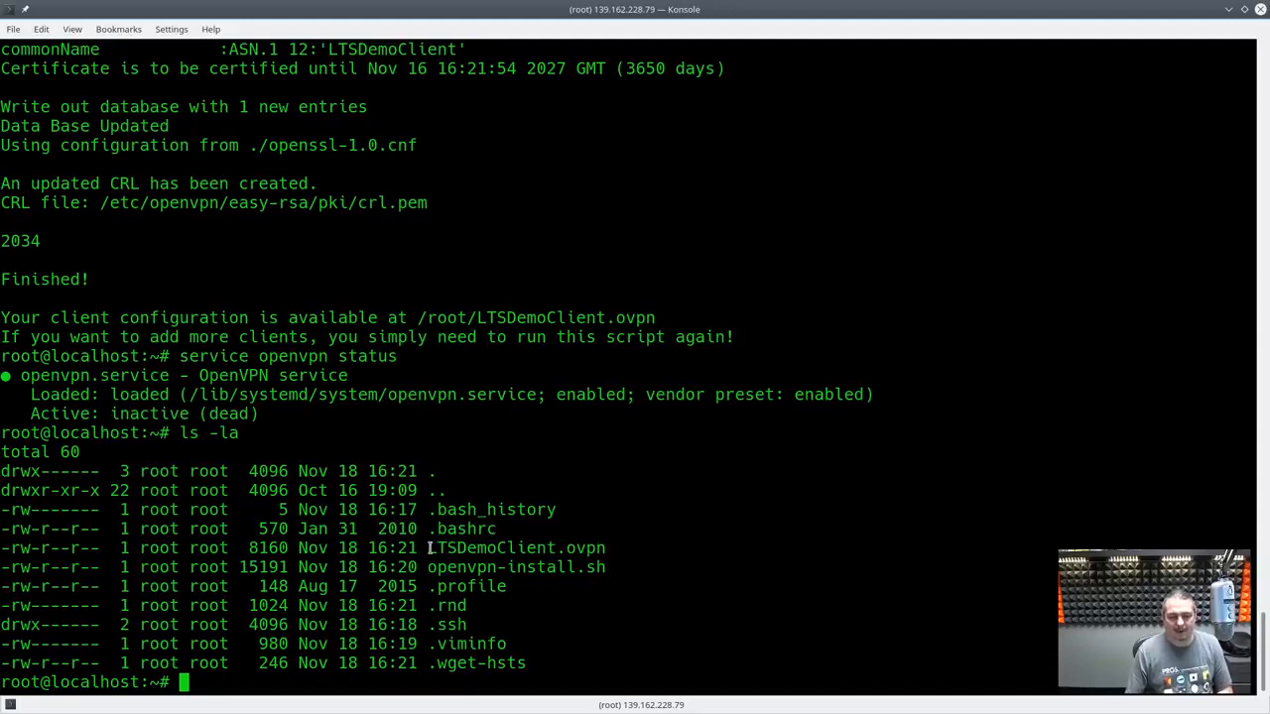
double_click(515, 548)
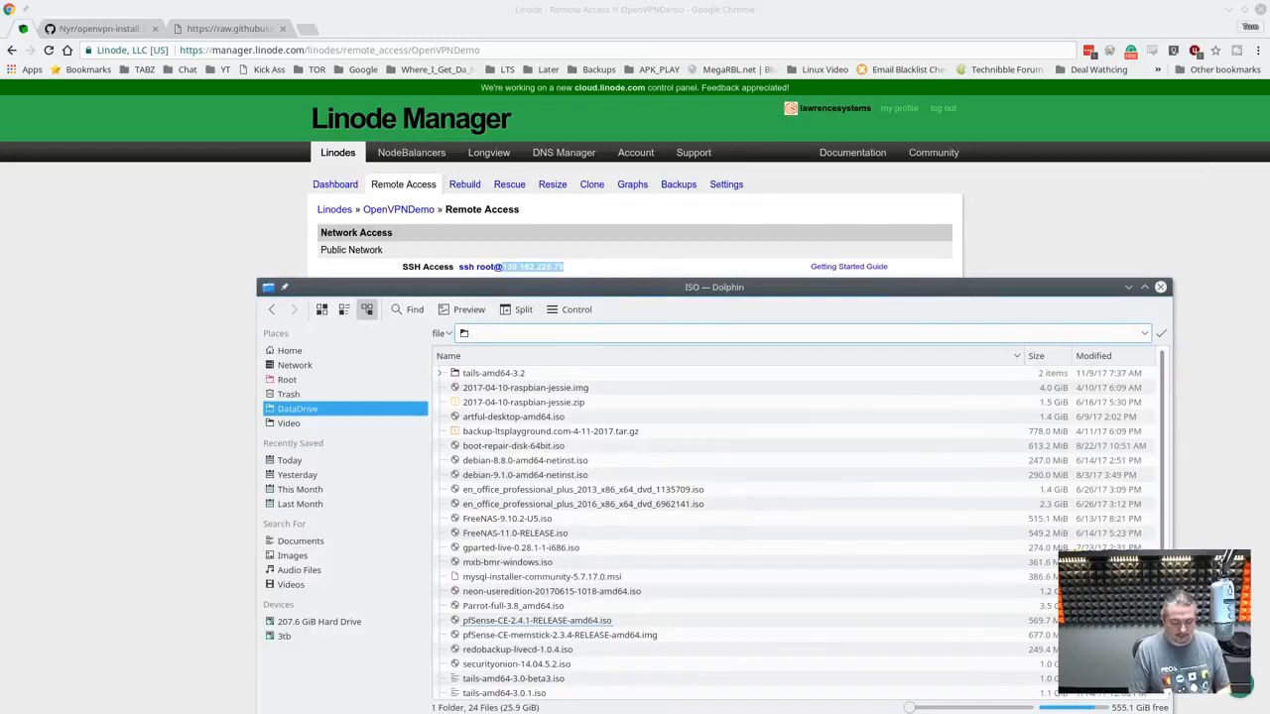
text(sftp://)
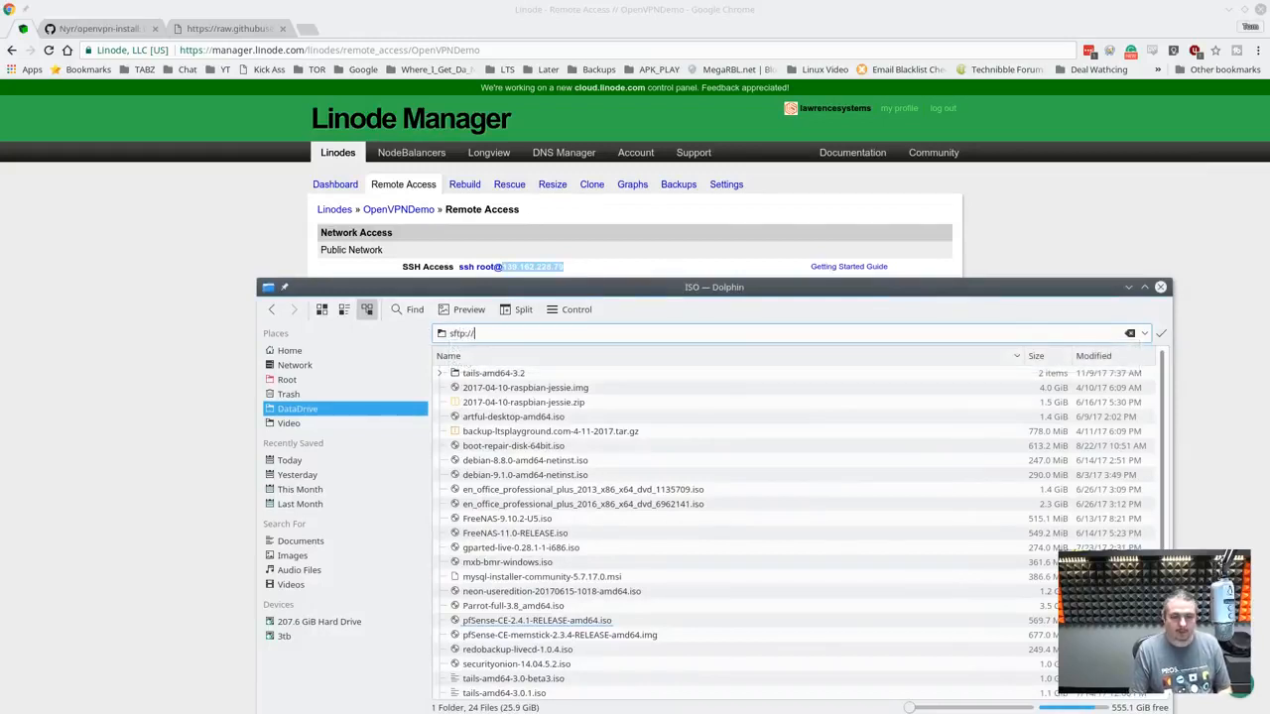
text(root@)
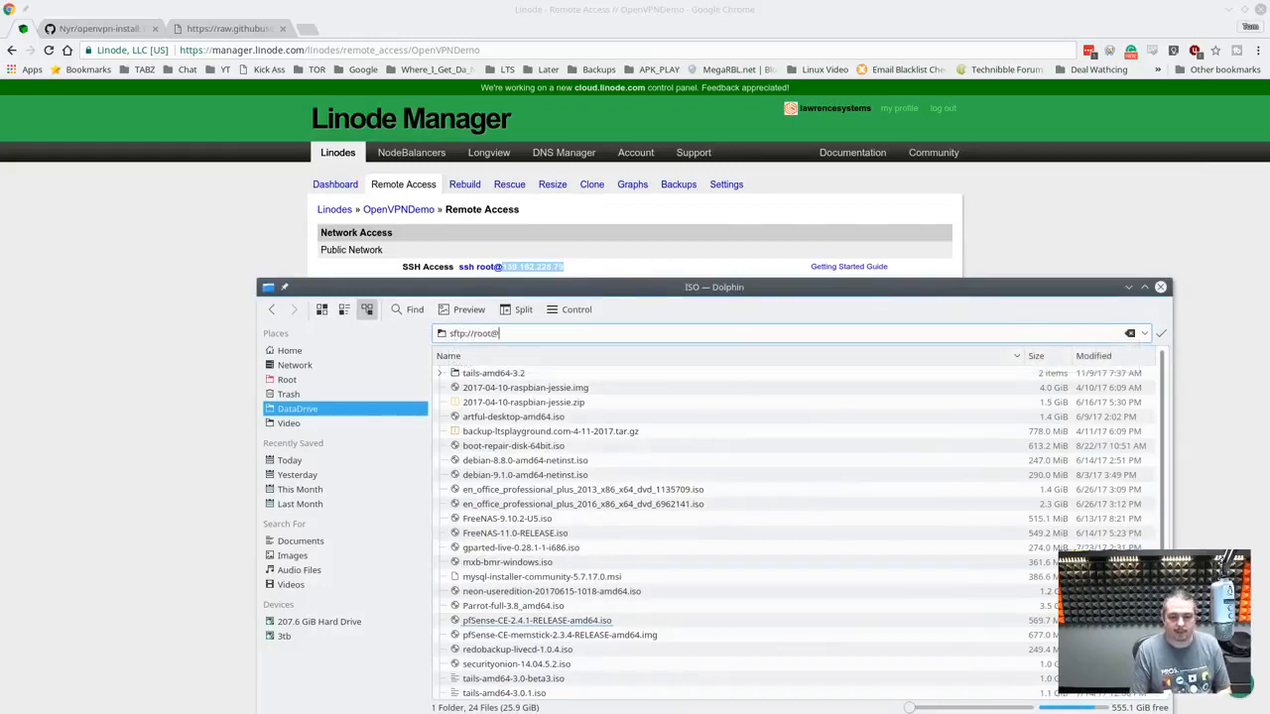
text(139.162.228.79/root/)
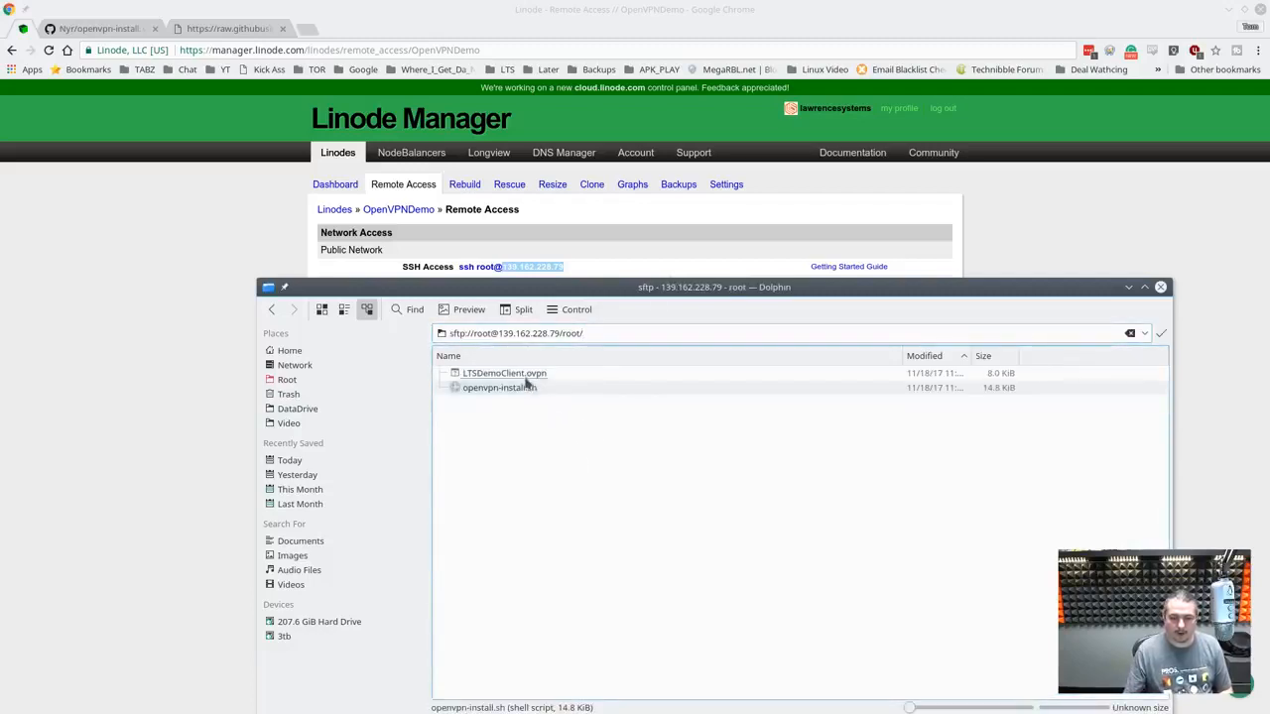
click(504, 373)
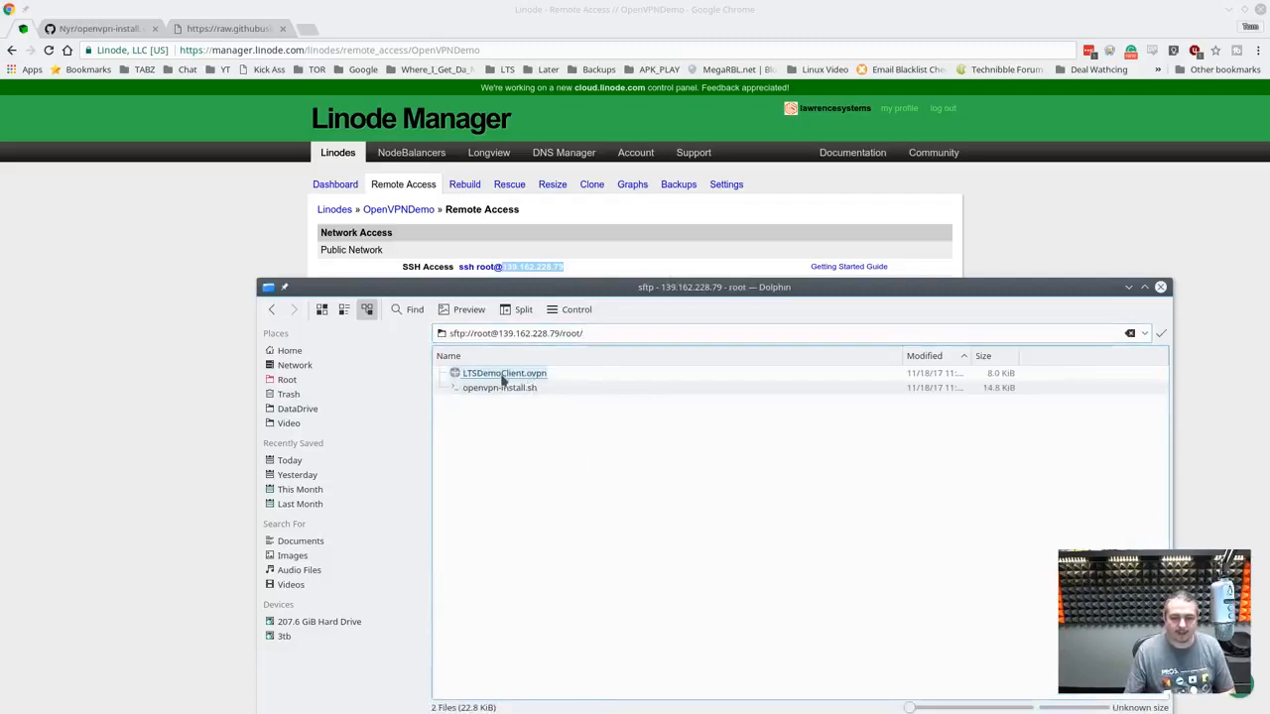
right_click(503, 373)
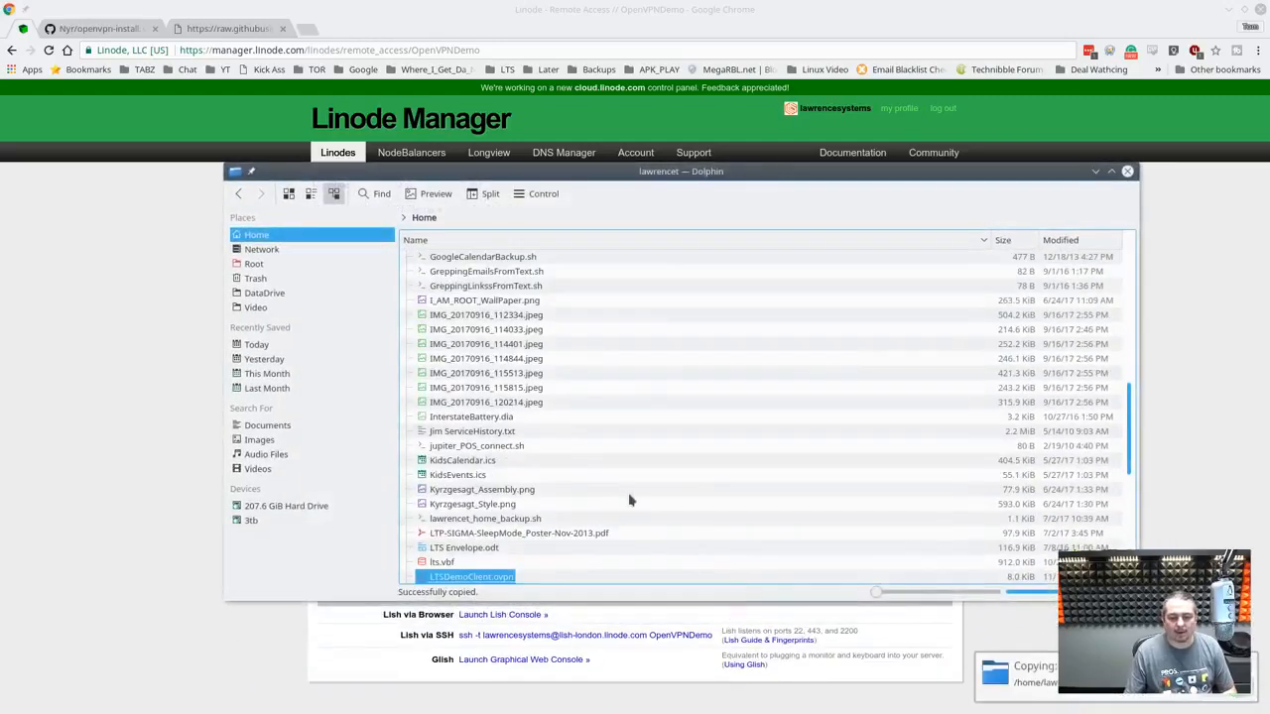
scroll(down, 3)
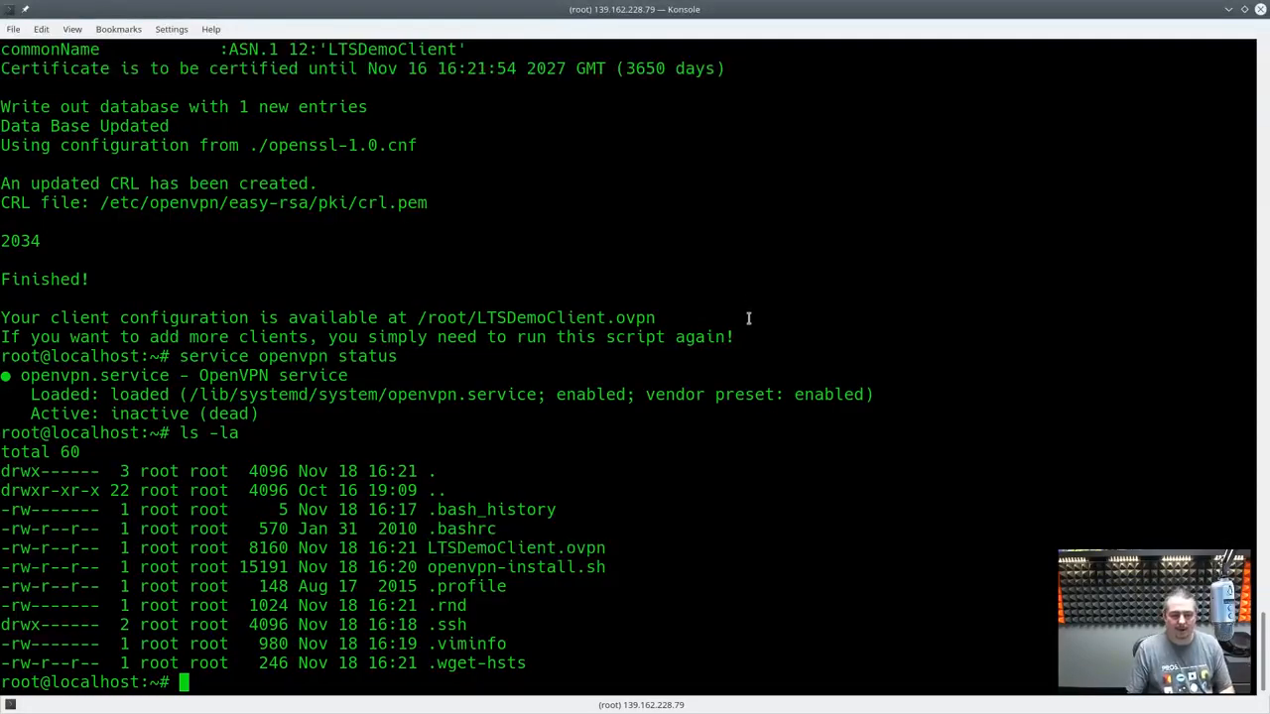
Step: Exit the server session and run 'sudo apt-get install openvpn' locally
text(exit)
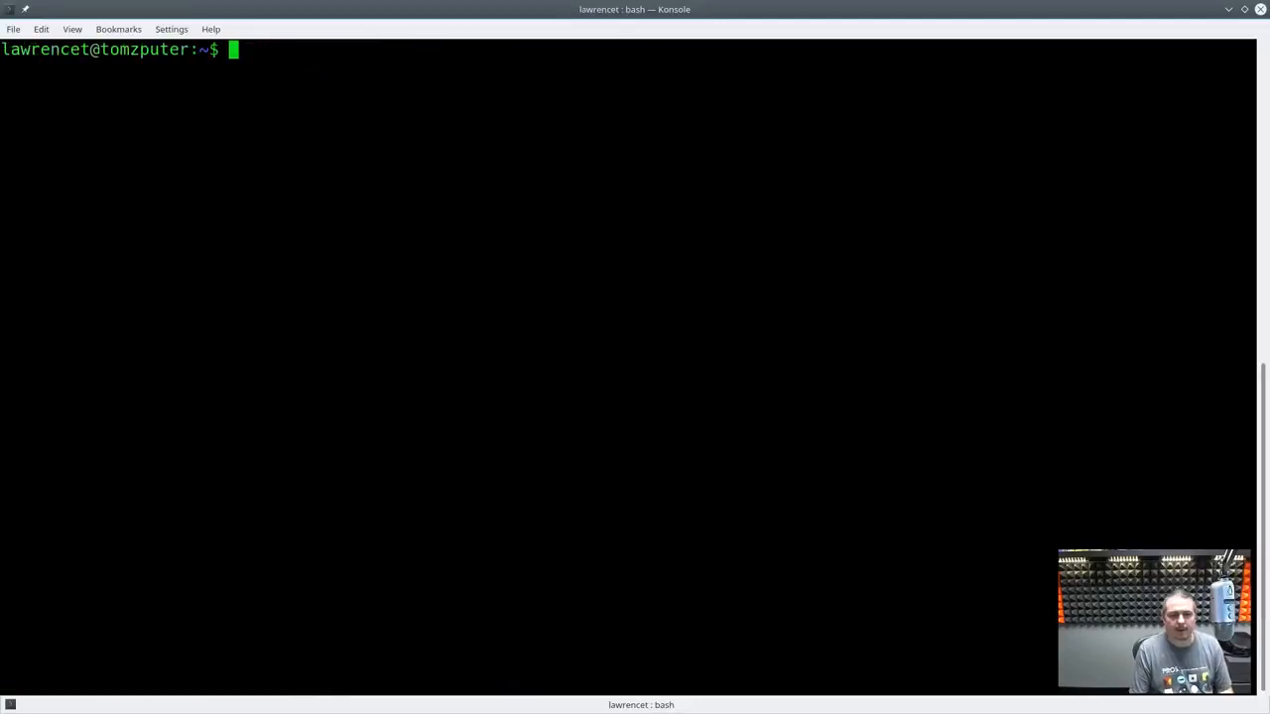
text(sudo)
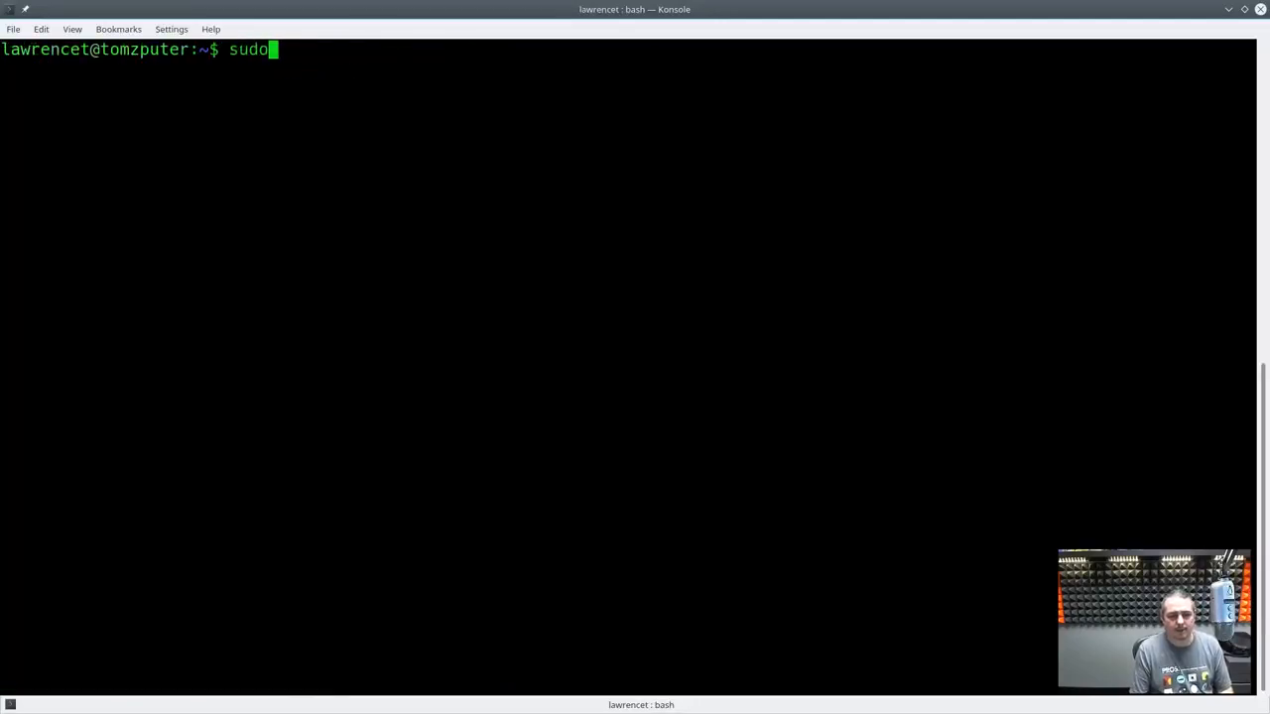
text(apt-get install)
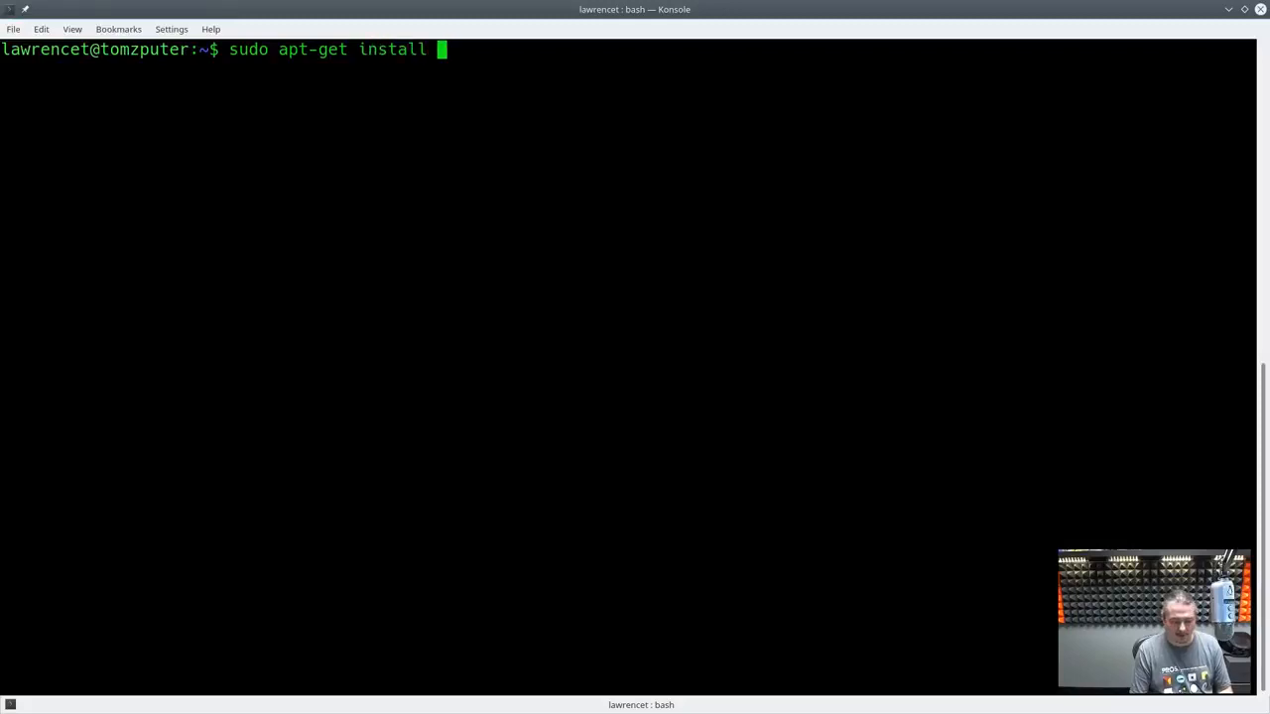
text(openvpn)
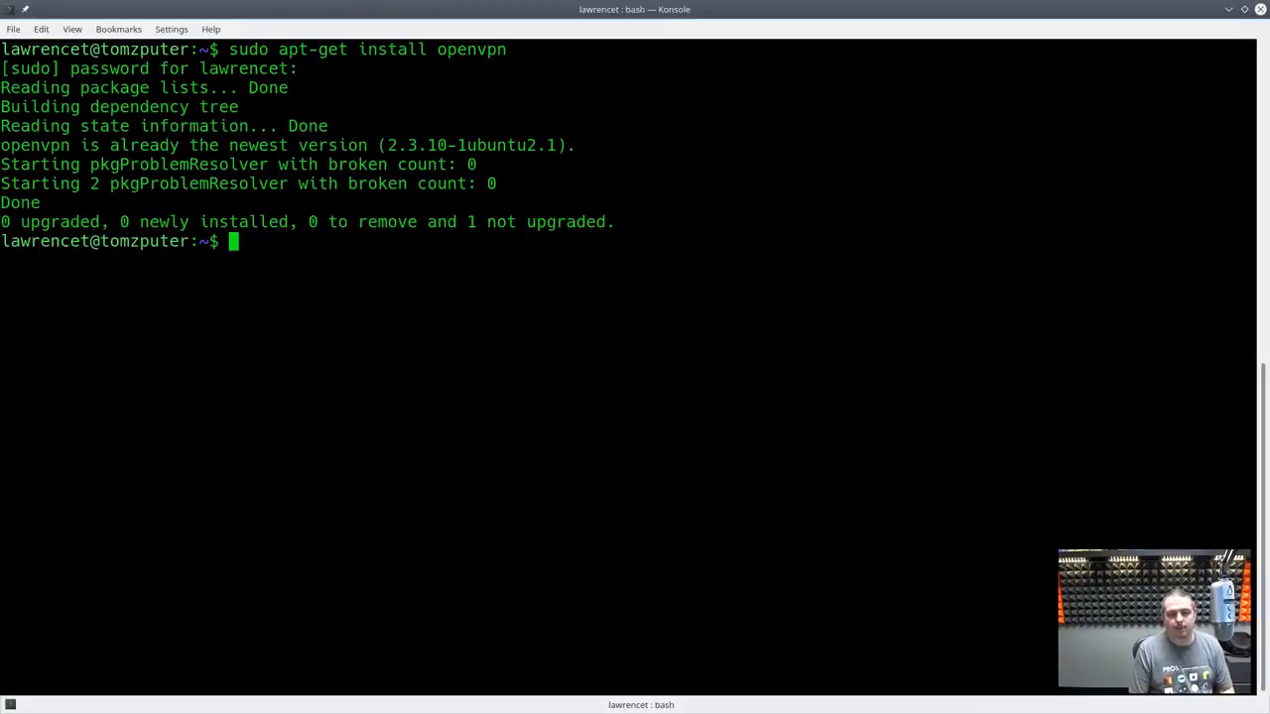
Step: Launch the VPN client with sudo openvpn on the LTSDemoClient.ovpn file
text(sudo)
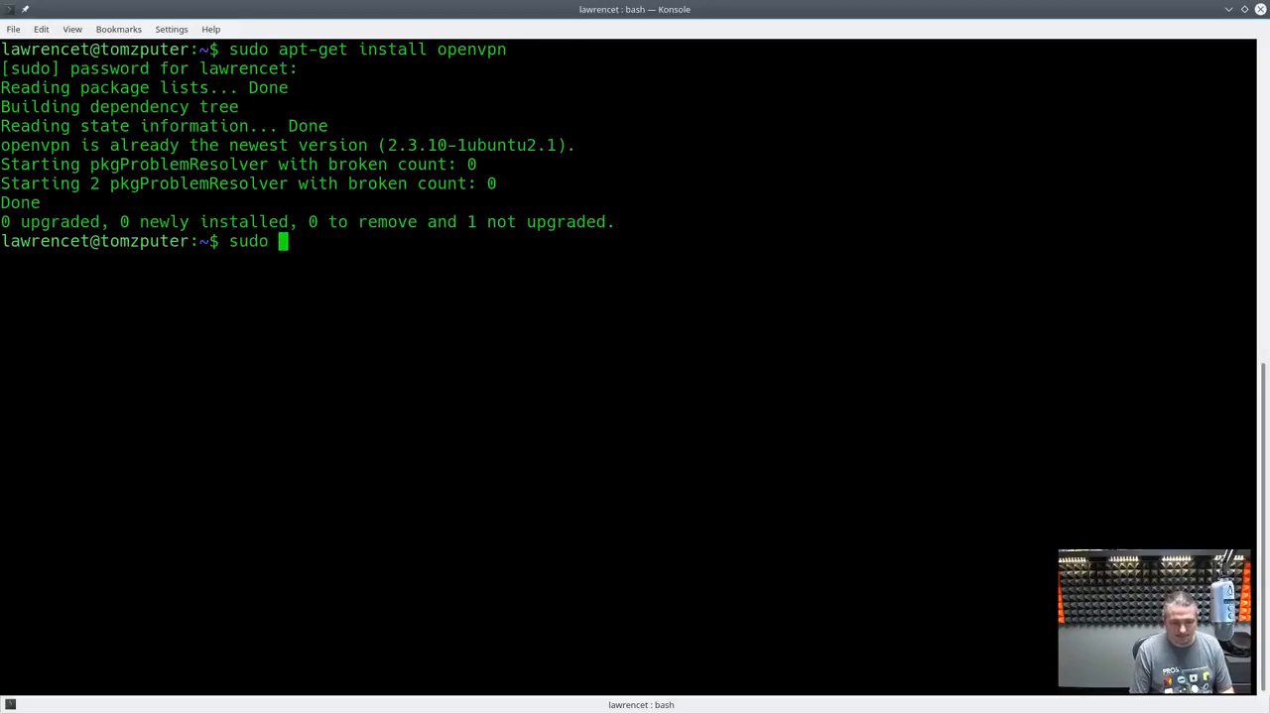
text(ope)
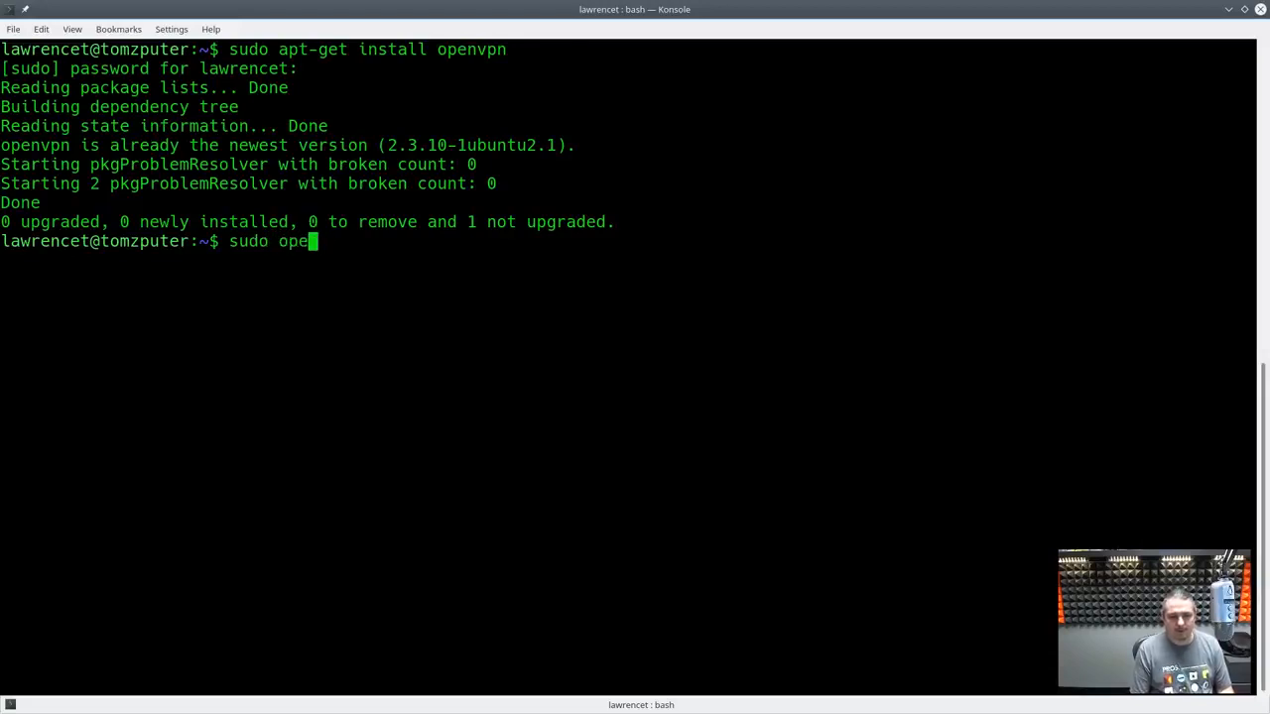
text(nvpn LT)
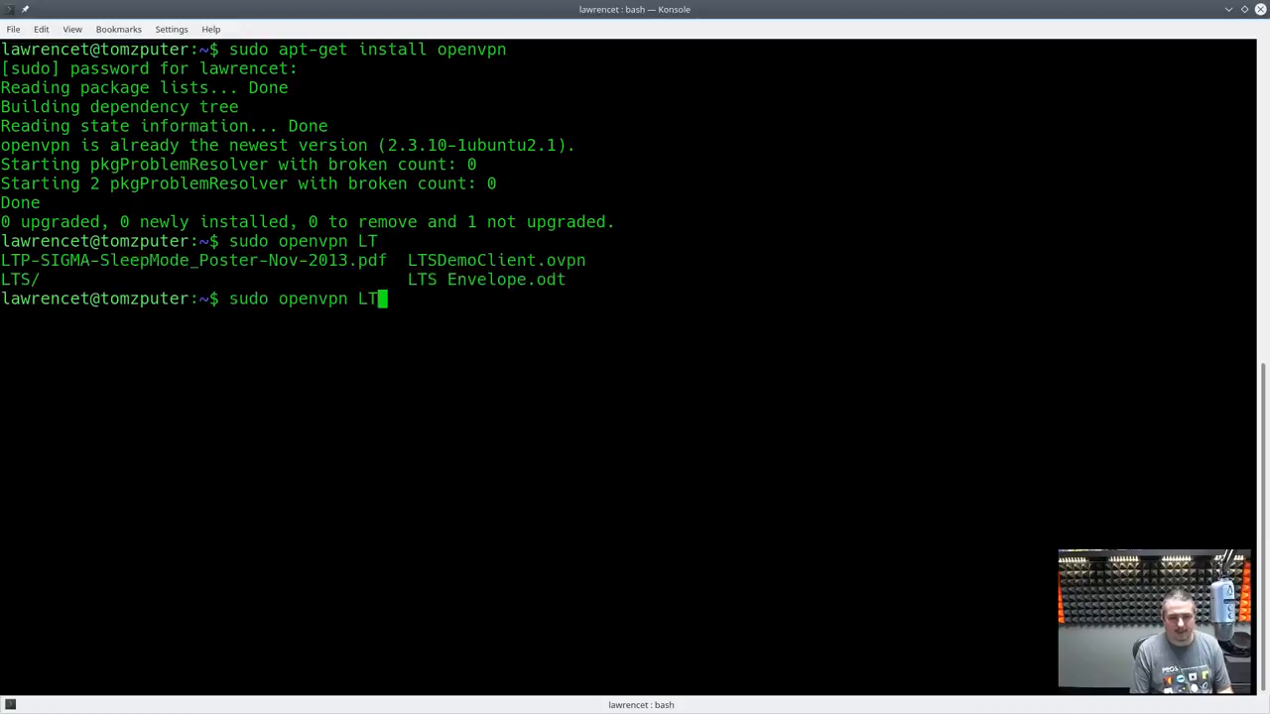
text(S)
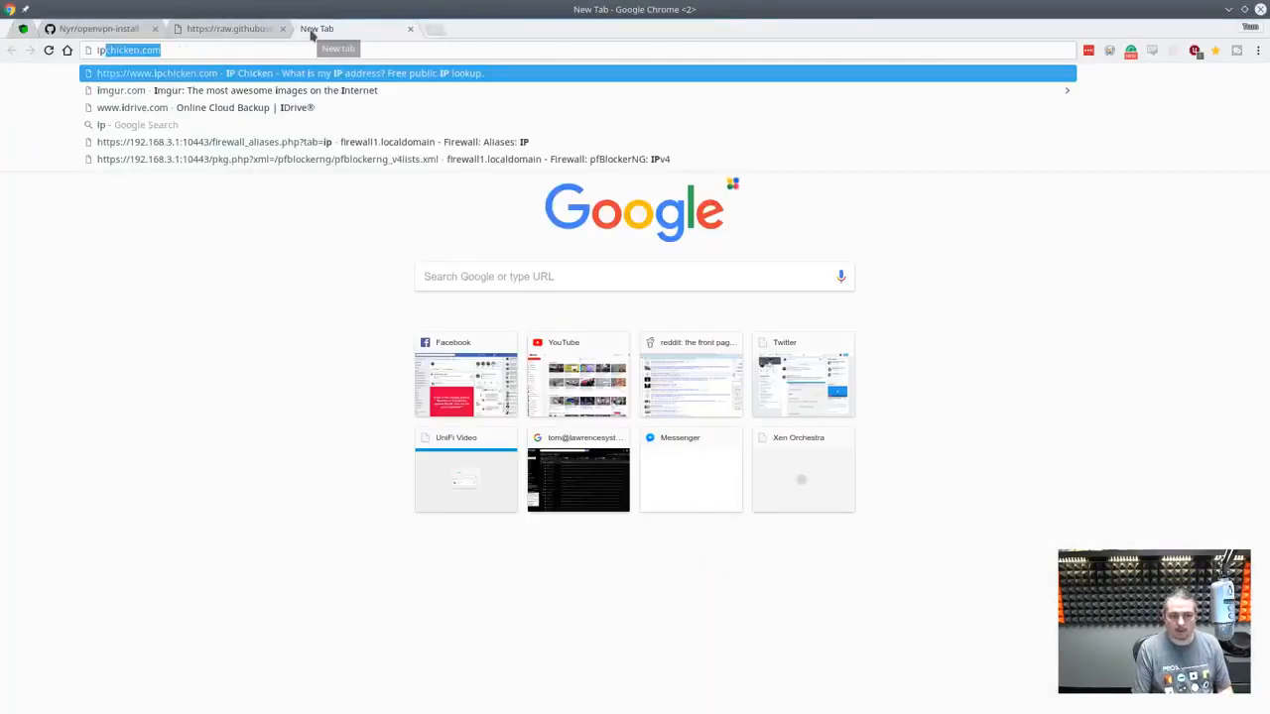
Step: Compare IP Chicken's result with the Linode's public IP 139.162.228.79
click(289, 72)
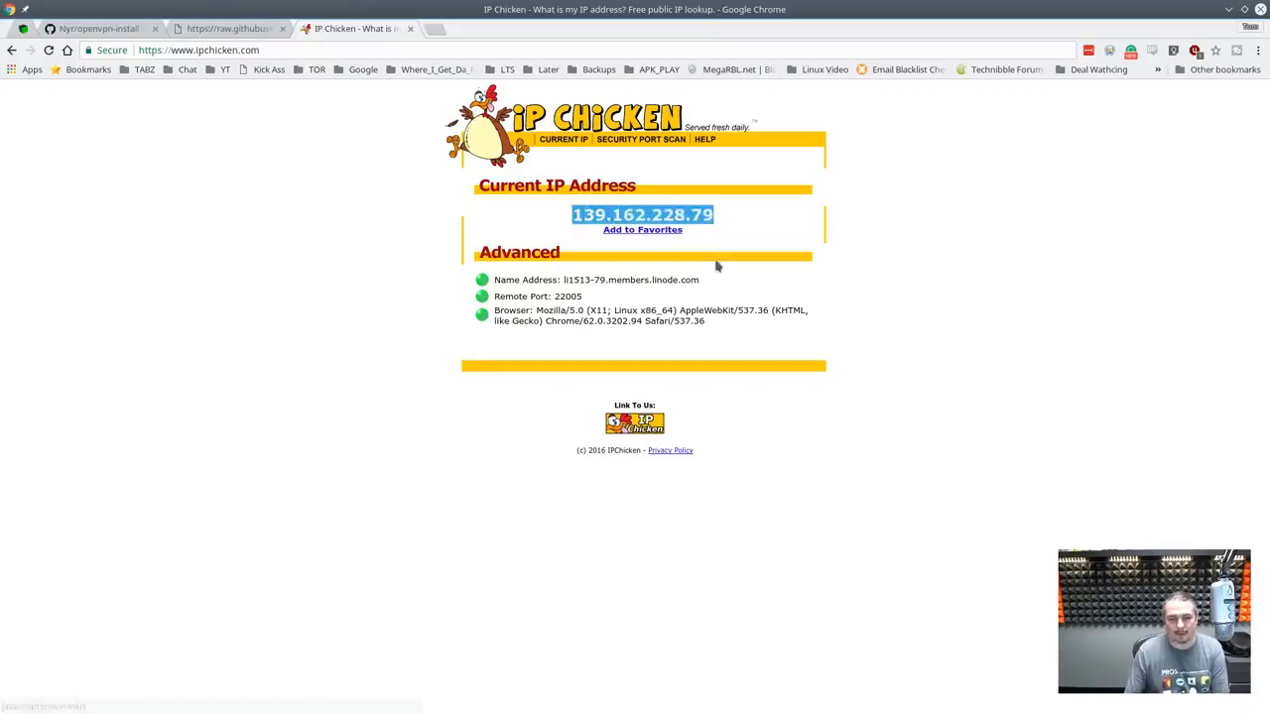
click(96, 28)
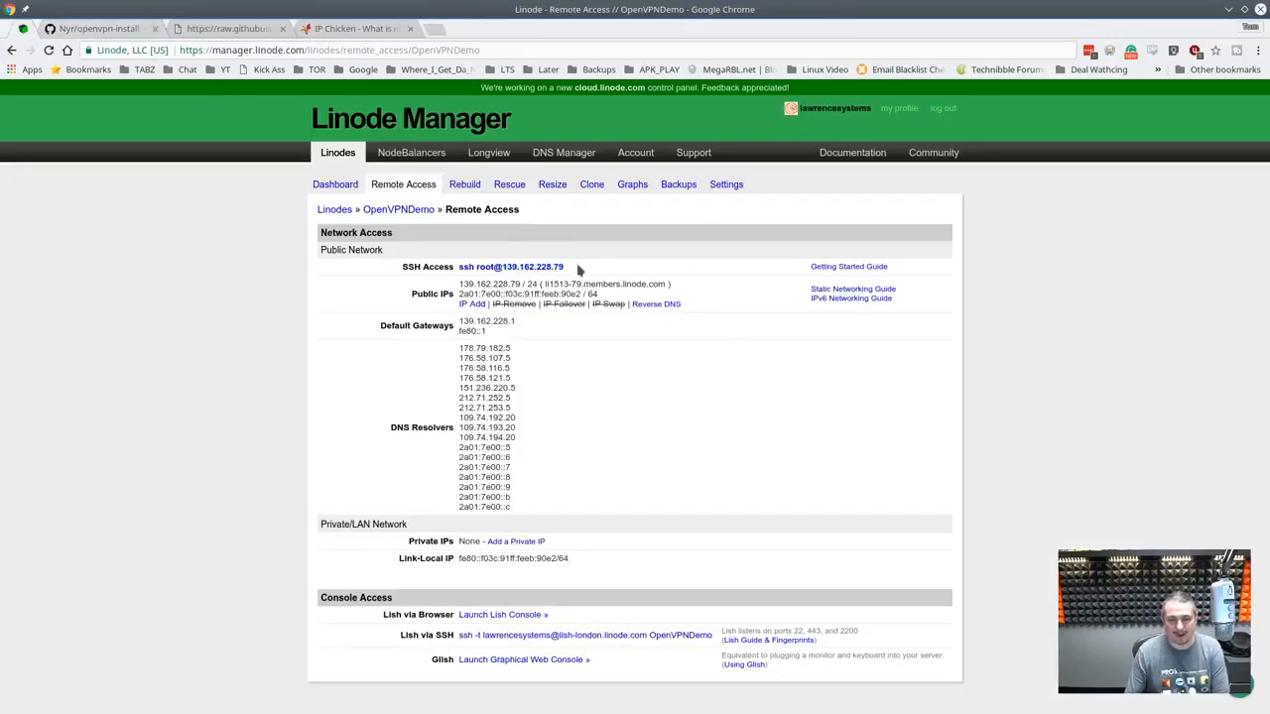
click(357, 28)
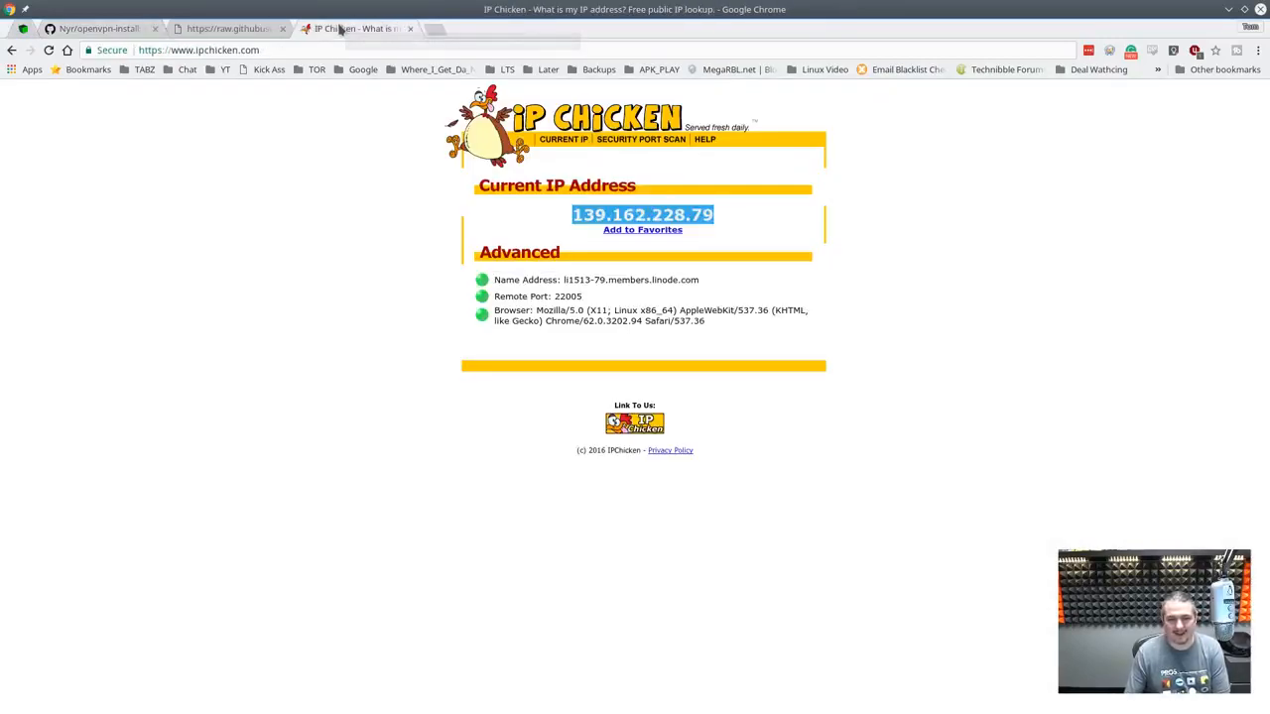
click(832, 251)
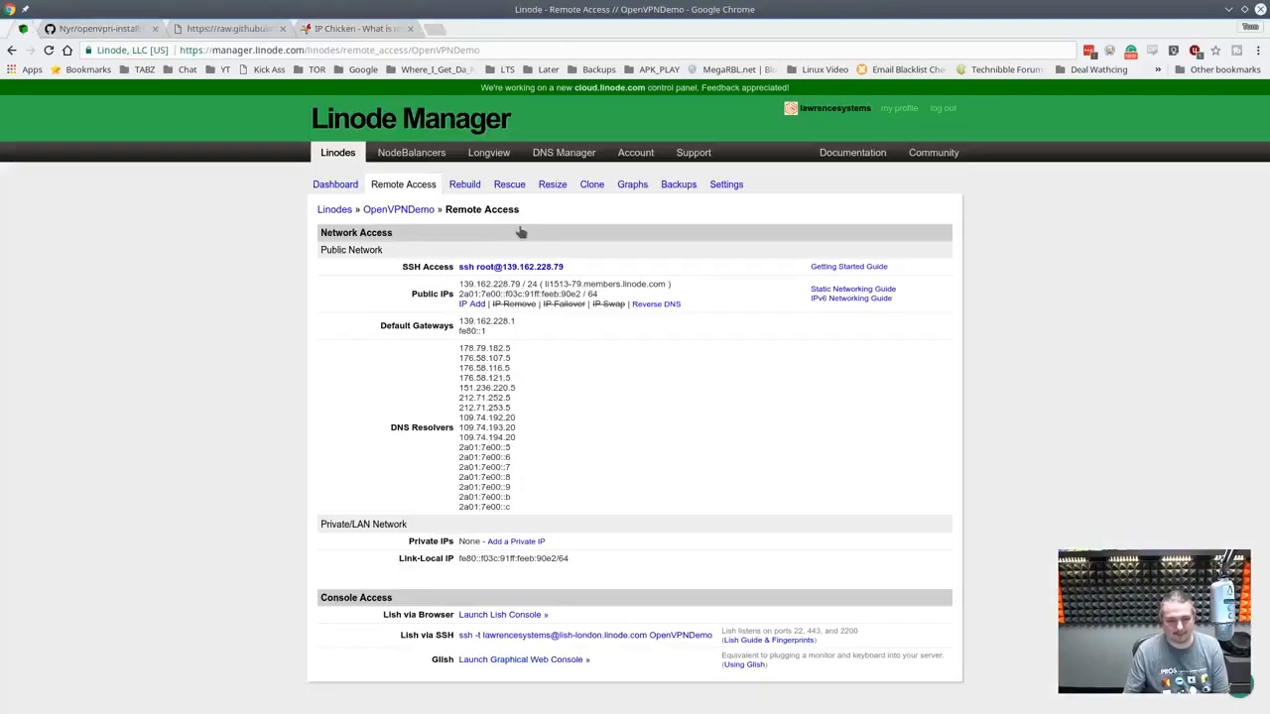
mouse_move(375, 201)
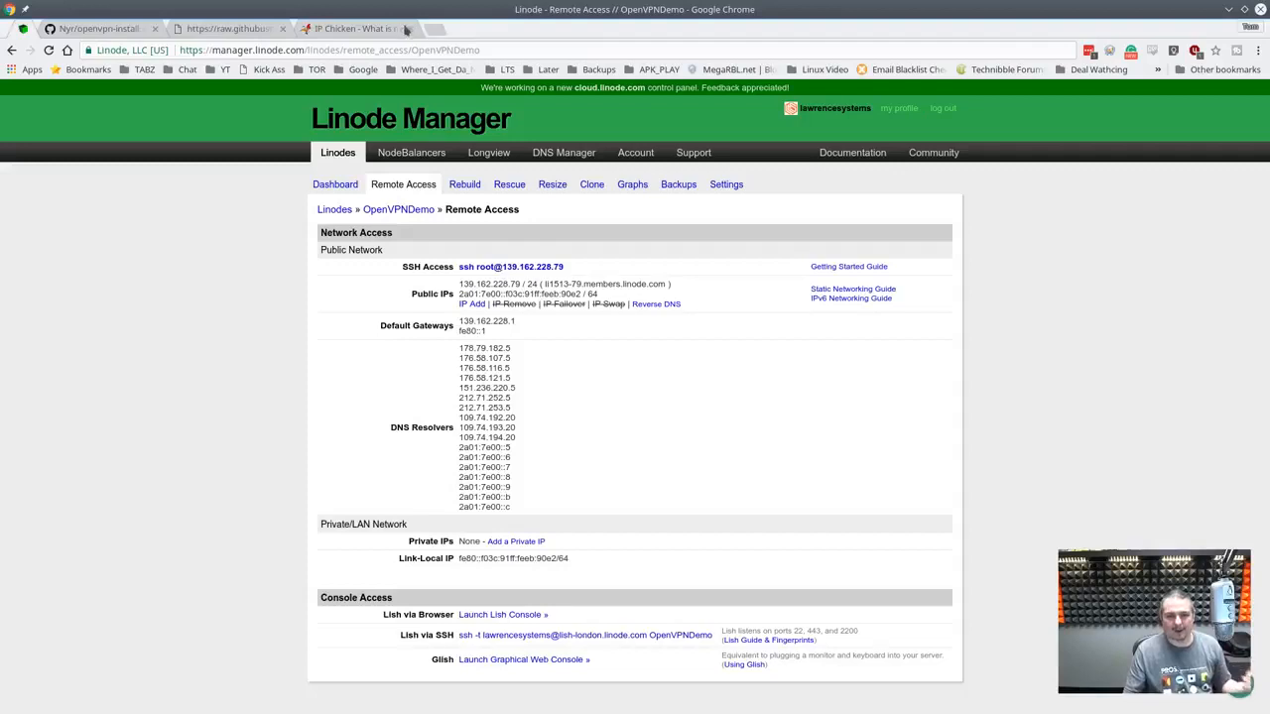
click(353, 28)
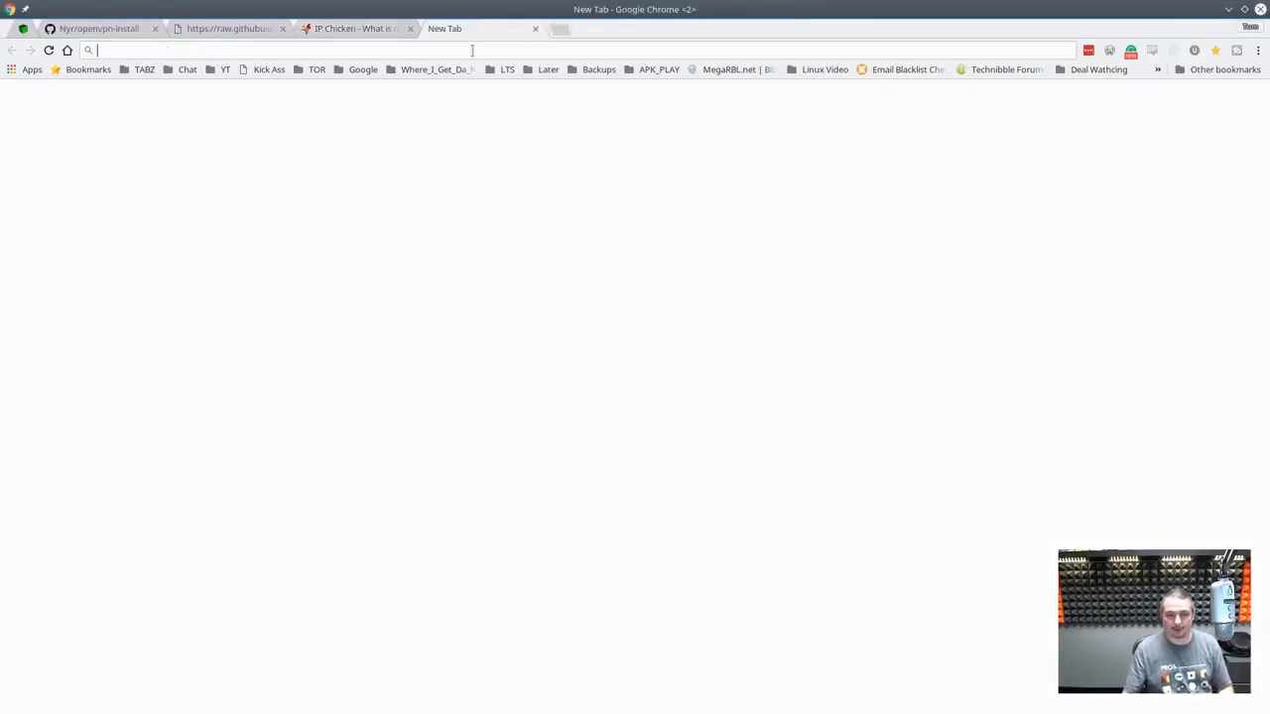
Step: Locate 139.162.228.79 with a GeoIP lookup (London, UK, Linode), then search for a speed test
text(geico)
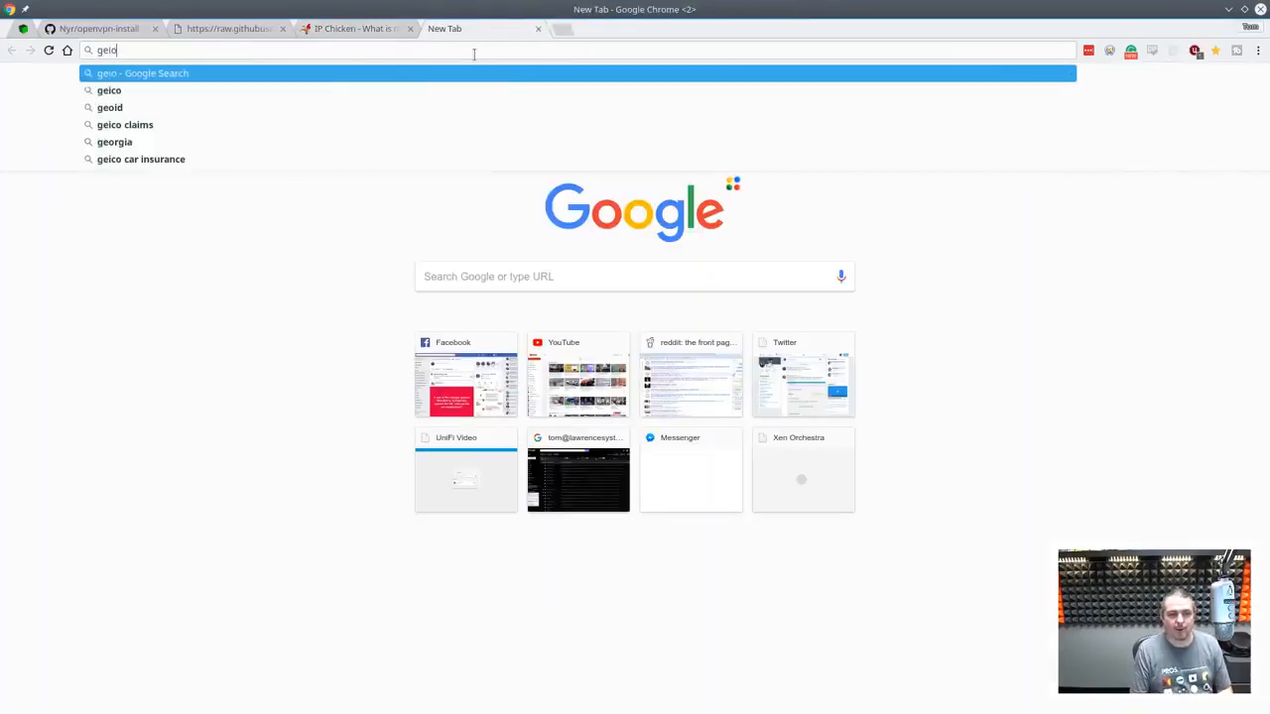
key(BackSpace)
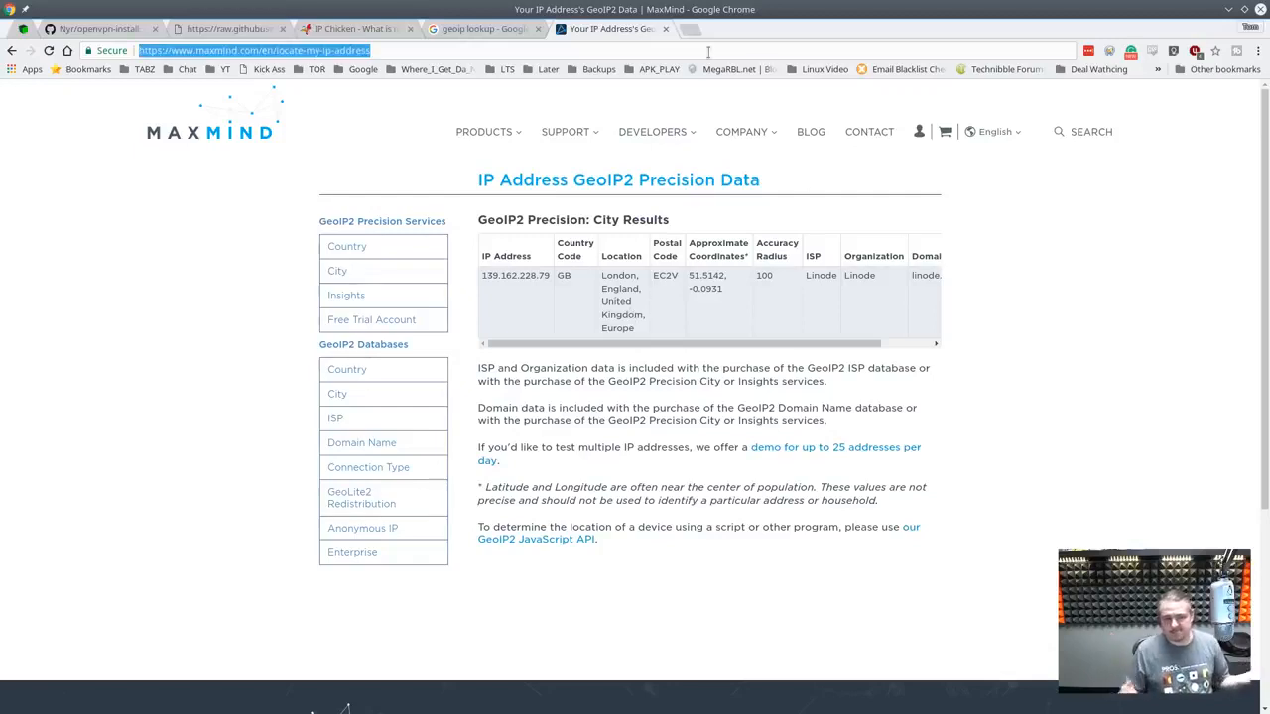
click(397, 50)
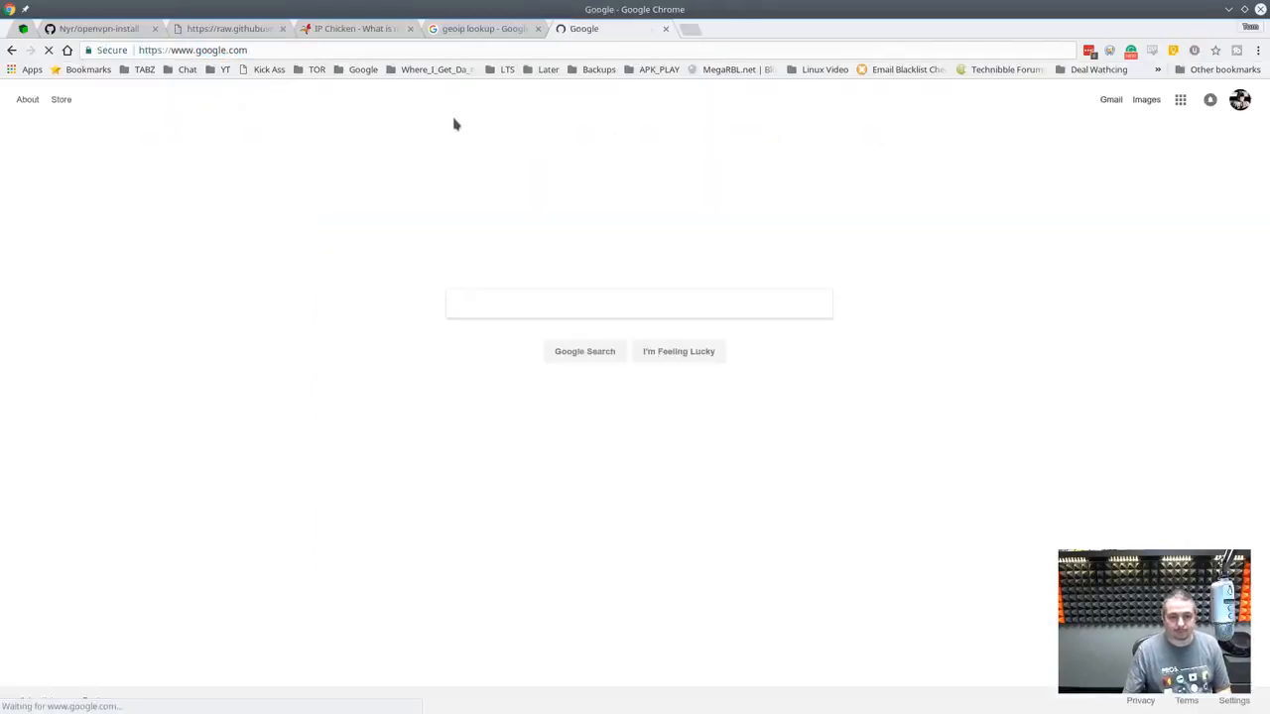
text(speed)
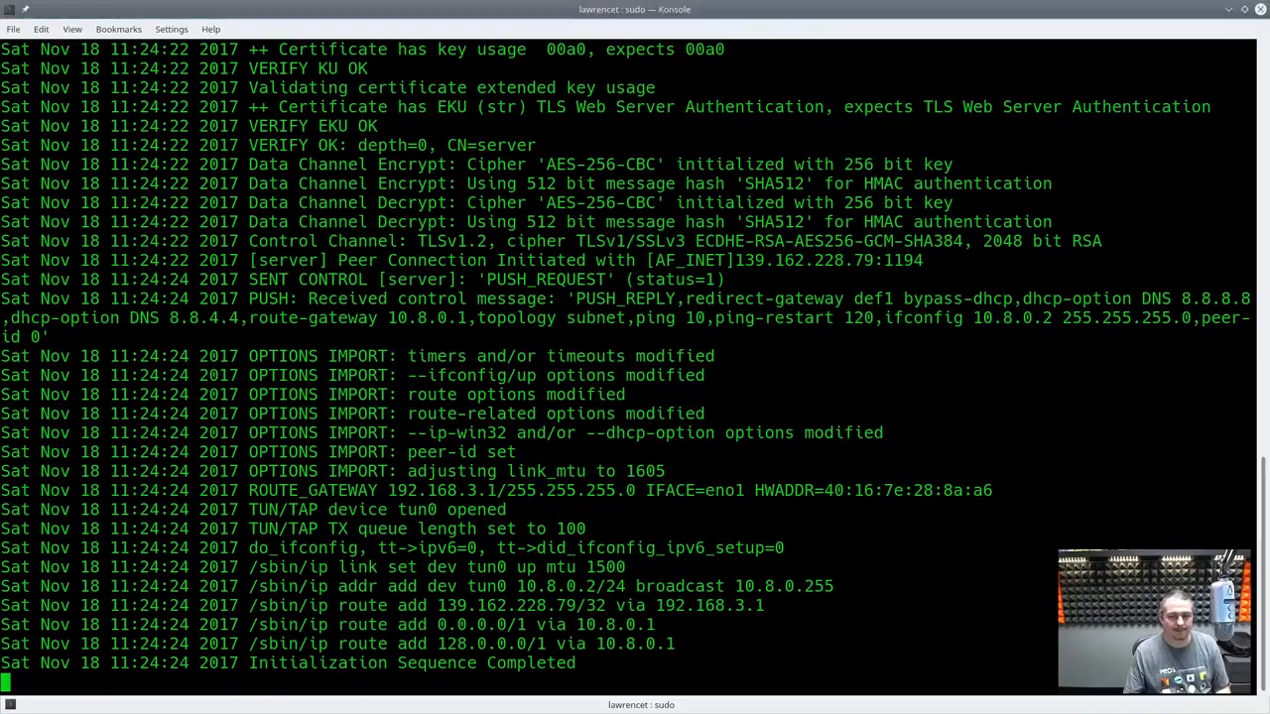
Step: Interrupt the OpenVPN client in Konsole with Ctrl+C
key(ctrl+c)
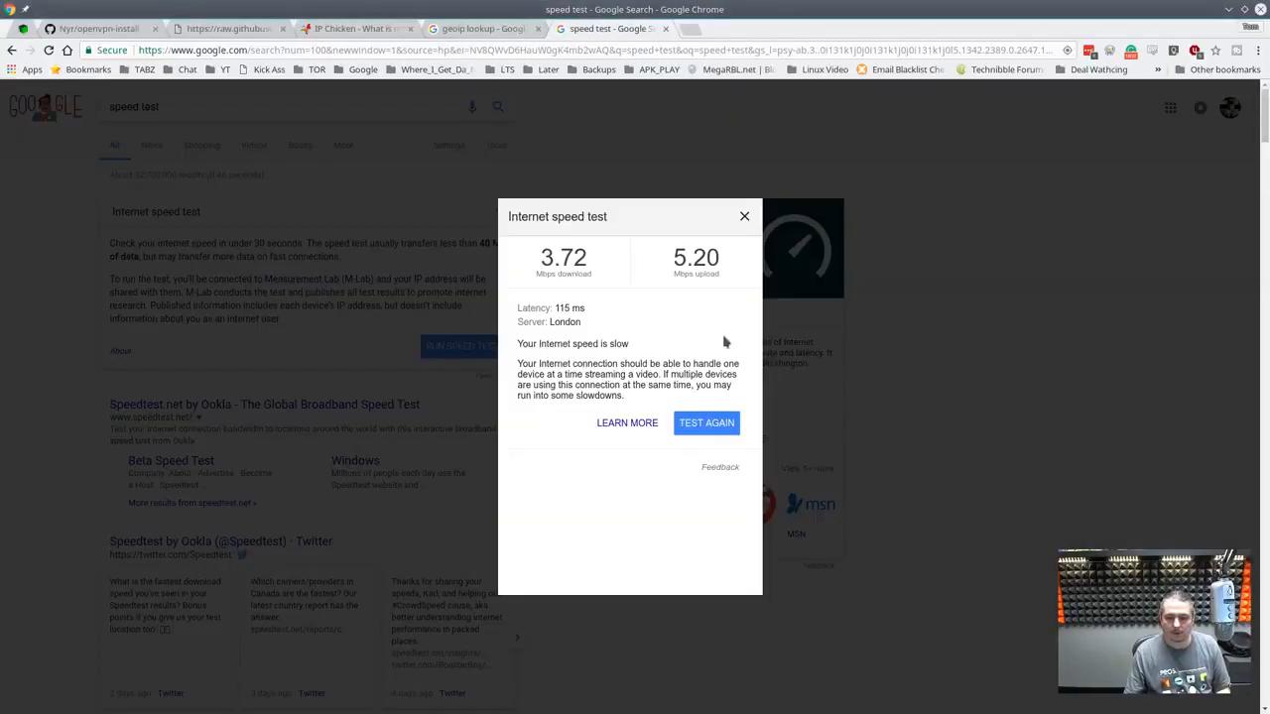
mouse_move(573, 327)
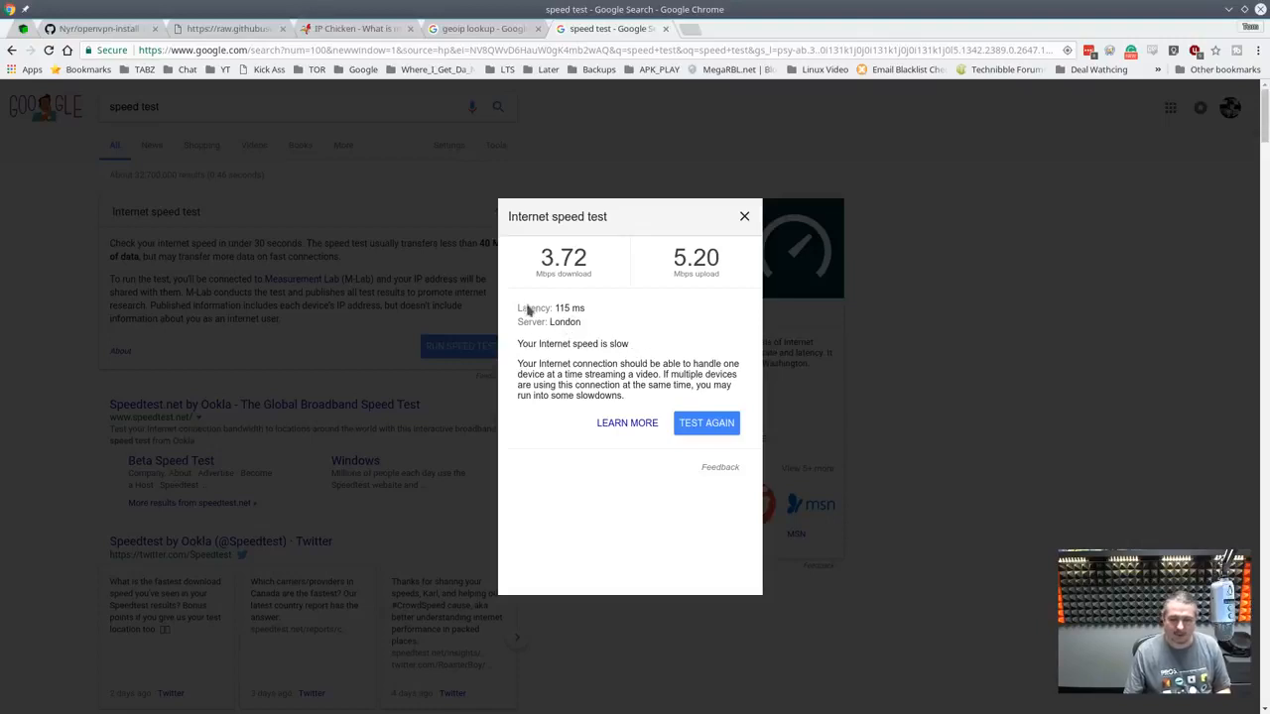
mouse_move(707, 422)
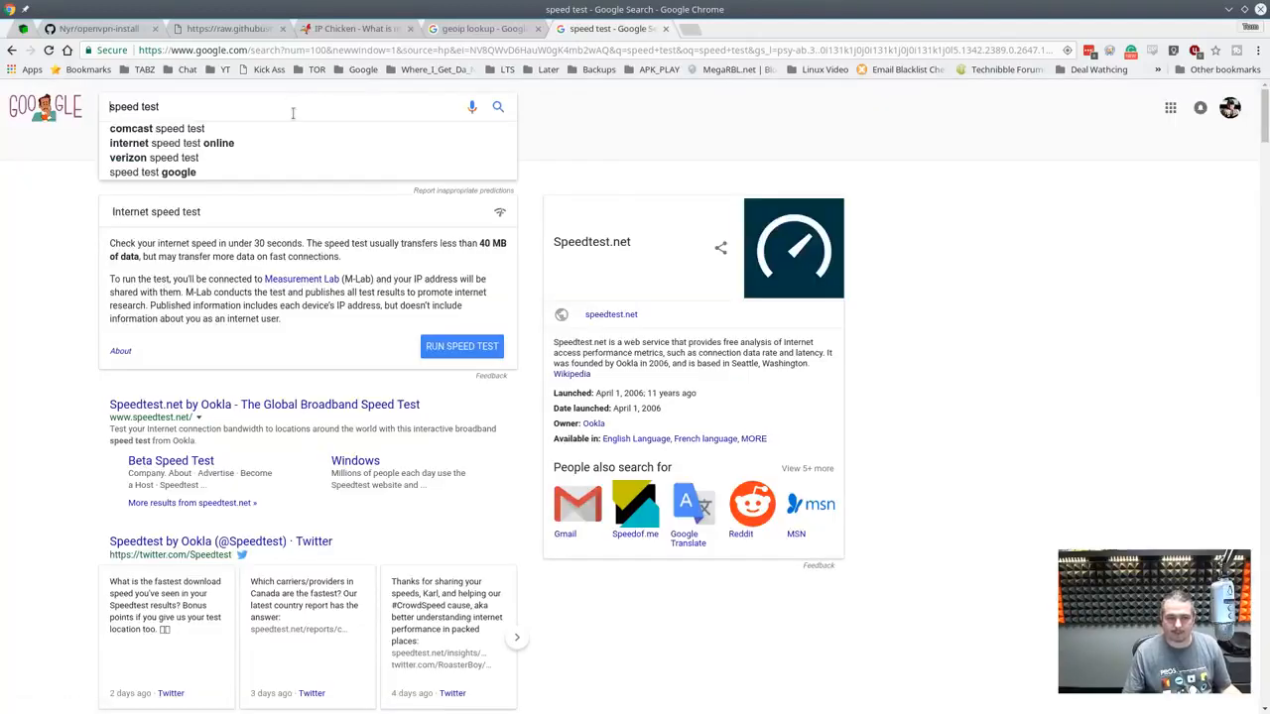
Step: Rerun Google's speed test, getting 58.9 Mbps down via Chicago, and close the results
click(462, 346)
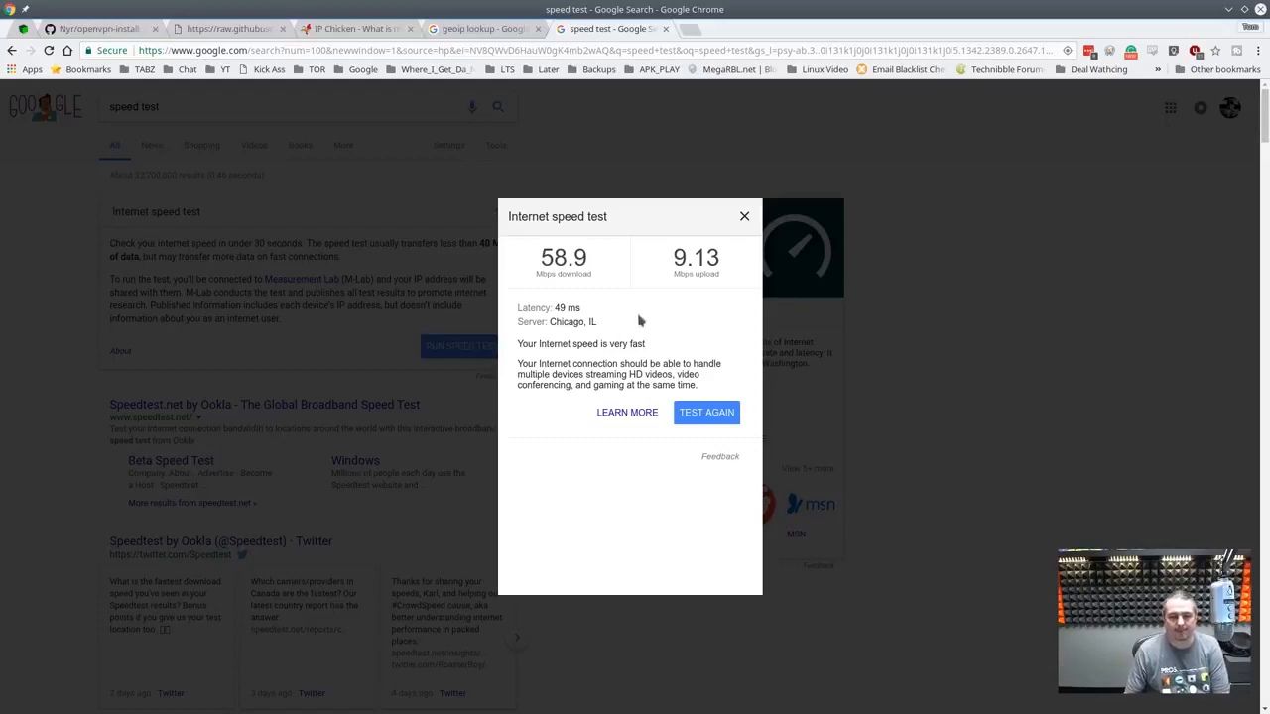
mouse_move(618, 286)
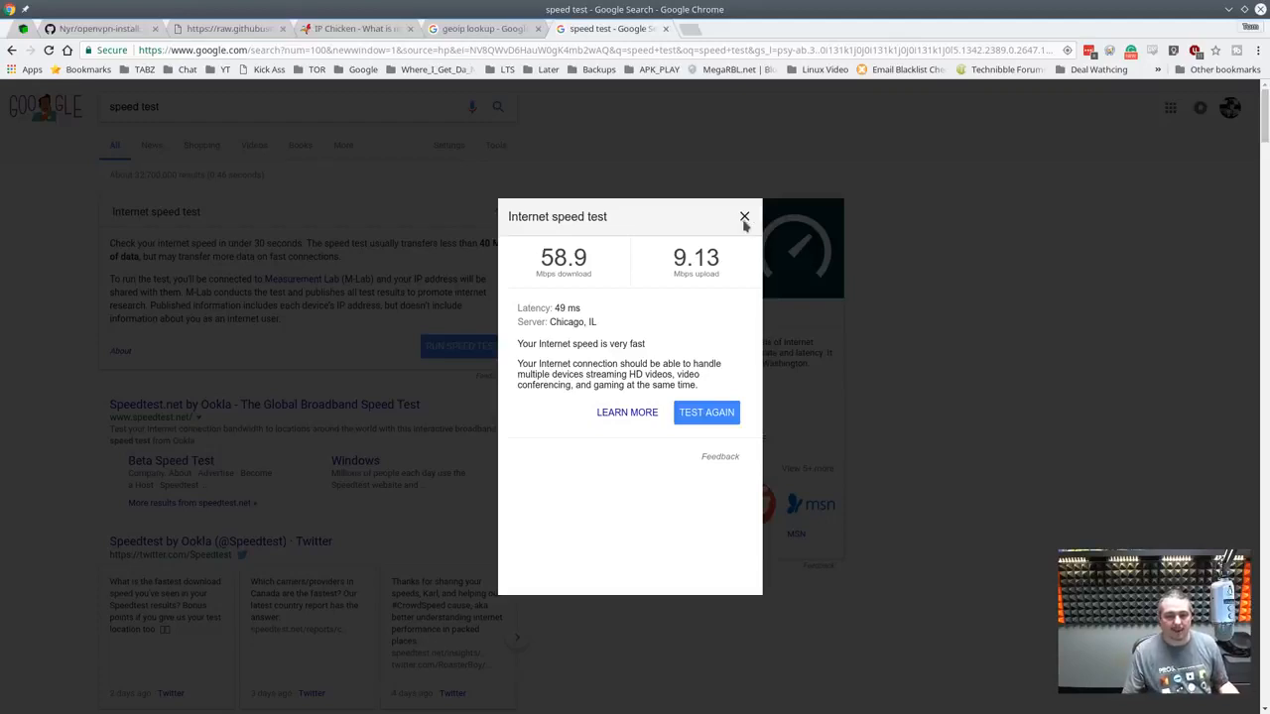
click(744, 216)
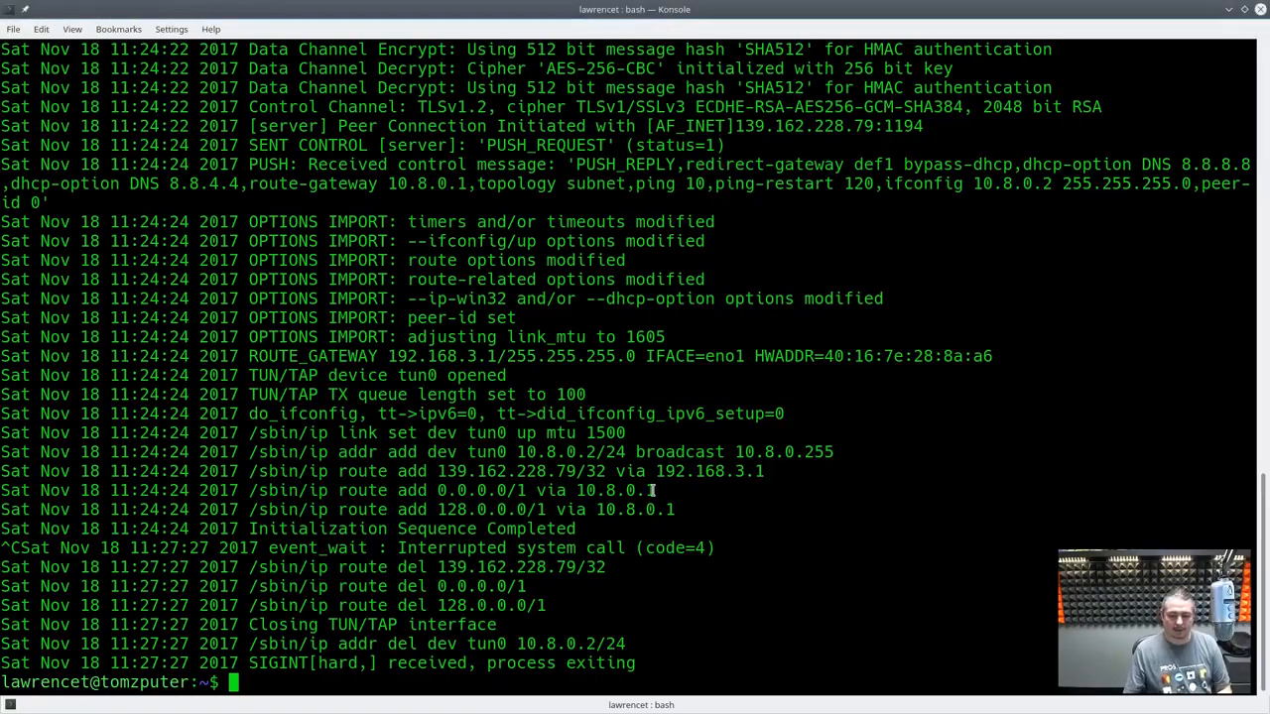
Step: Relaunch the VPN with LTSDemoClient.ovpn, then install and run htop on the server
text(sudo openvpn LTSDemoClient.ovpn)
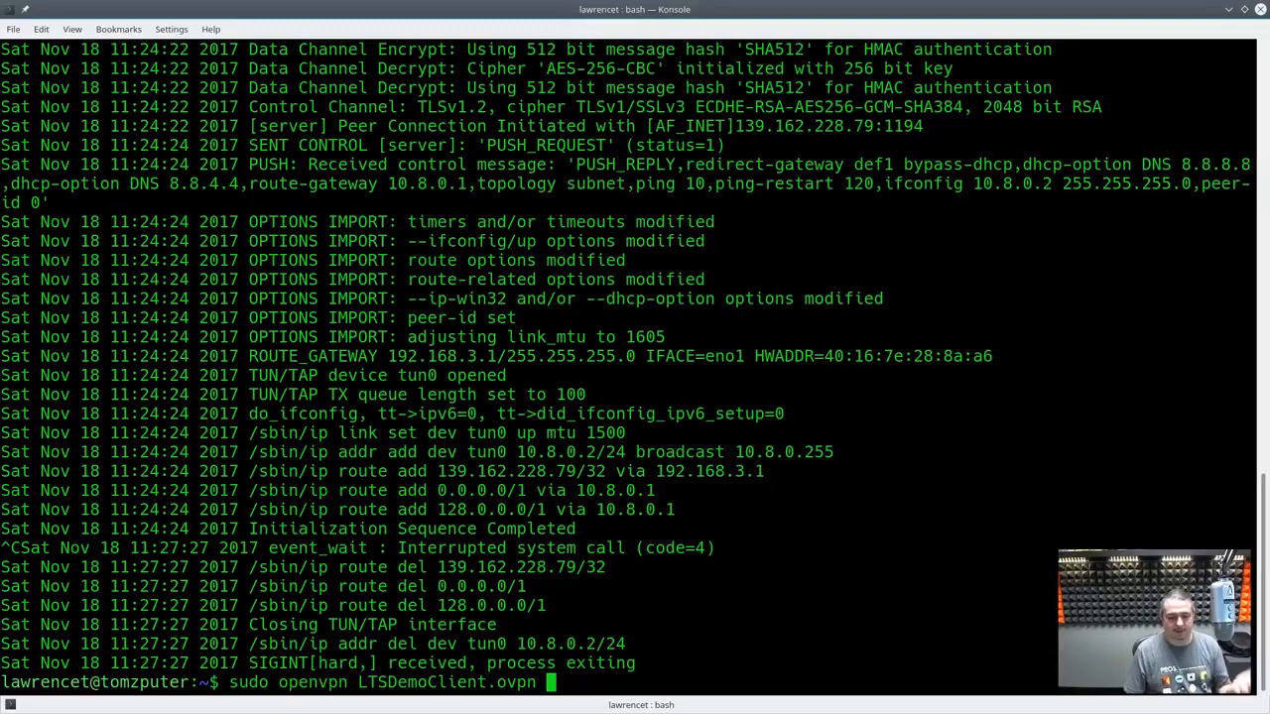
key(Return)
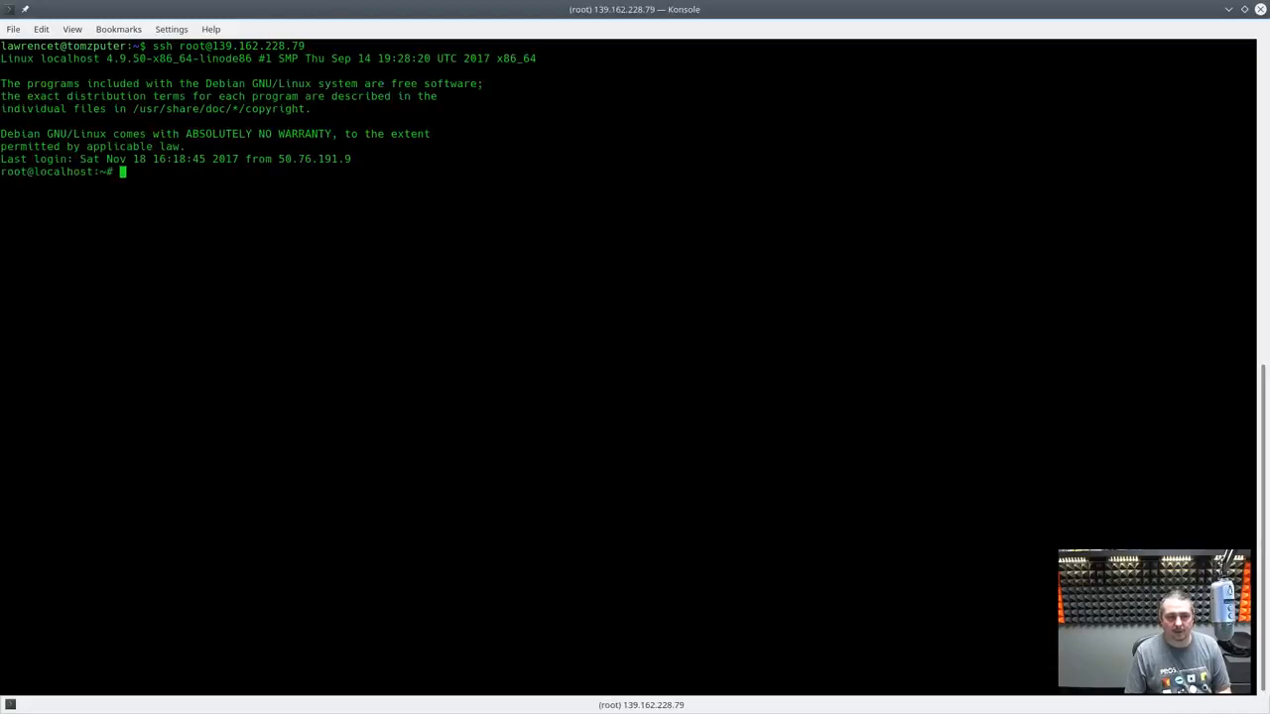
text(apt-get)
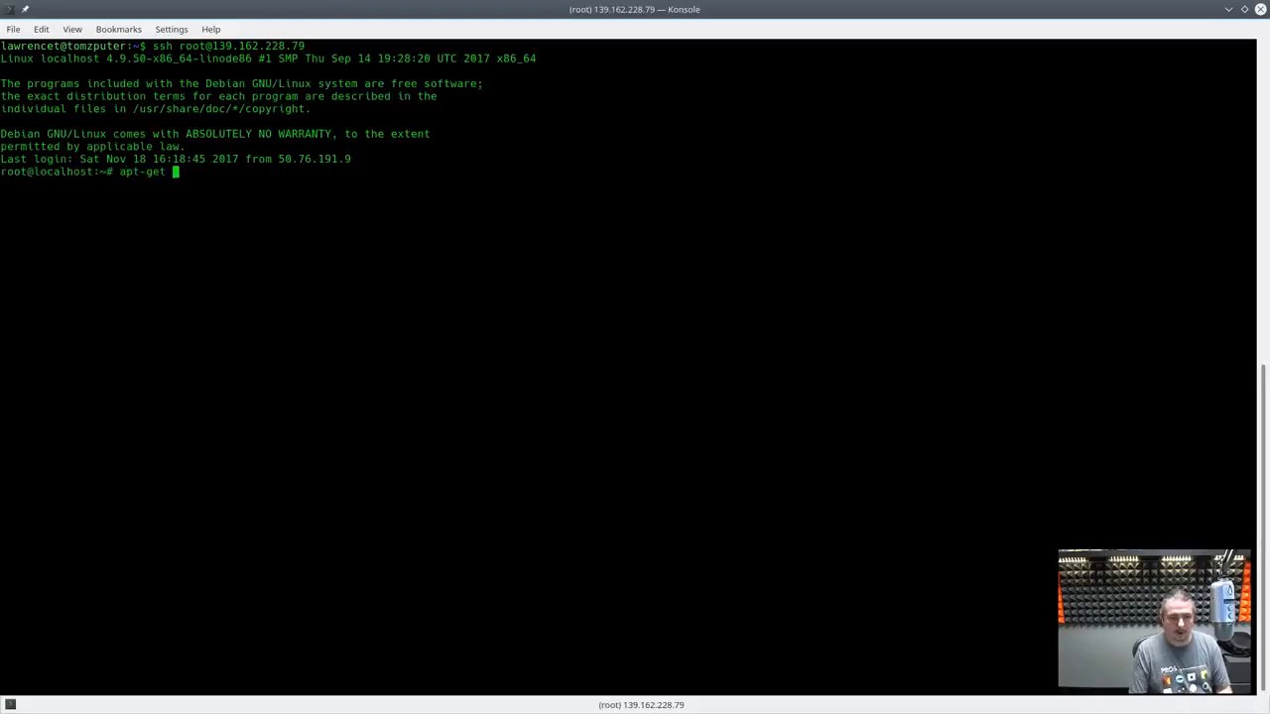
text(install htop)
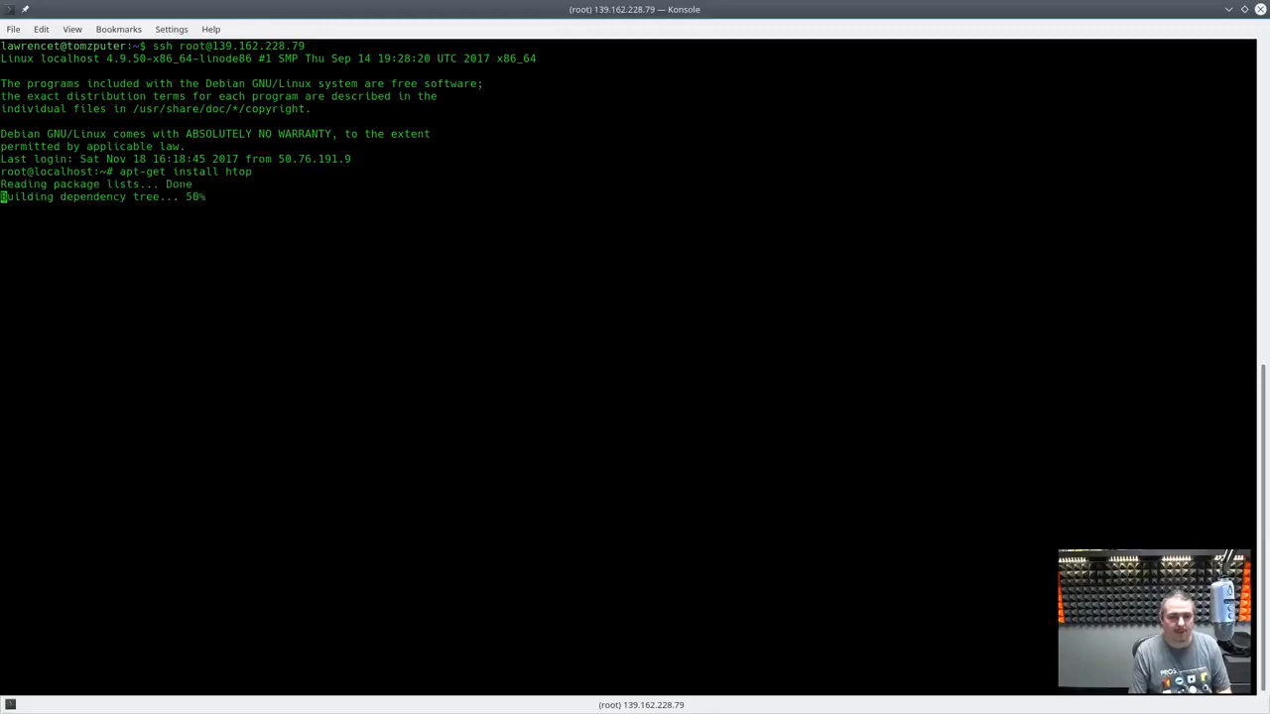
text(h)
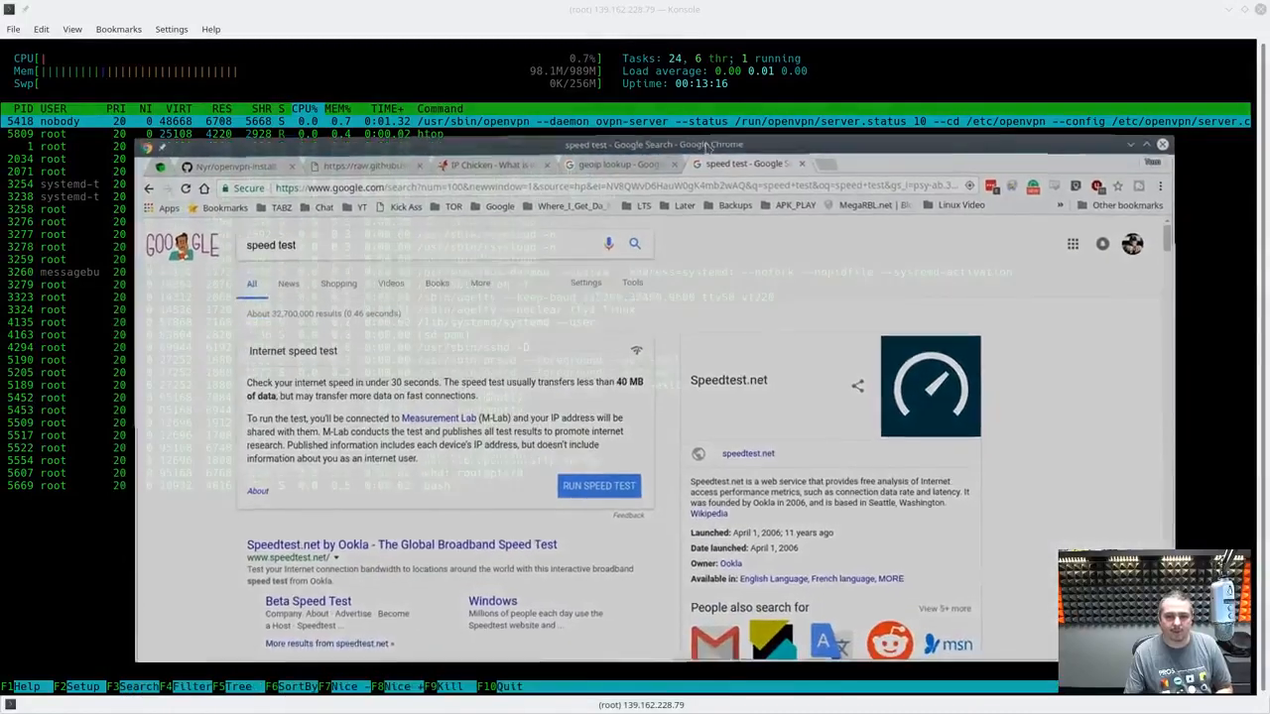
Step: Place the Google speed test beside htop and run a new test
click(600, 485)
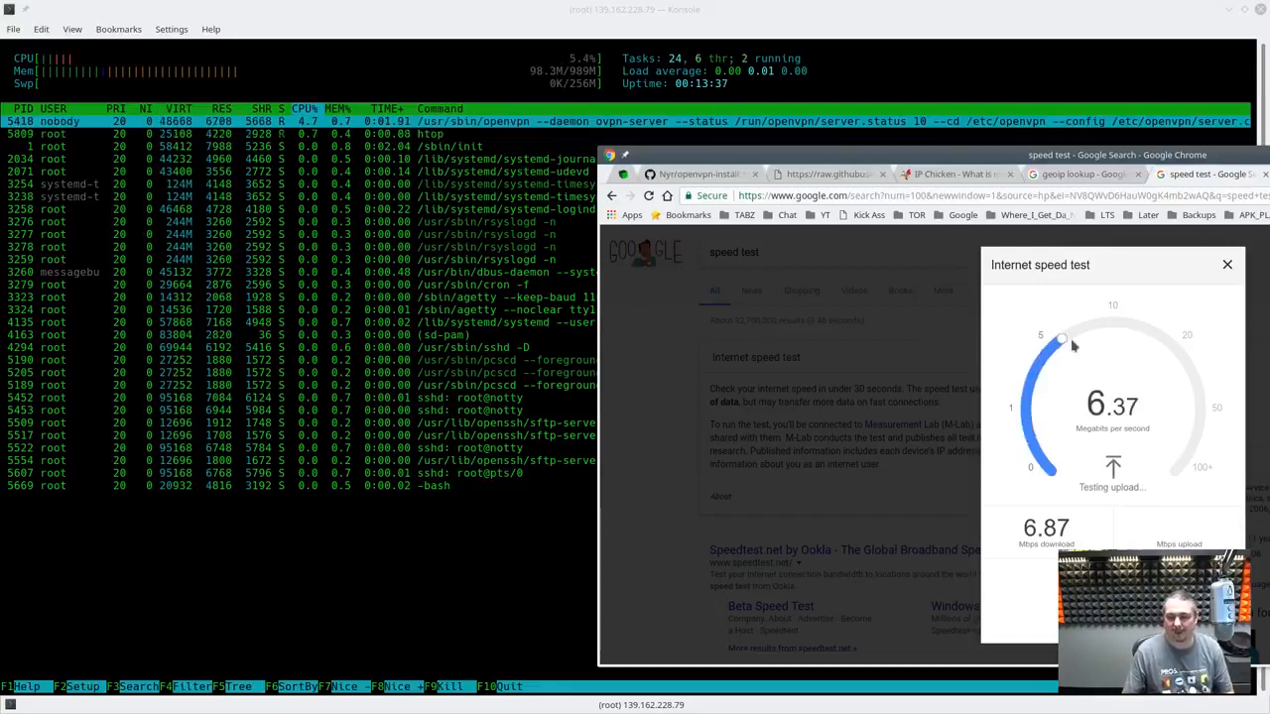
mouse_move(1128, 173)
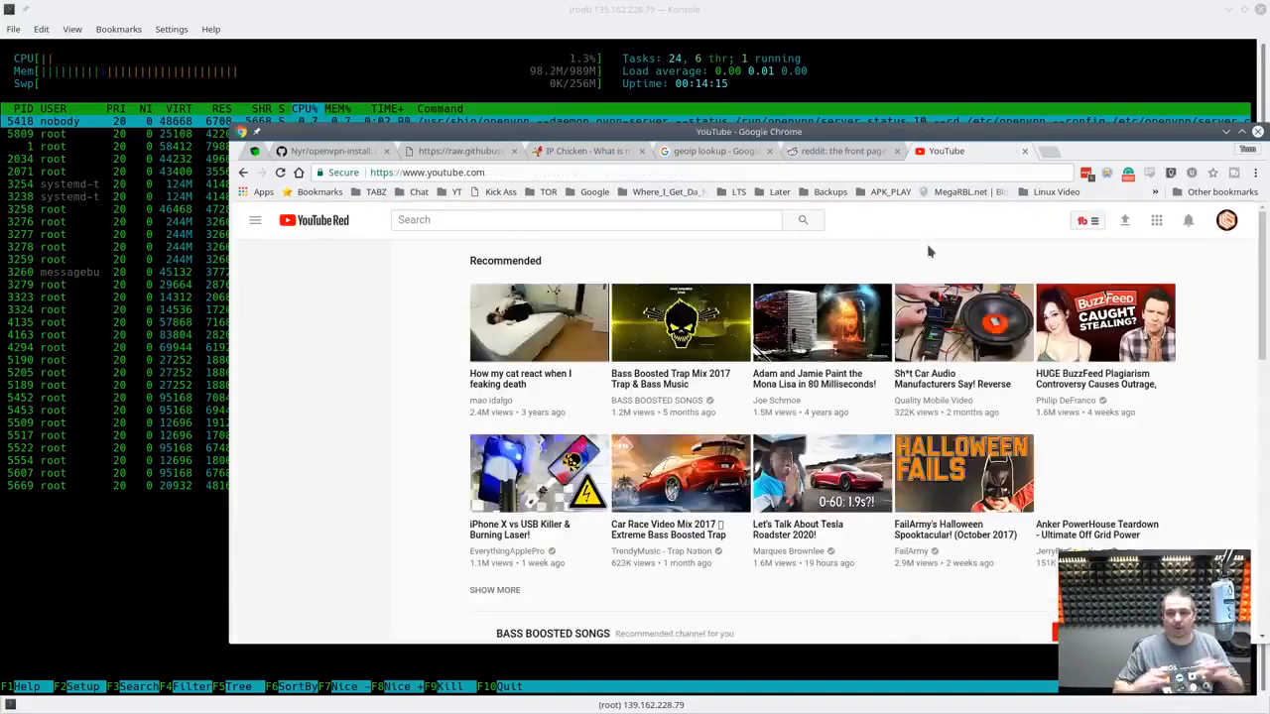
click(256, 219)
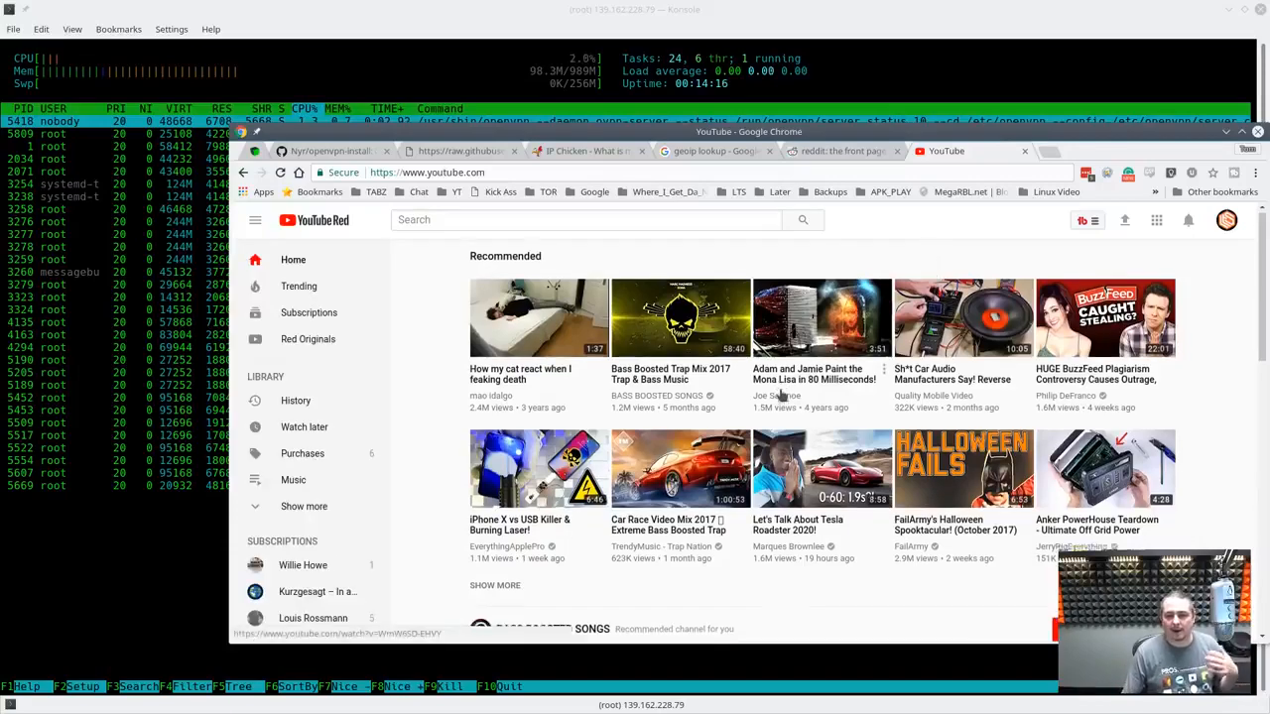
scroll(down, 3)
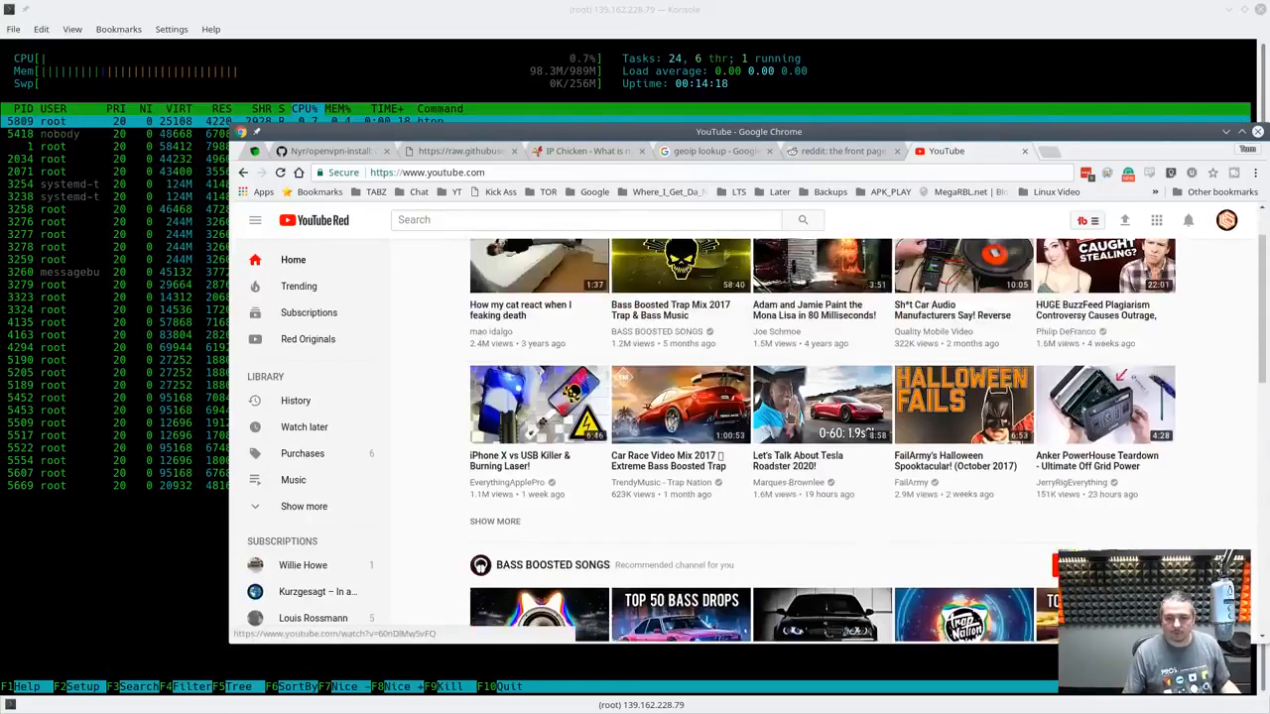
scroll(down, 3)
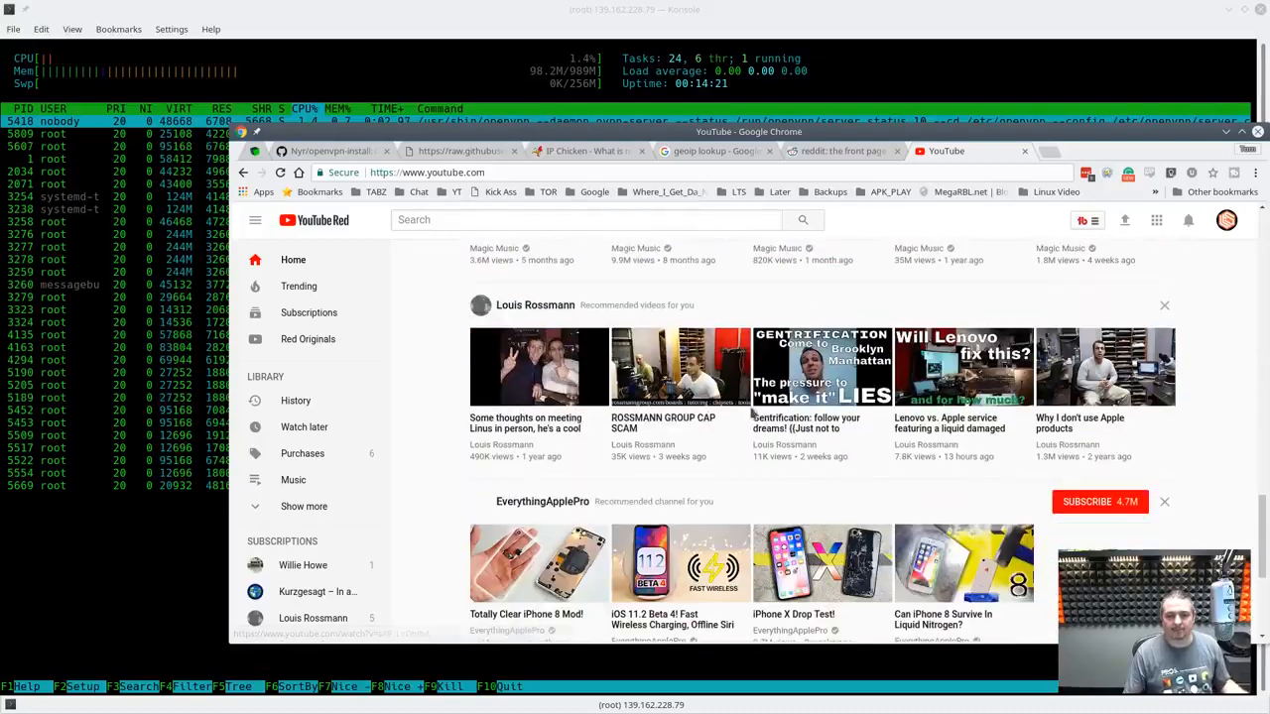
scroll(down, 3)
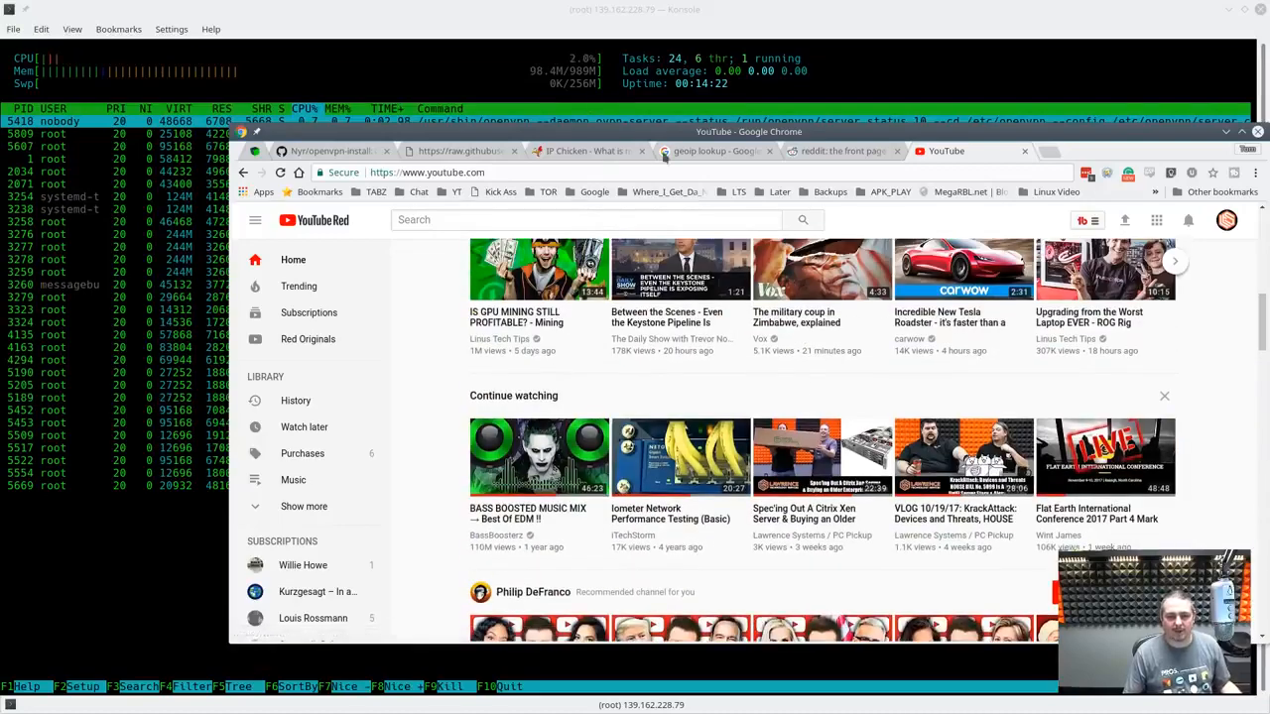
click(839, 151)
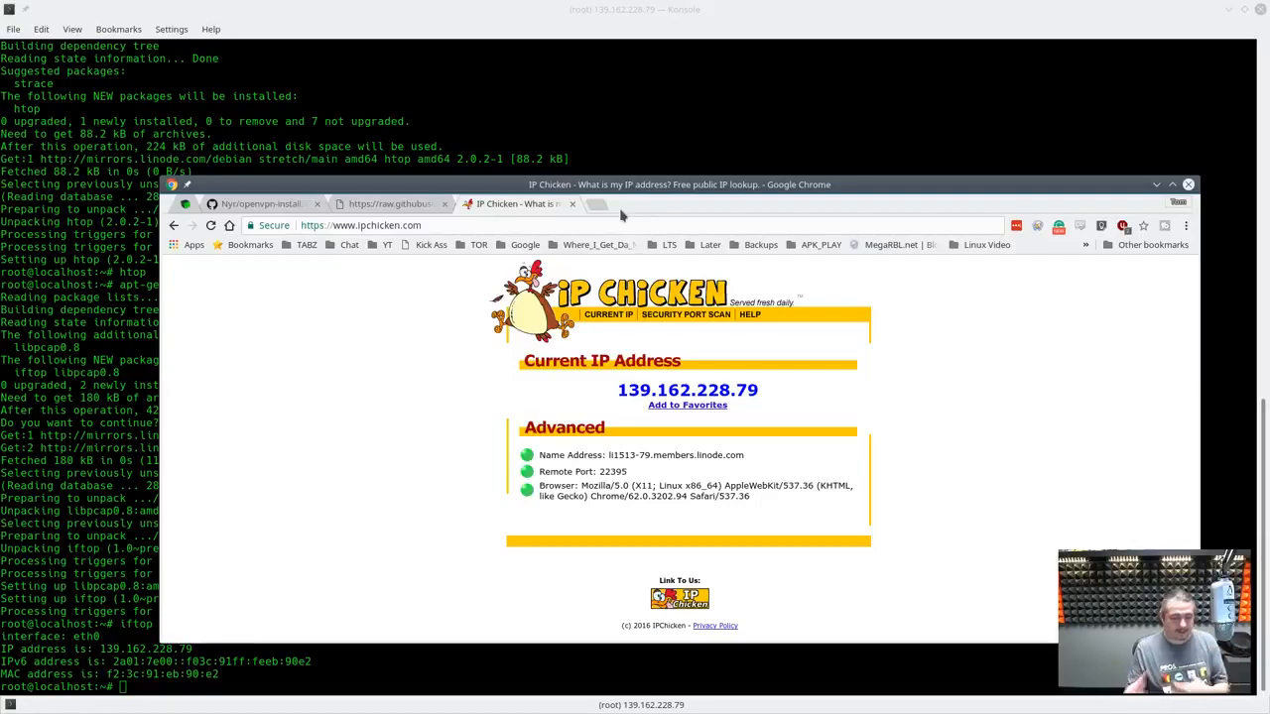
mouse_move(667, 193)
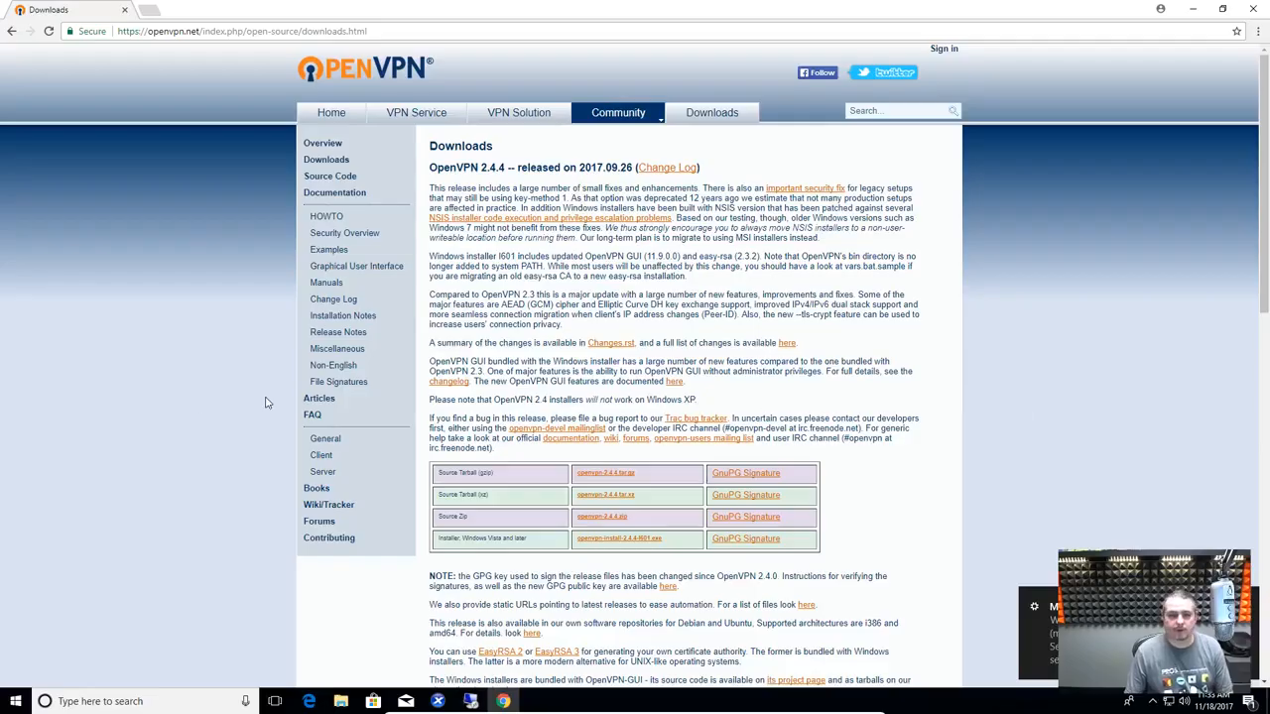
mouse_move(493, 61)
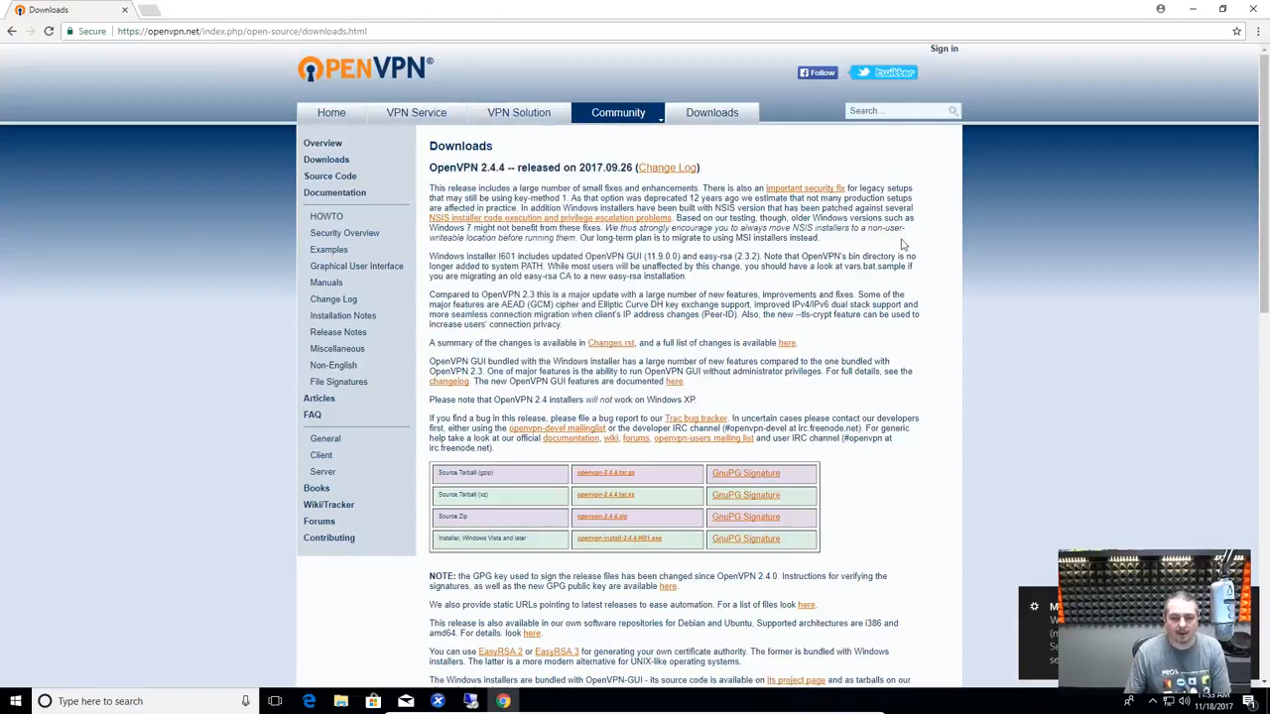
mouse_move(661, 413)
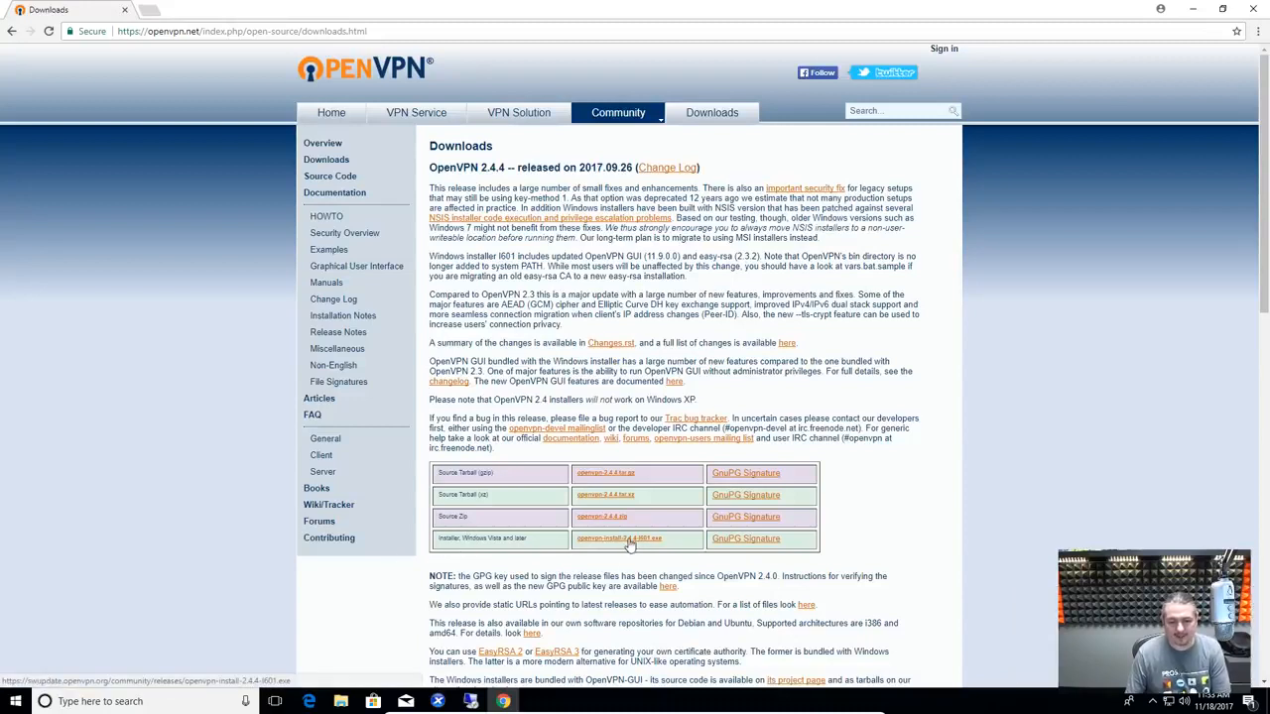
Step: Download and install OpenVPN 2.4.4-I601 with default components, dismissing the TAP driver error
click(618, 539)
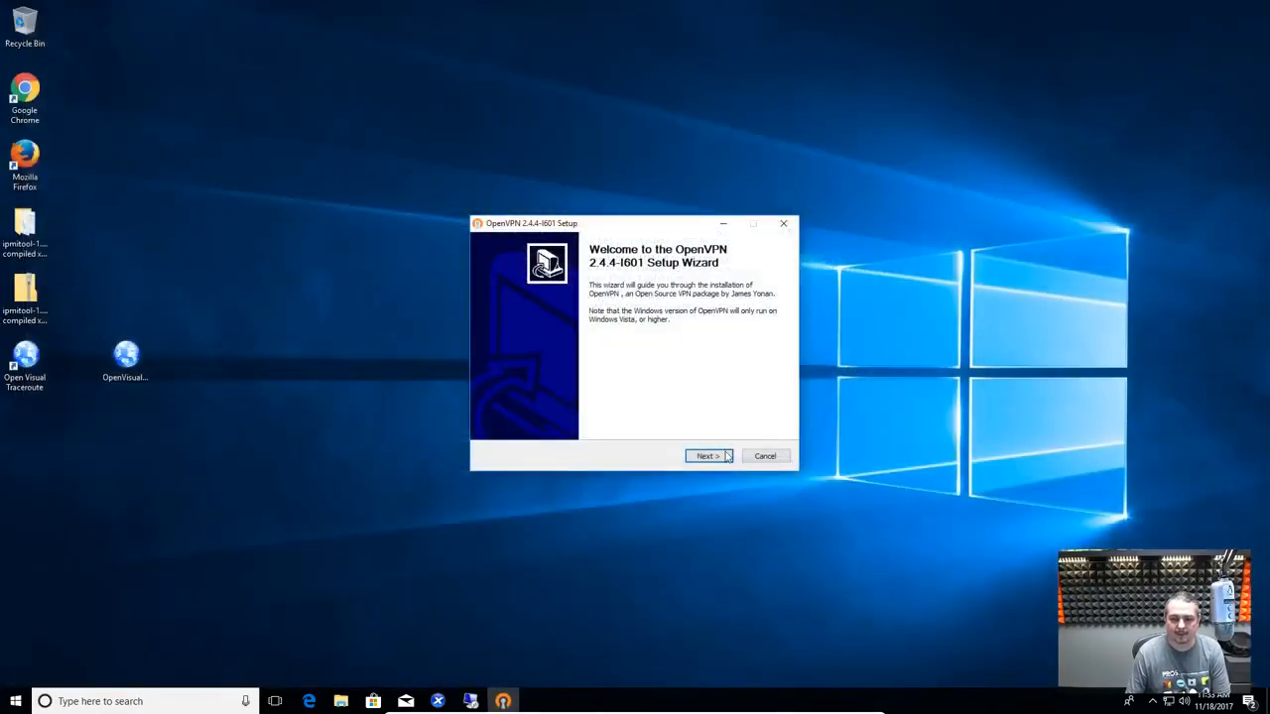
click(707, 455)
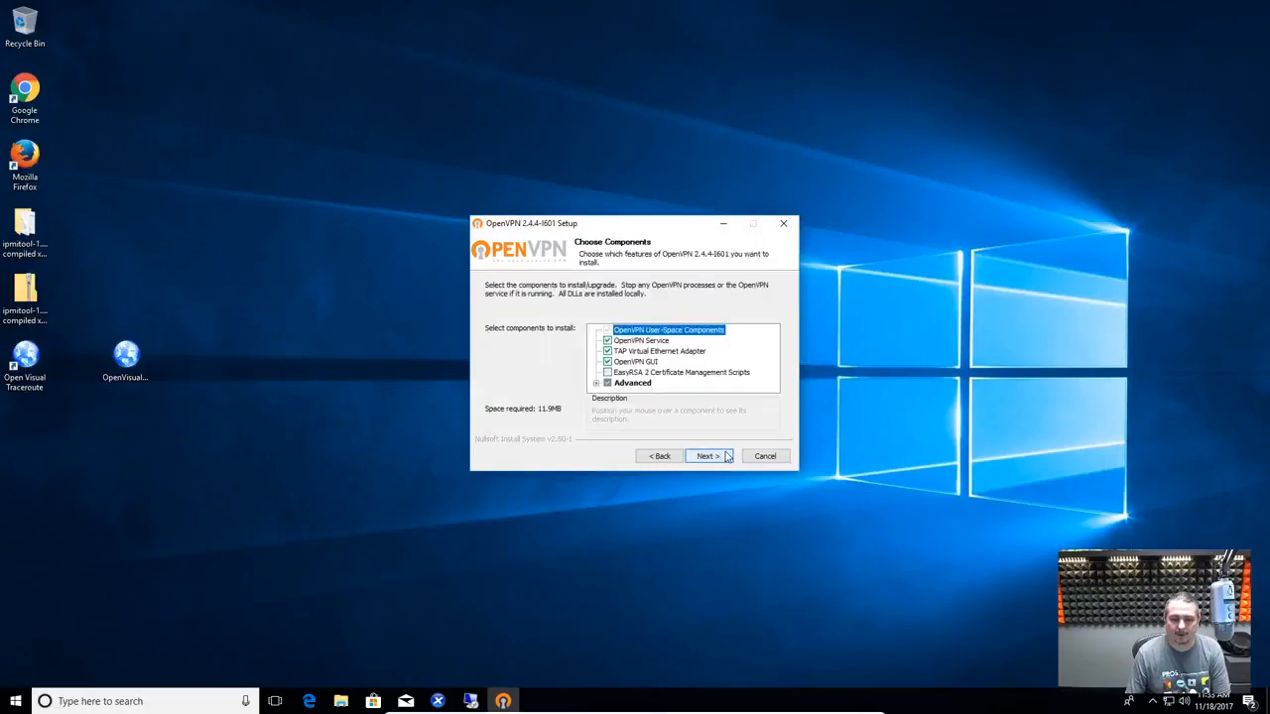
click(706, 455)
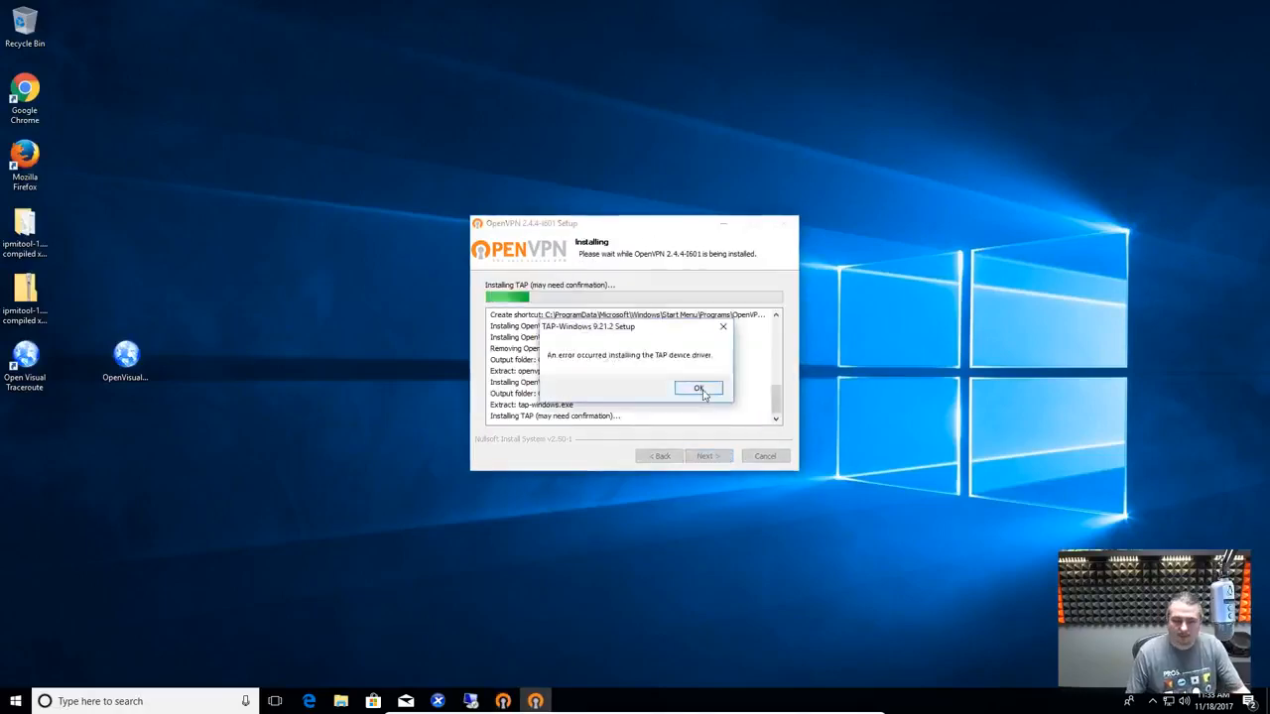
click(698, 388)
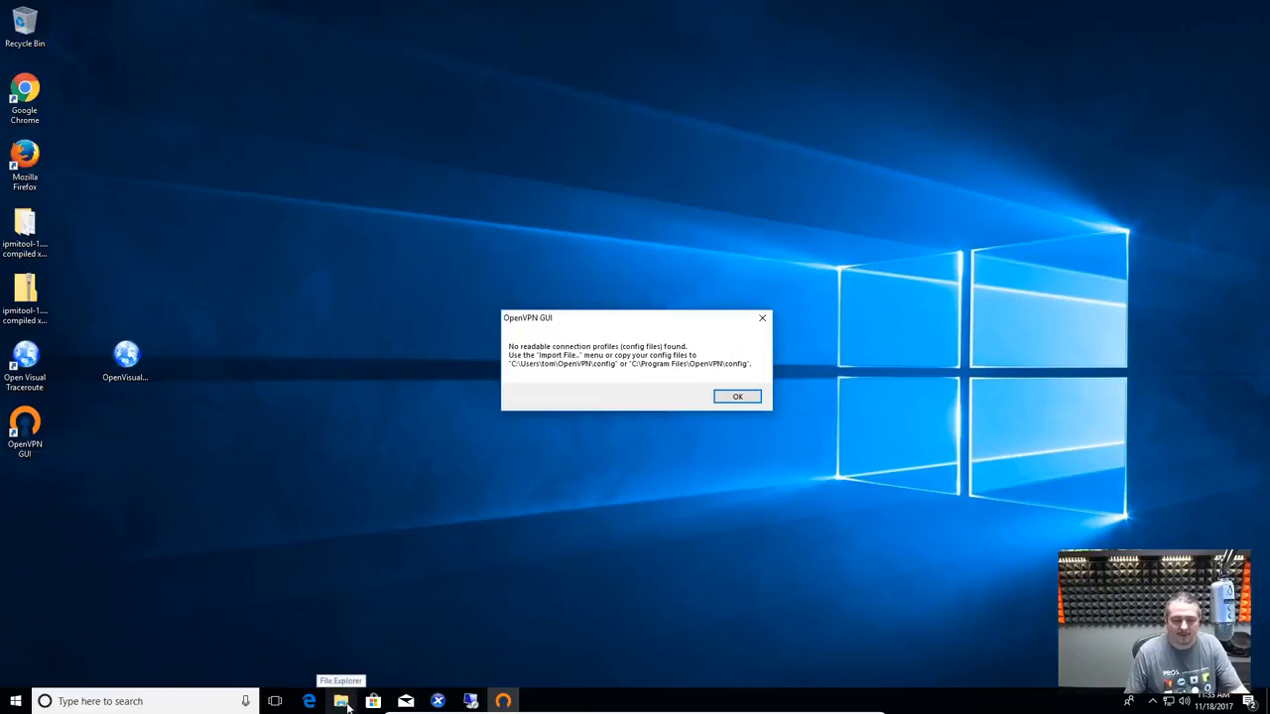
Step: Open the OpenVPN config folder and connect with the LTSDemoClient profile from the tray
click(340, 702)
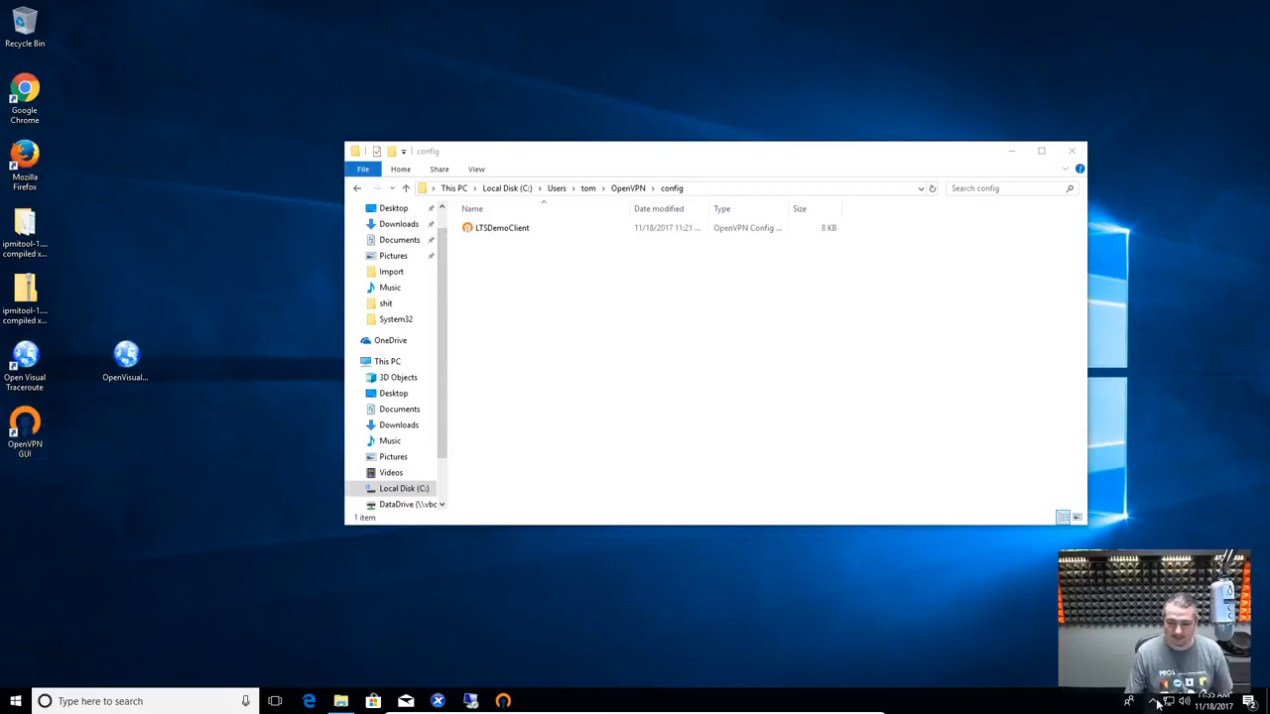
right_click(1186, 701)
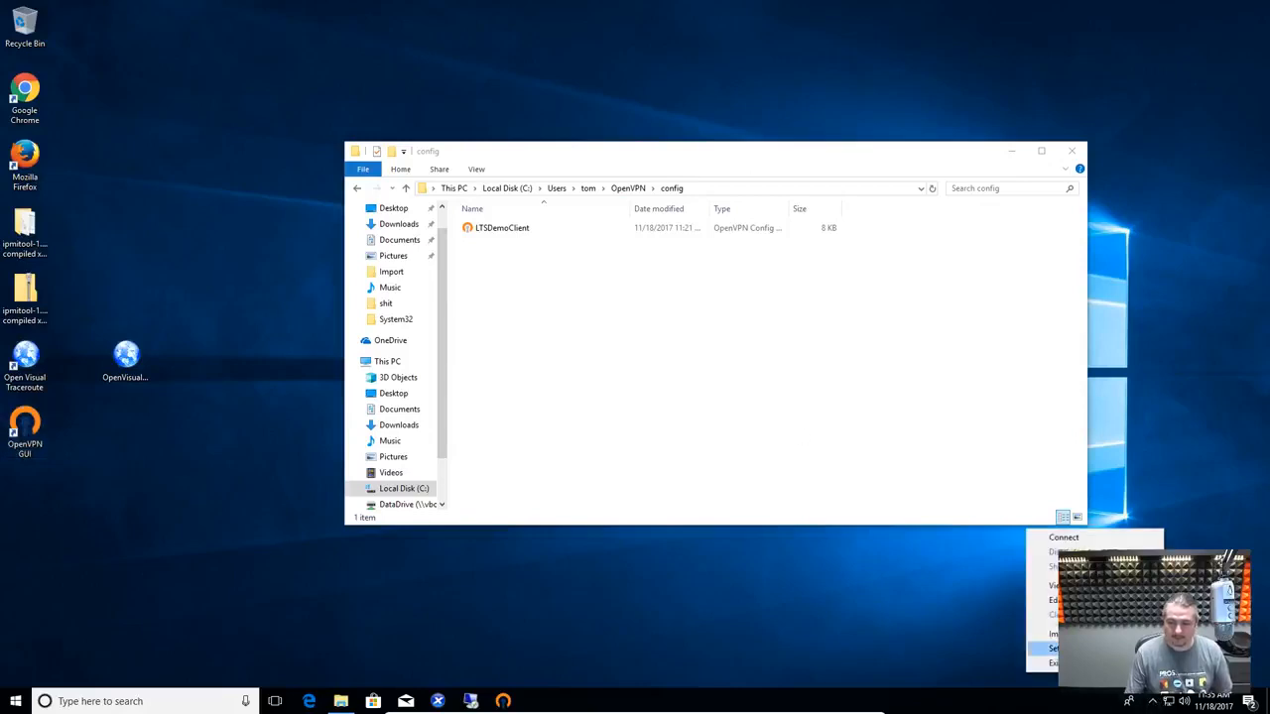
click(1063, 537)
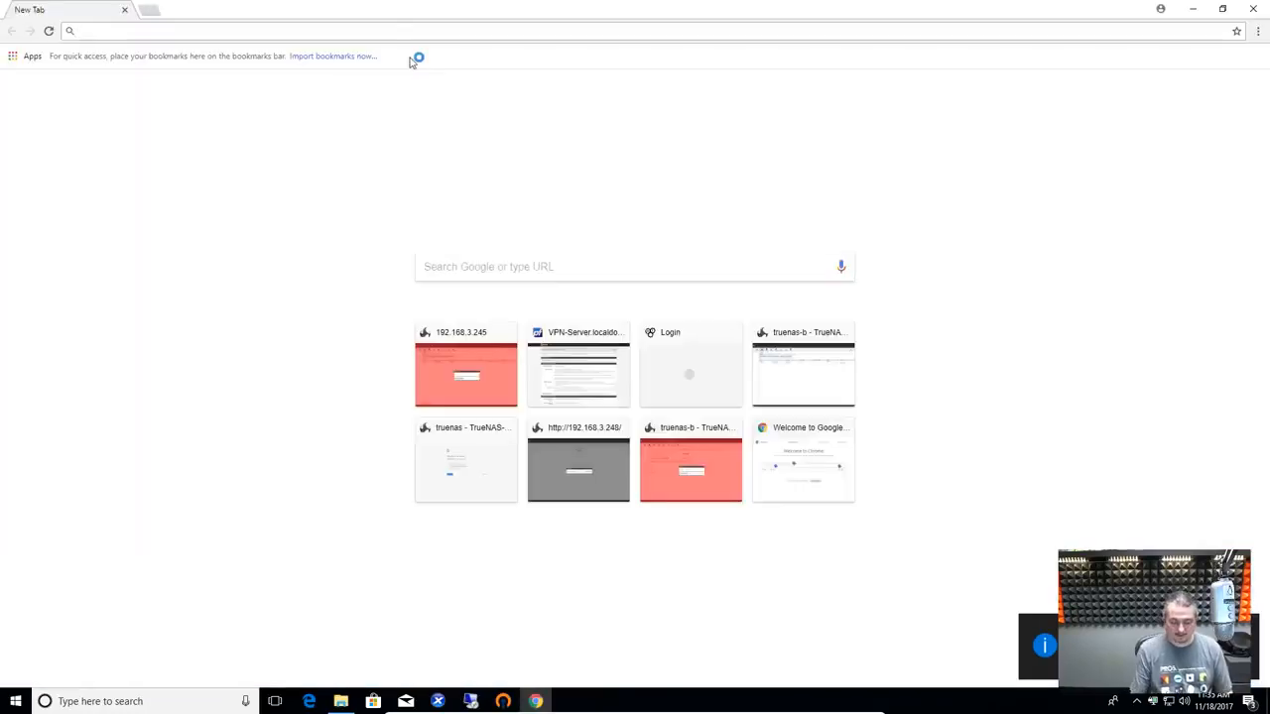
Step: Load ipchicken and move its window aside to see the public IP
text(ipchicken.com)
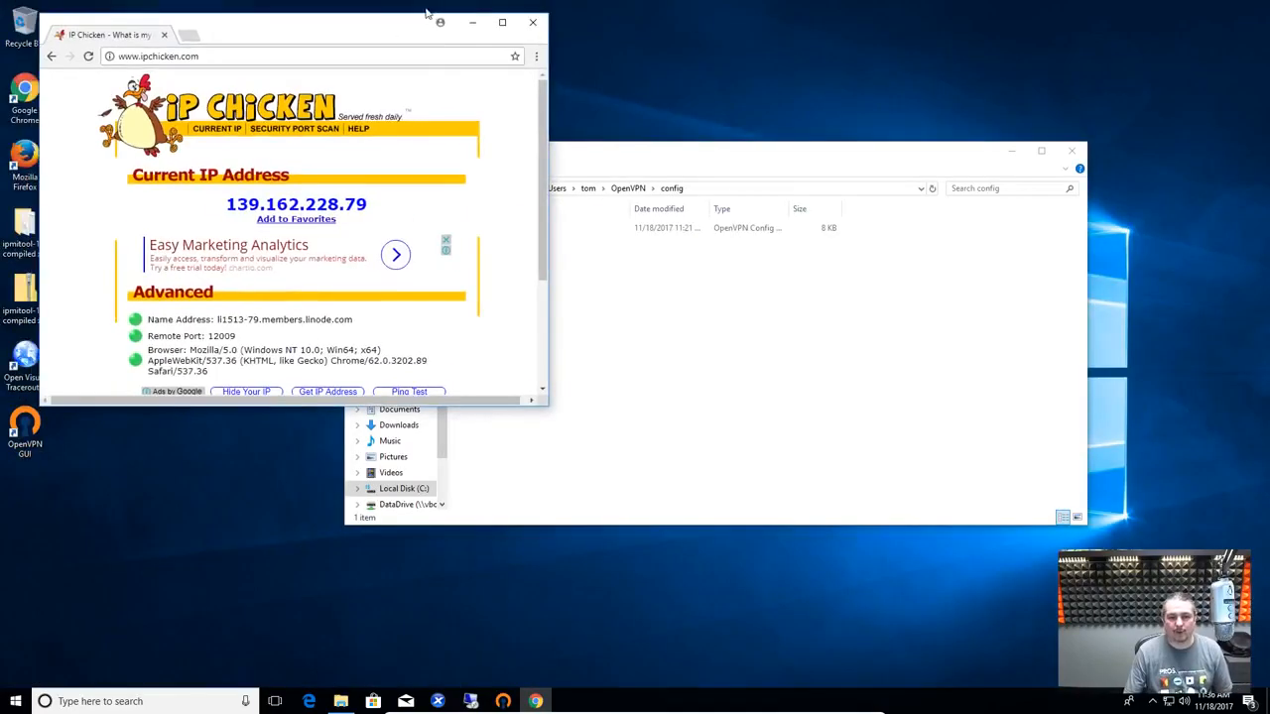
drag(298, 21, 396, 53)
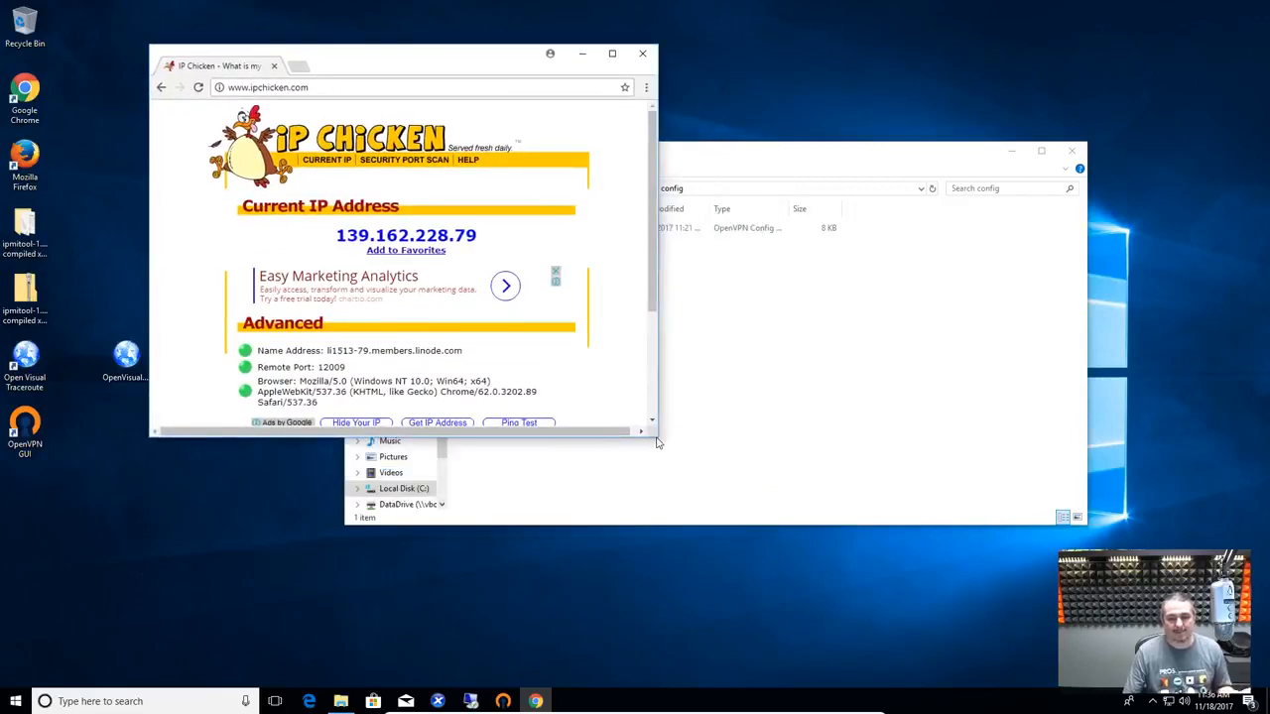
mouse_move(657, 442)
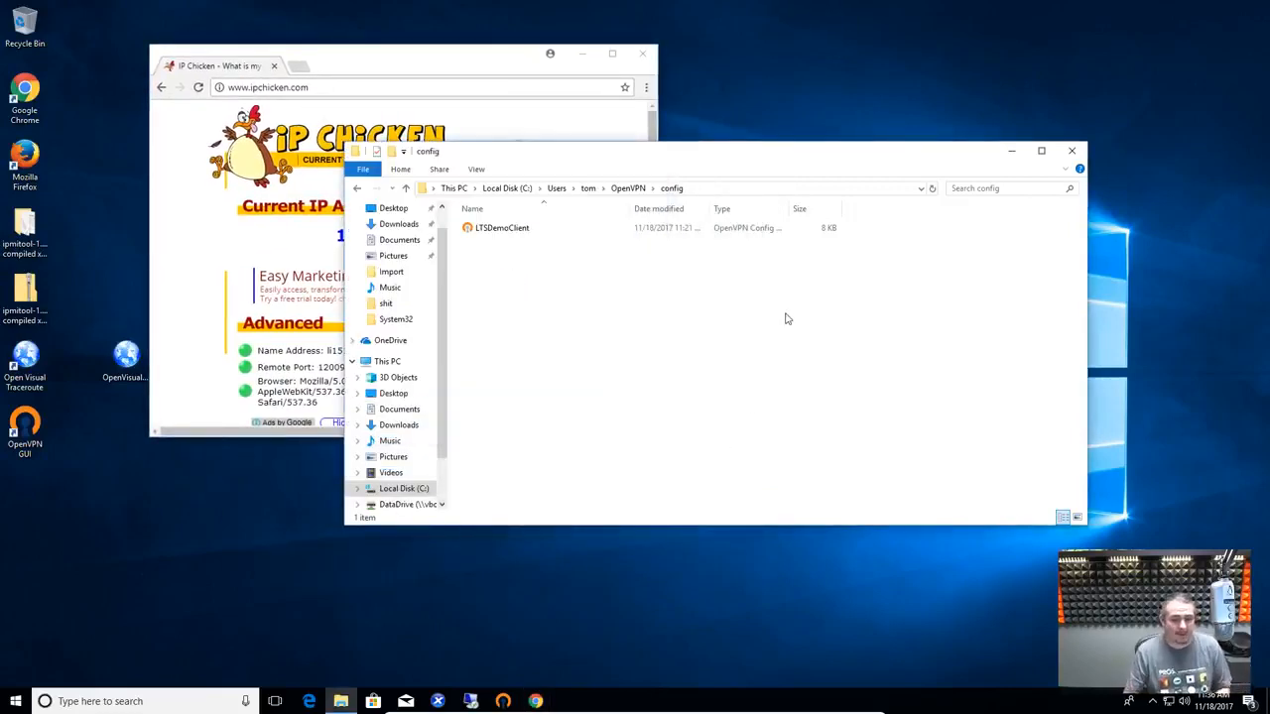
Step: Paste a duplicate 'LTSDemoClient - Copy' beside the original profile
click(503, 227)
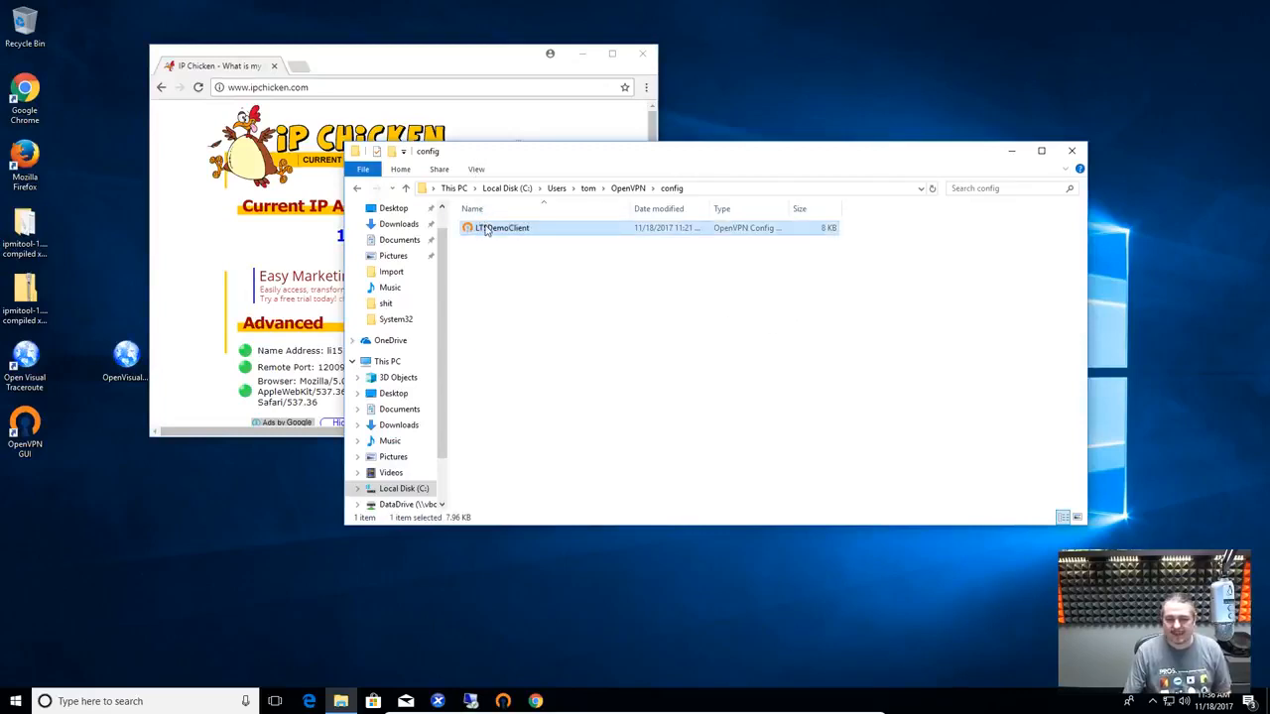
right_click(595, 298)
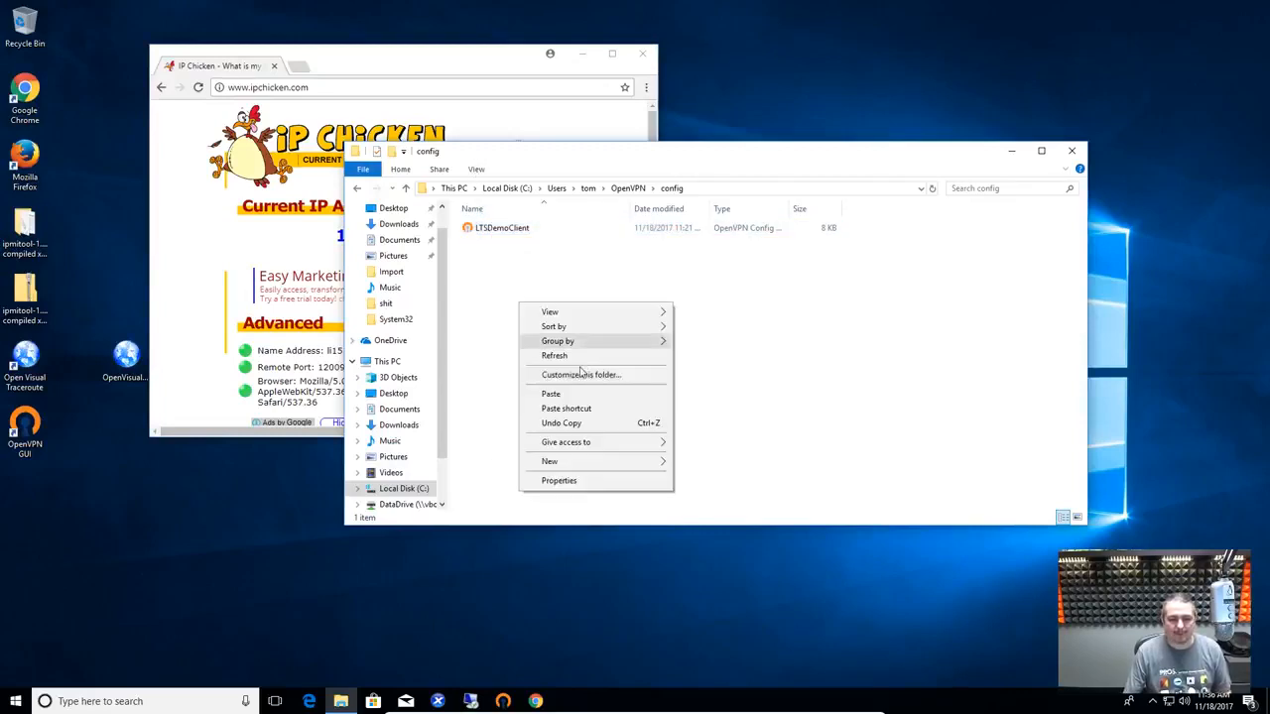
click(551, 393)
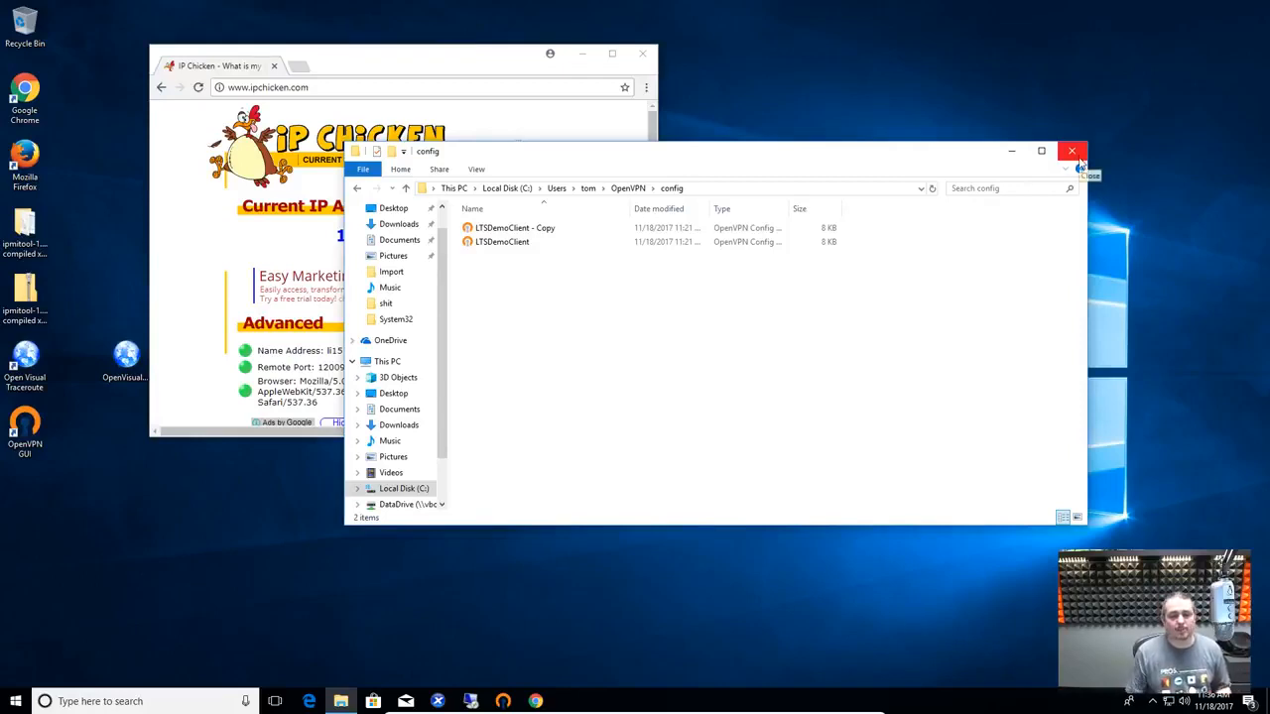
mouse_move(1072, 152)
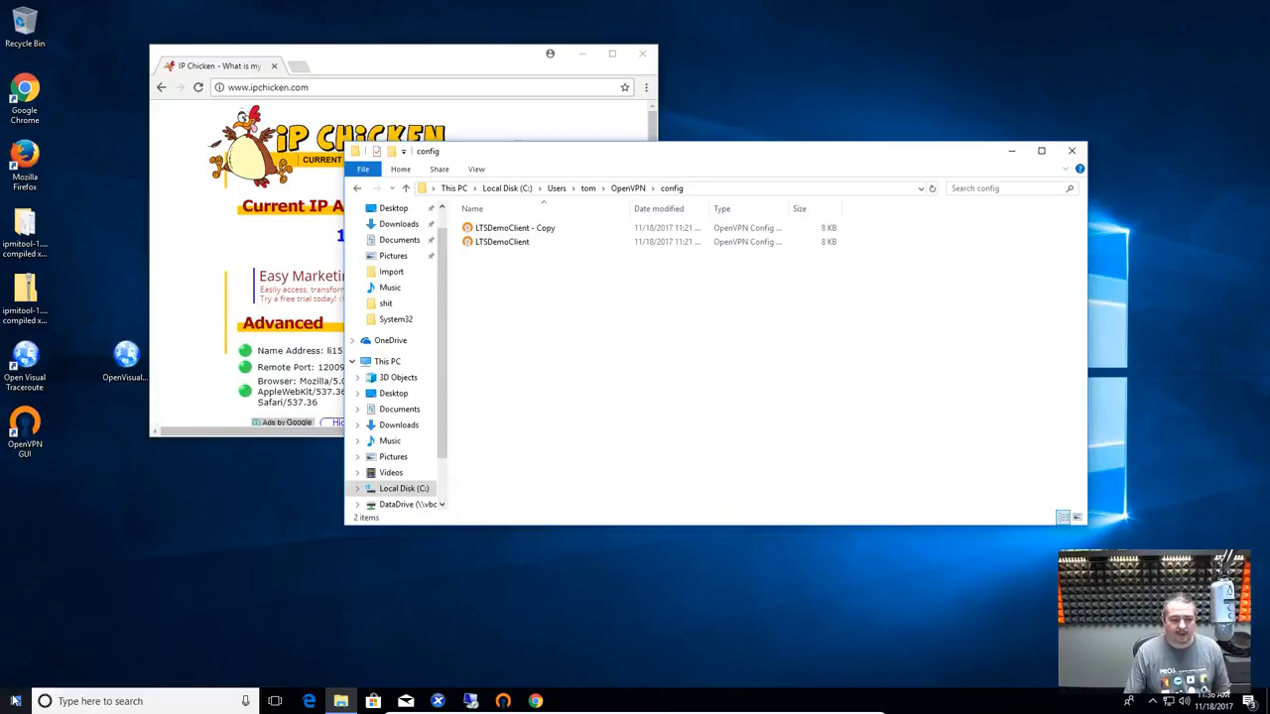
click(15, 702)
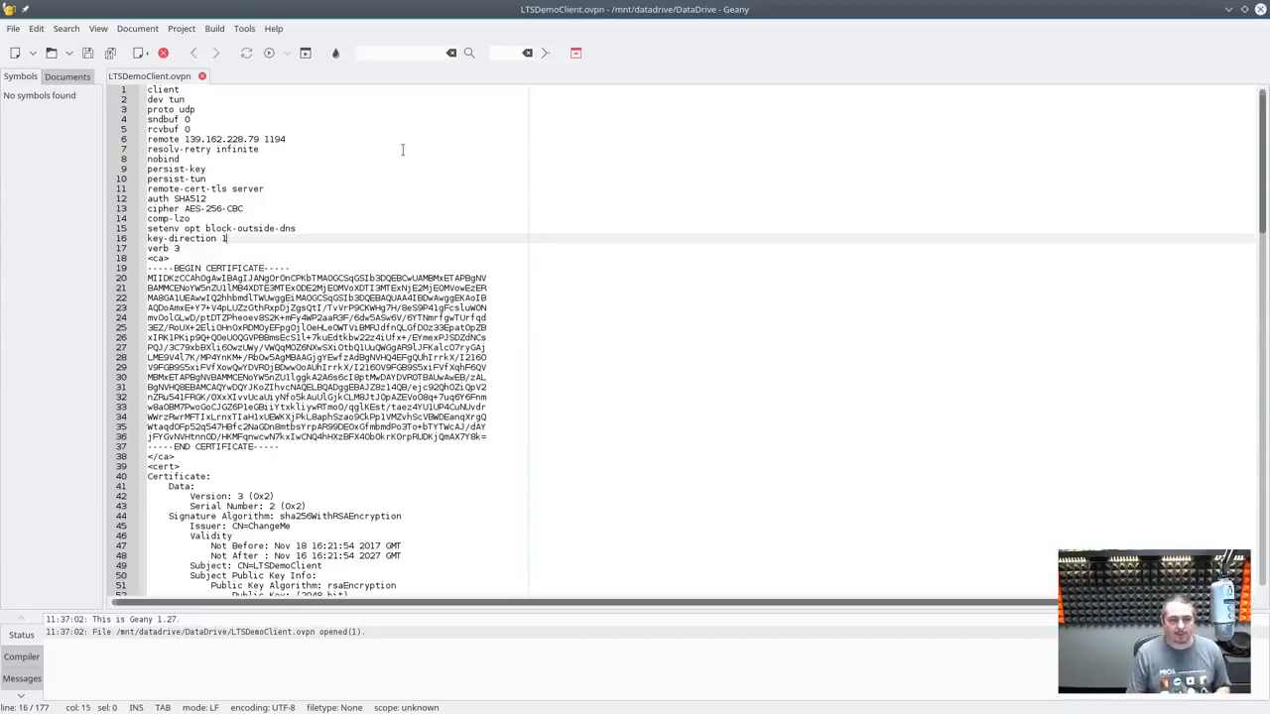
Step: Review LTSDemoClient.ovpn, marking port 1194 and scrolling through the certificates
scroll(down, 3)
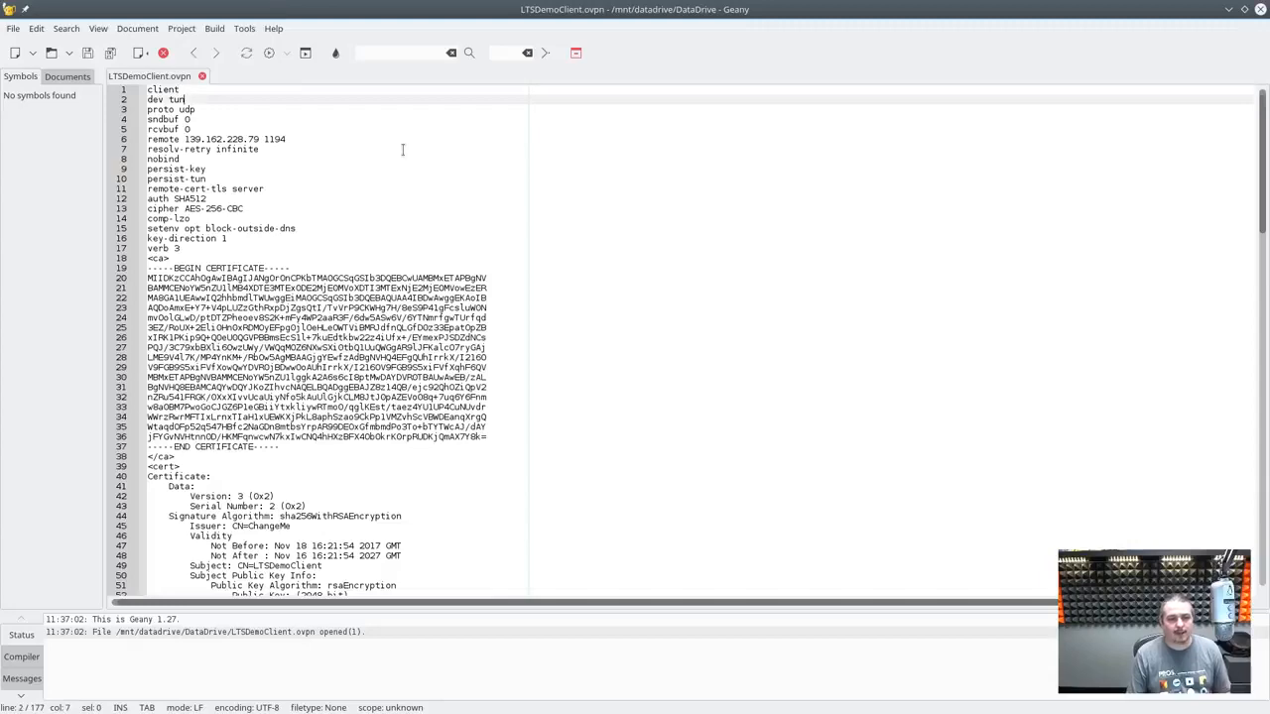
scroll(down, 3)
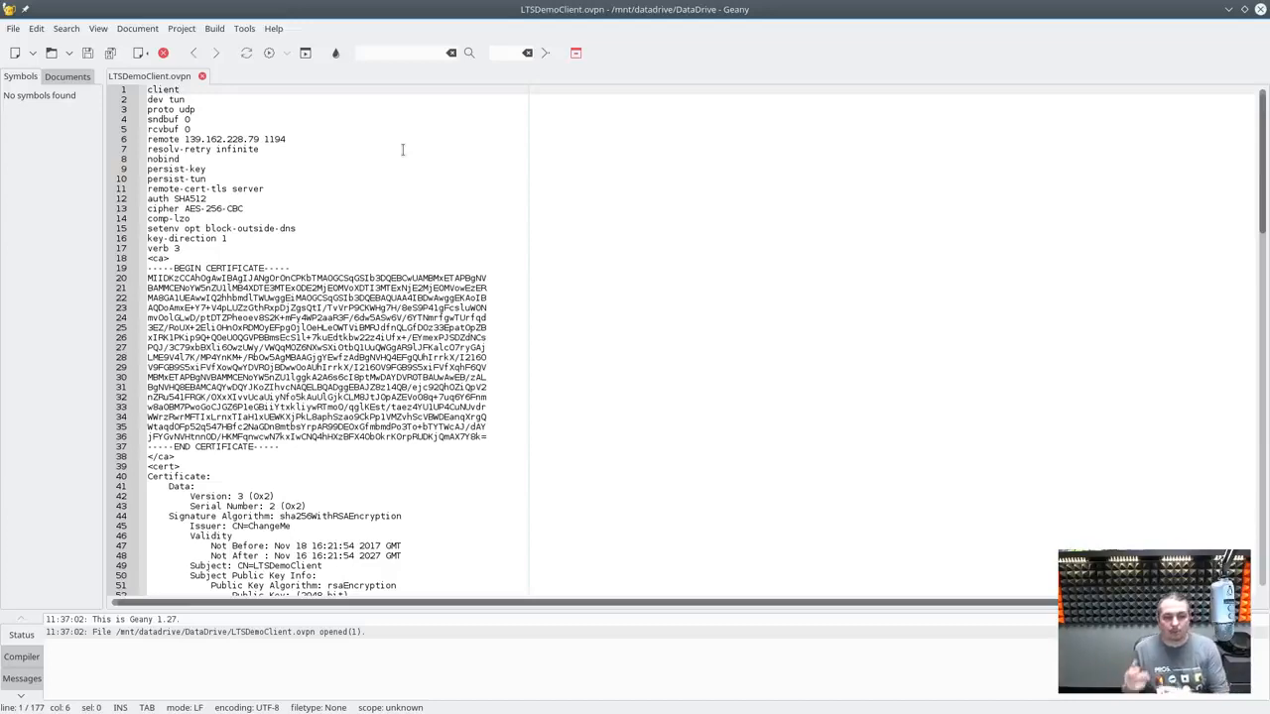
click(284, 139)
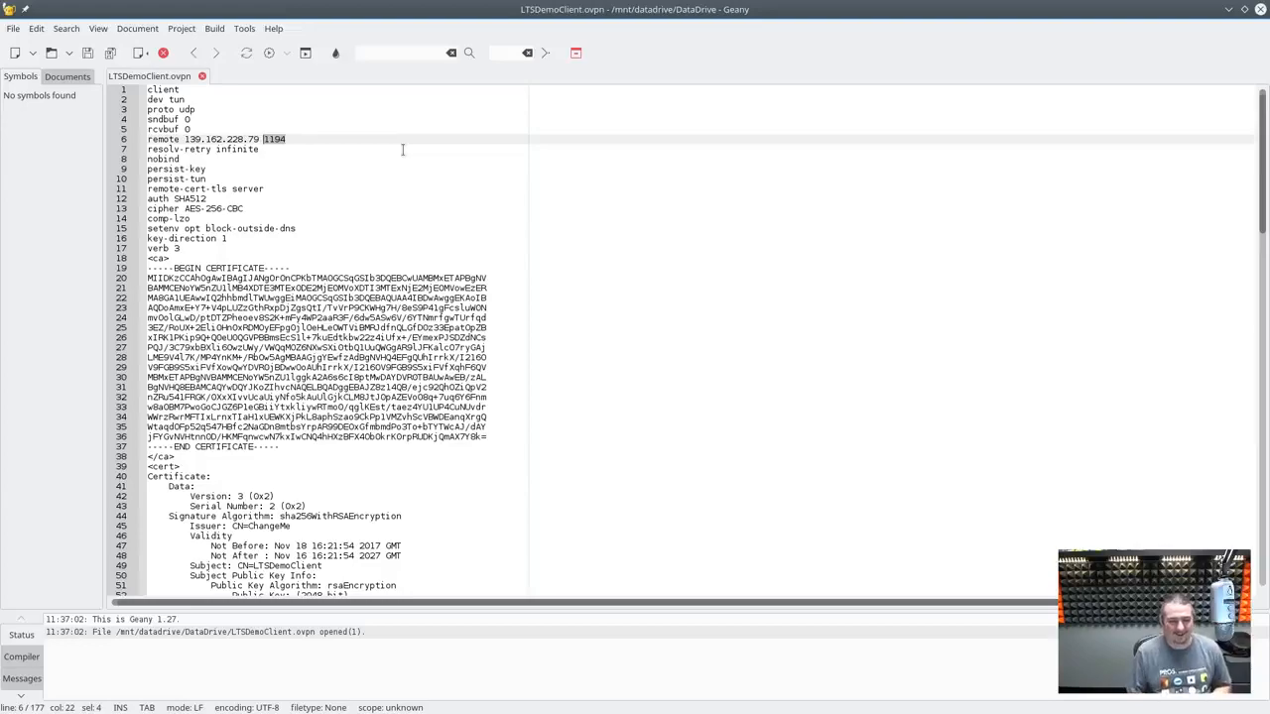
scroll(down, 3)
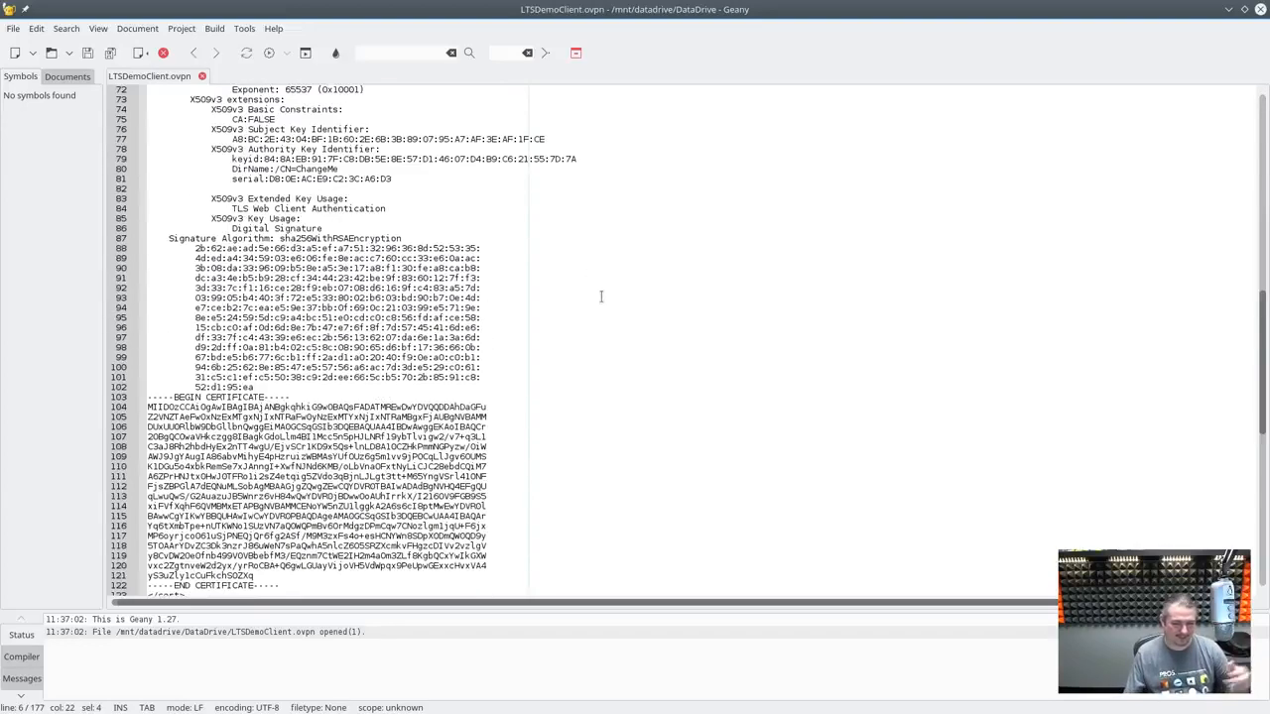